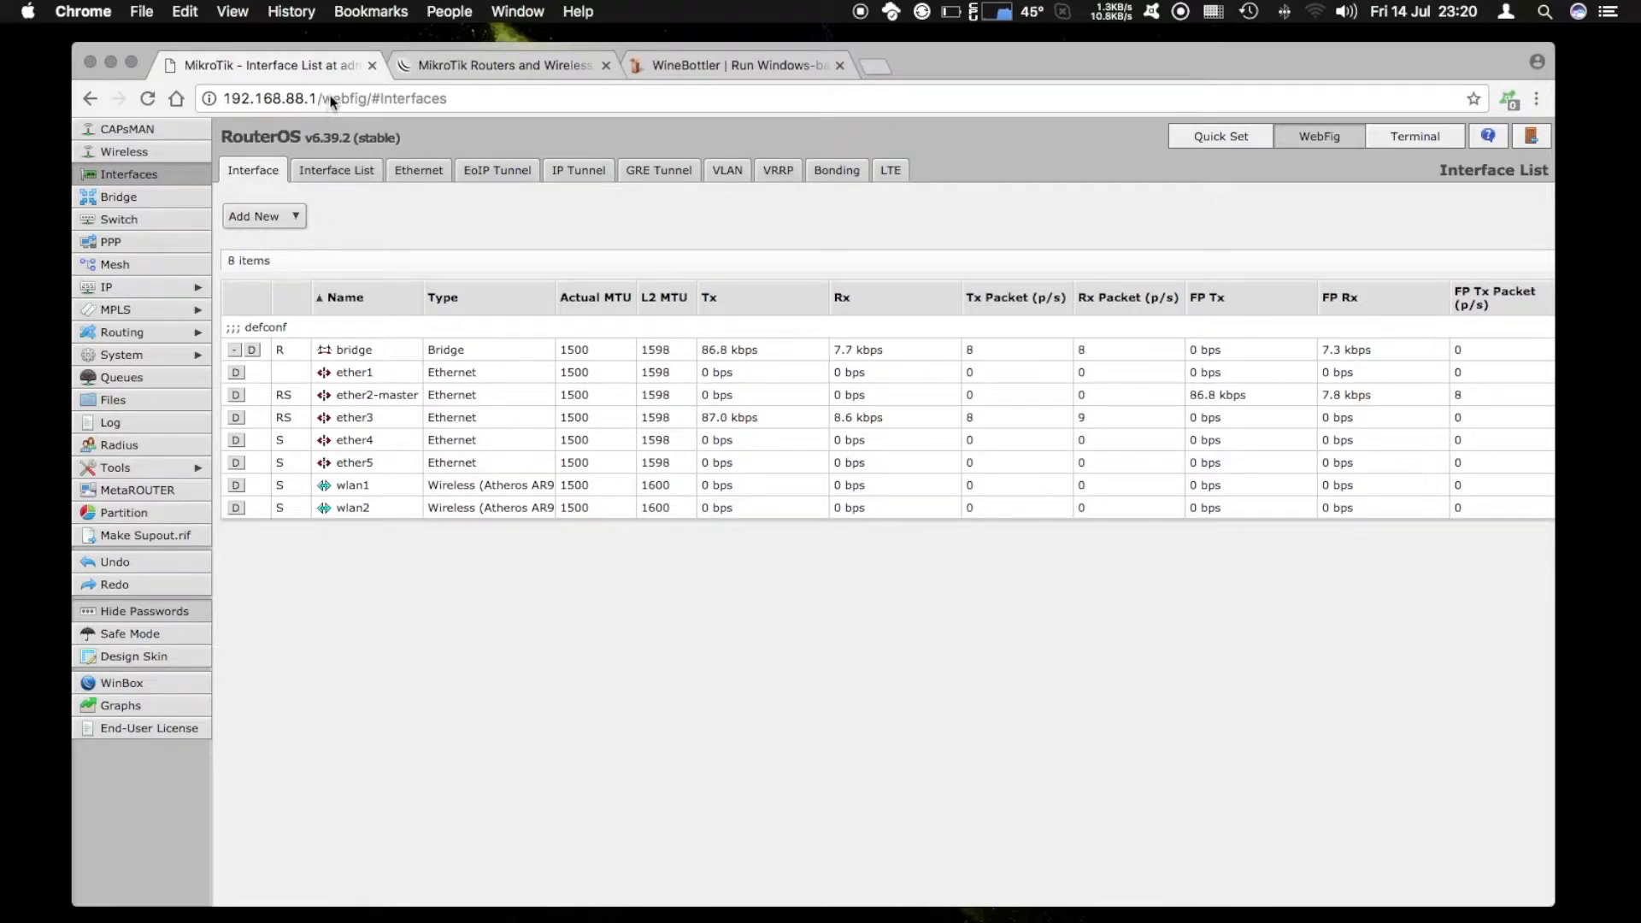
pyautogui.moveTo(144, 535)
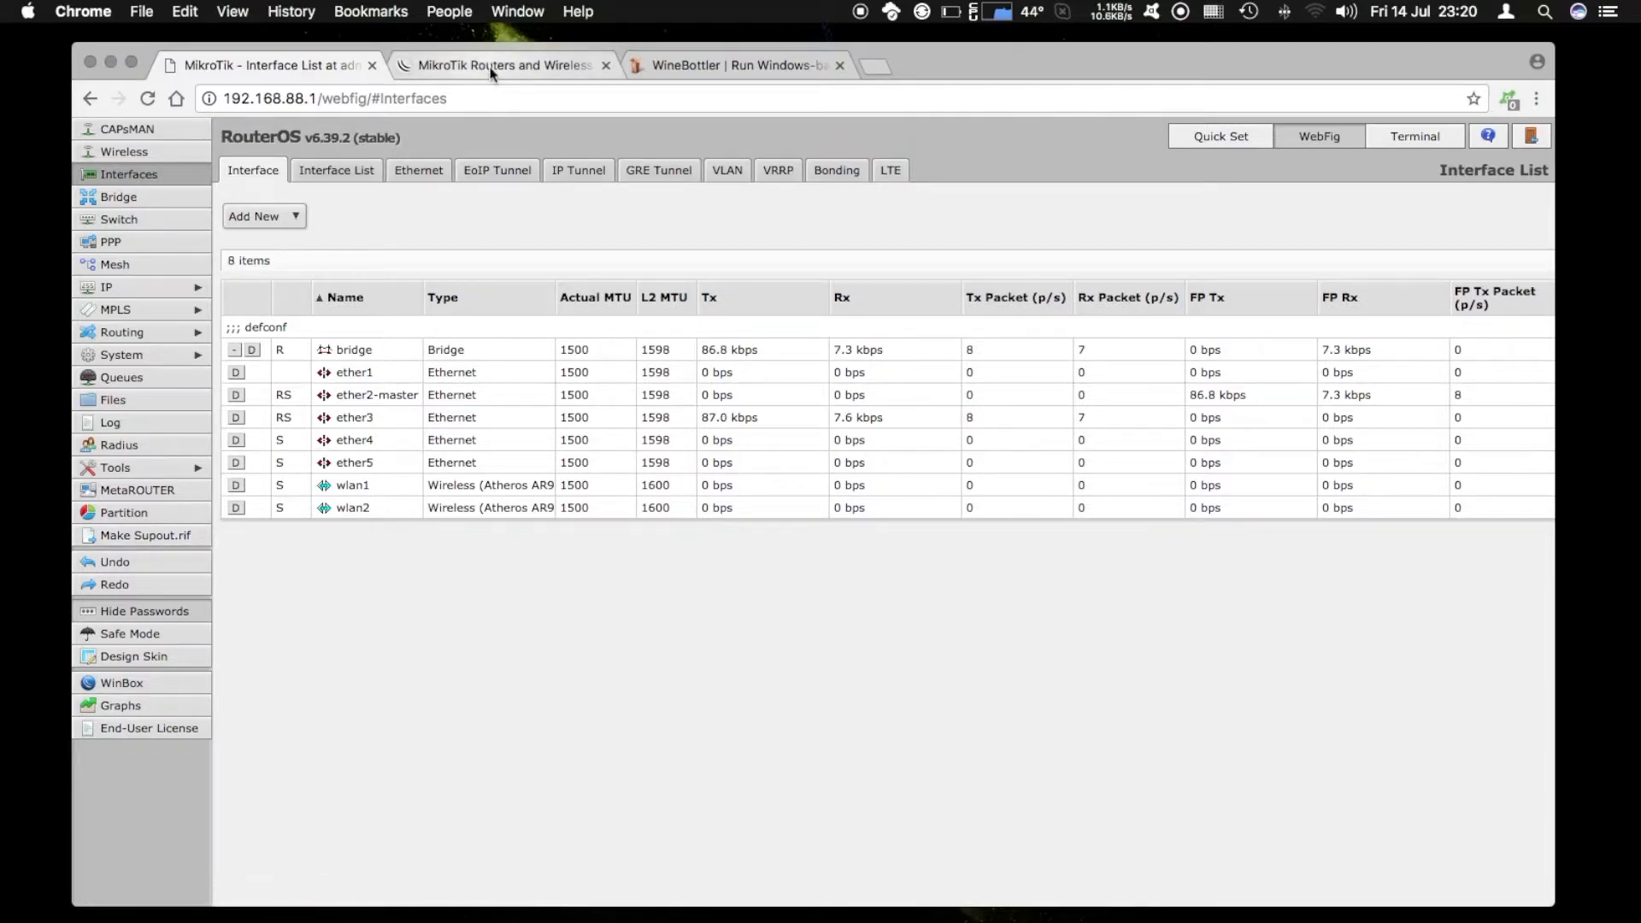
pyautogui.moveTo(503, 65)
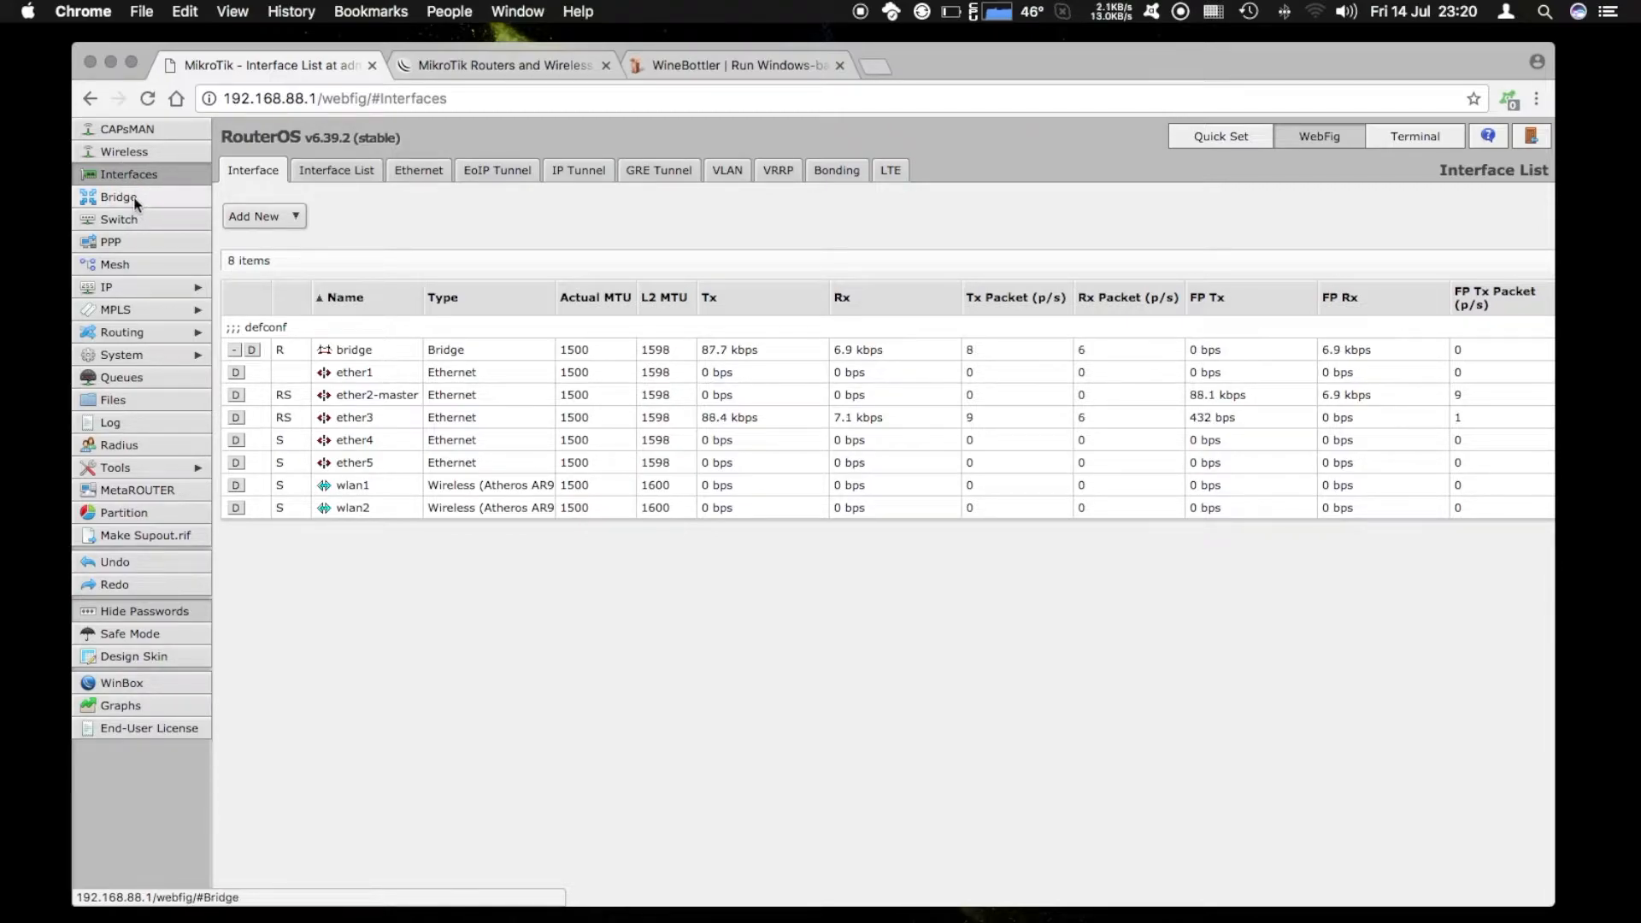
# Show the router's bridge list, then its file list with the backup file.
pyautogui.click(120, 196)
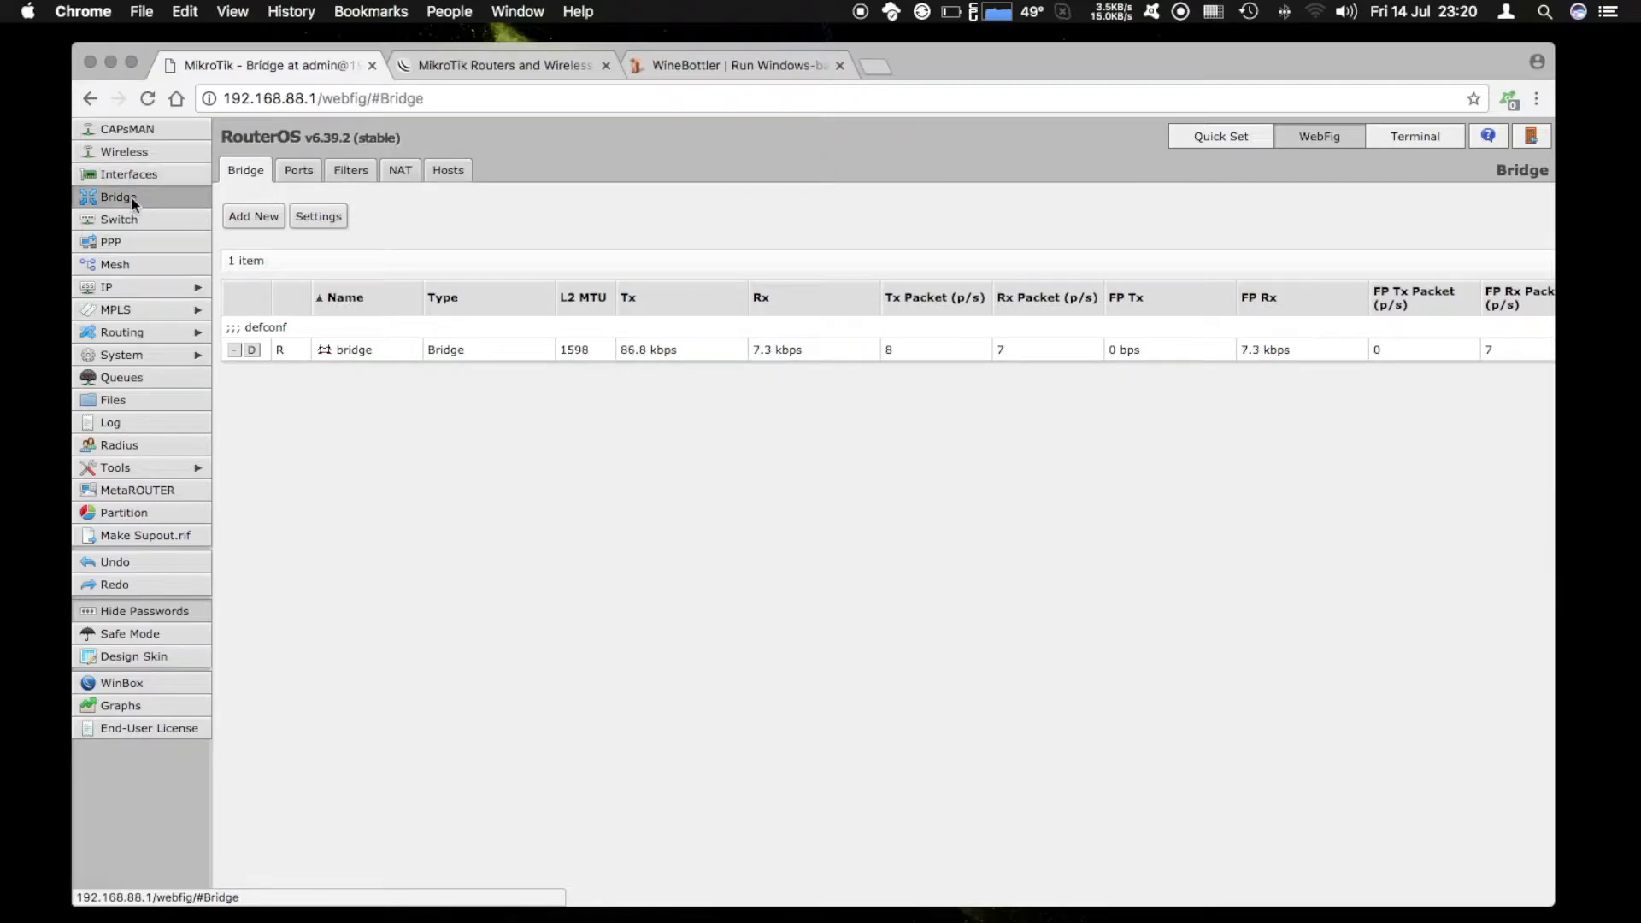
pyautogui.click(113, 401)
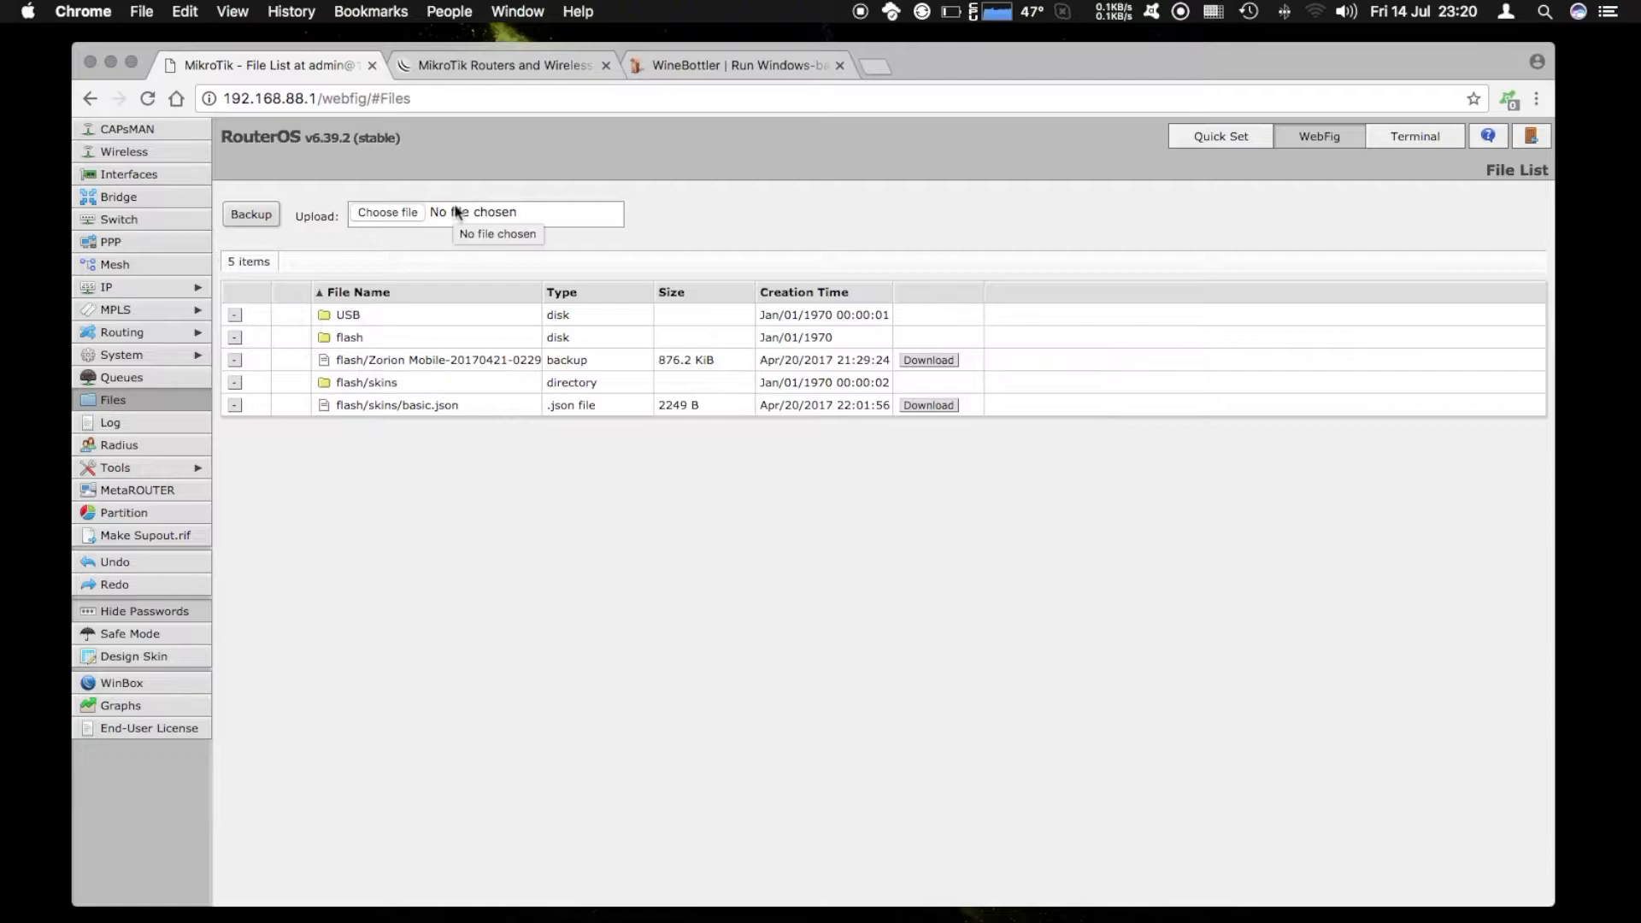
pyautogui.moveTo(376, 173)
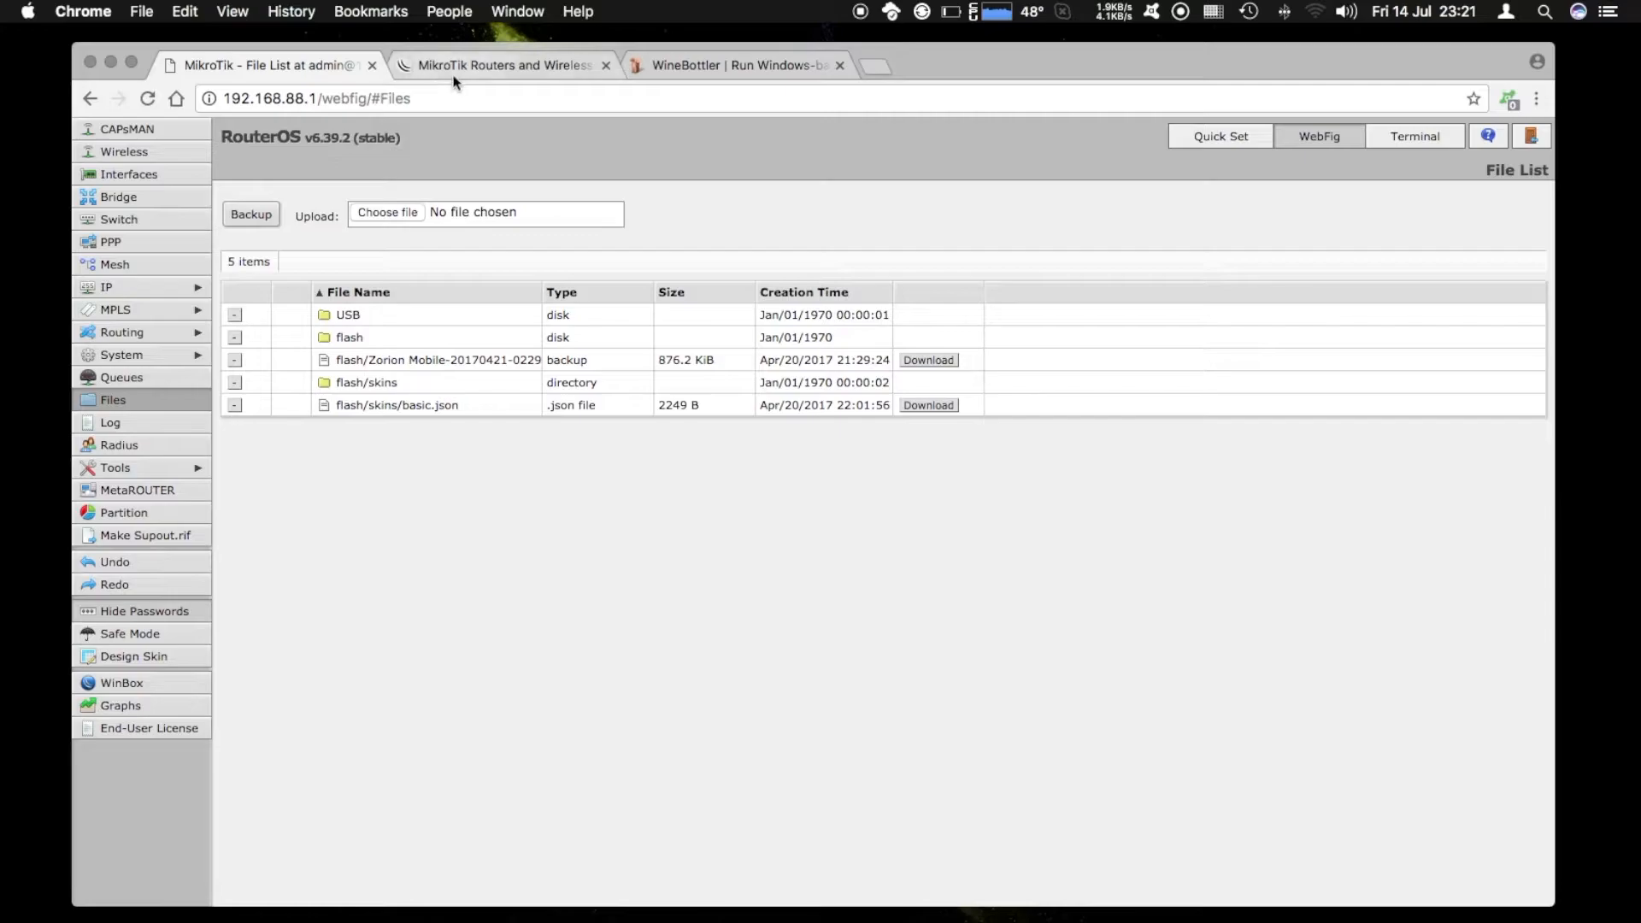
# Go to the MikroTik downloads page and scroll to Winbox 3.11 under useful tools.
pyautogui.click(503, 65)
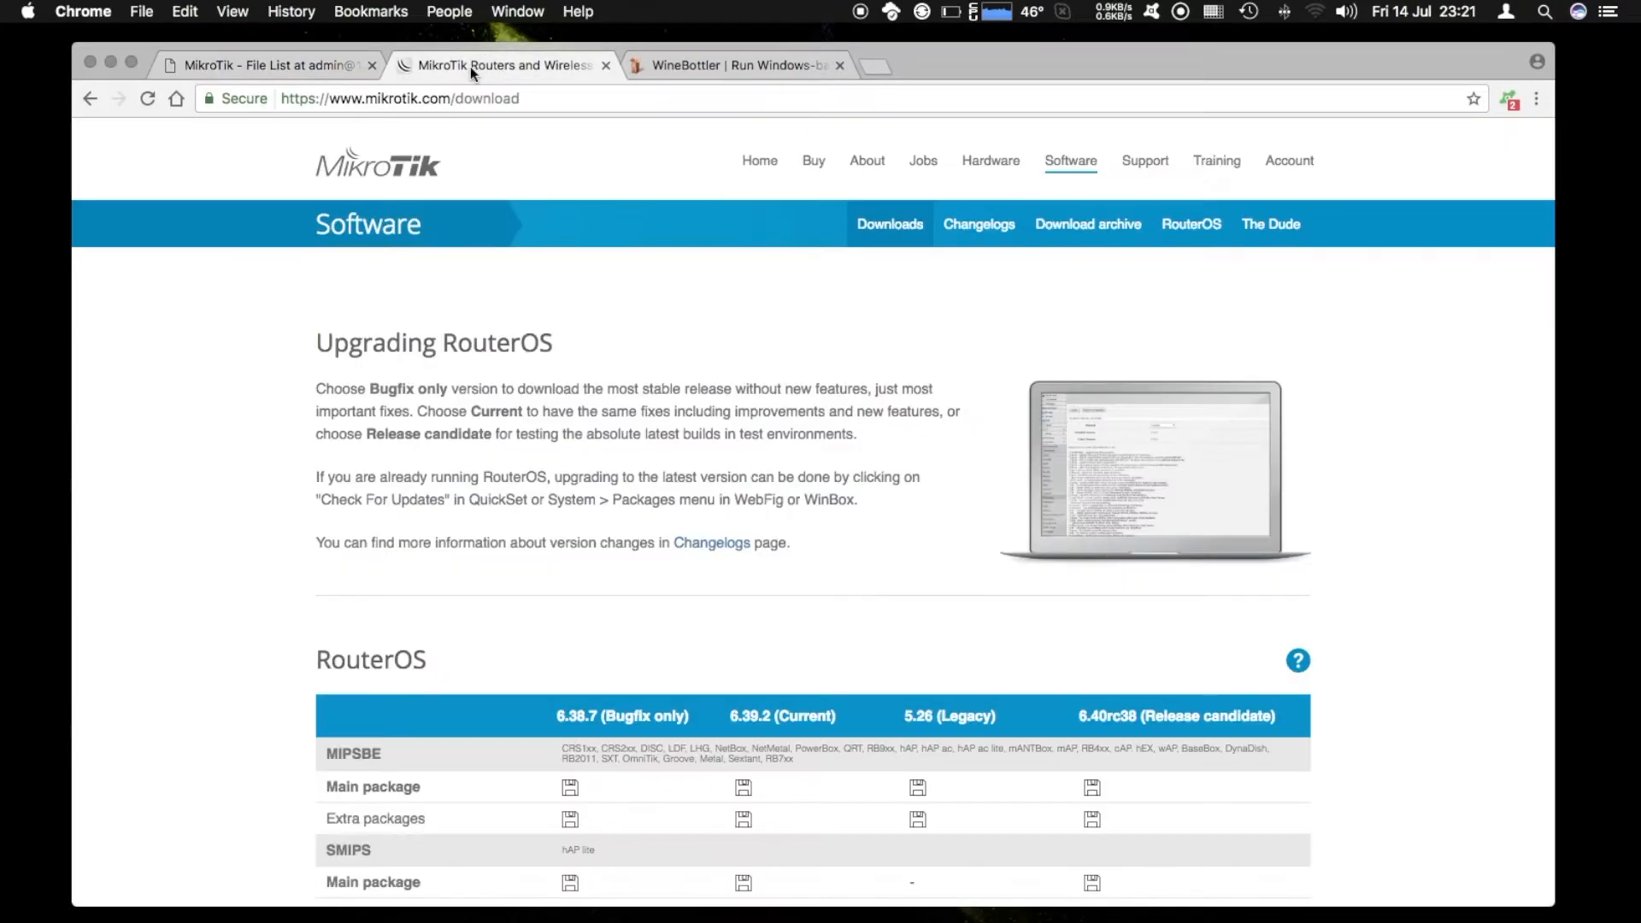
pyautogui.scroll(-3)
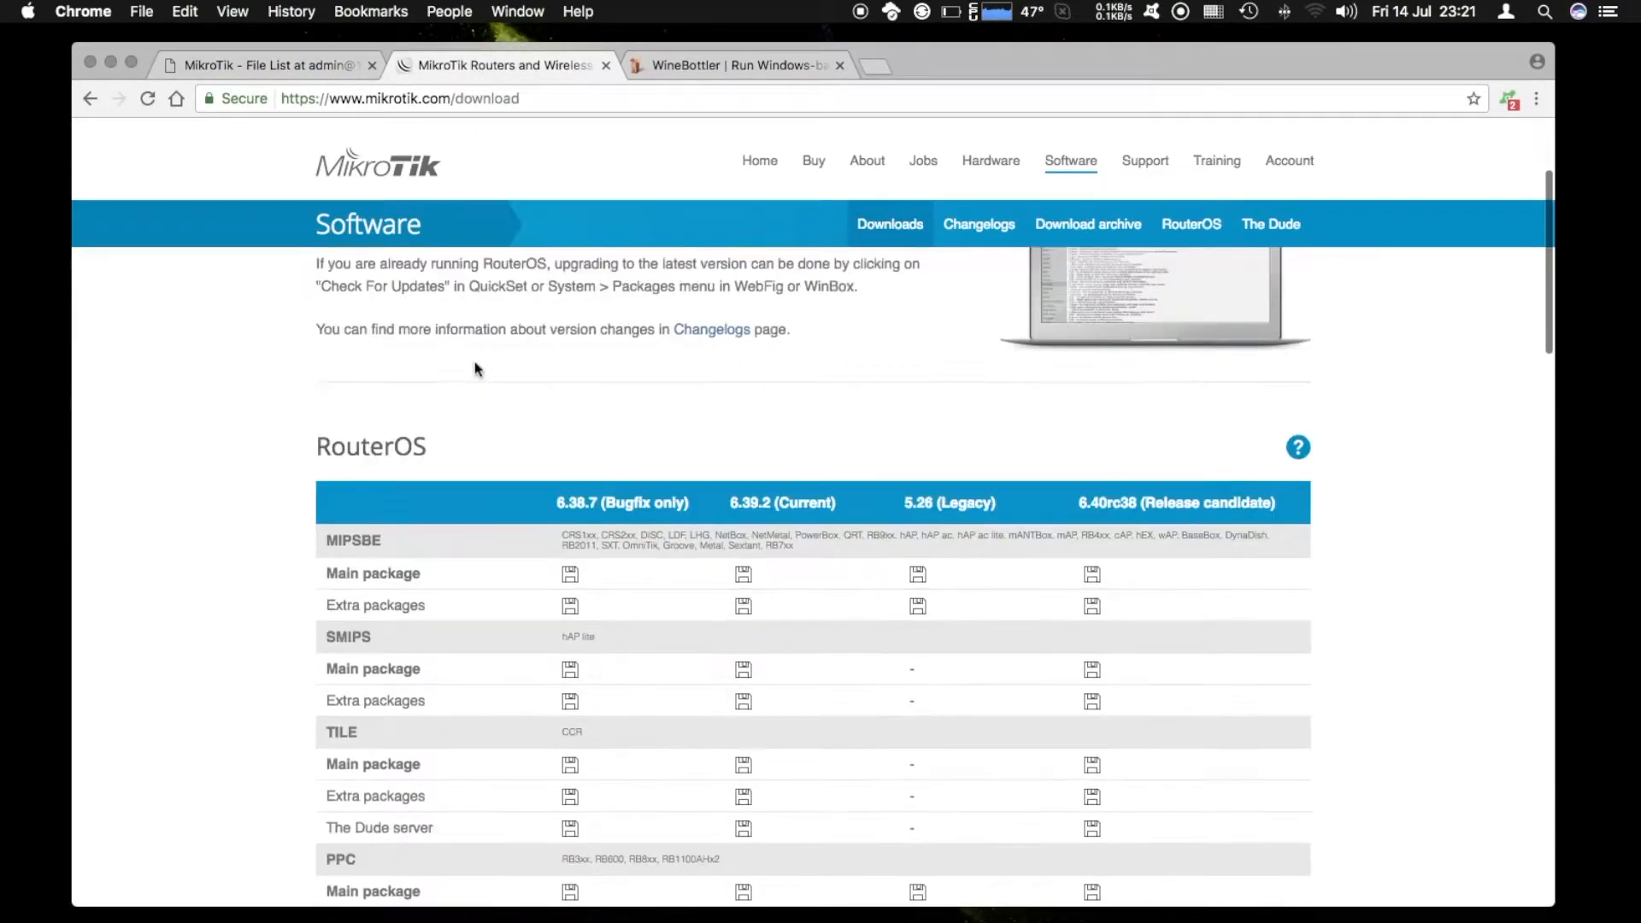
pyautogui.scroll(-3)
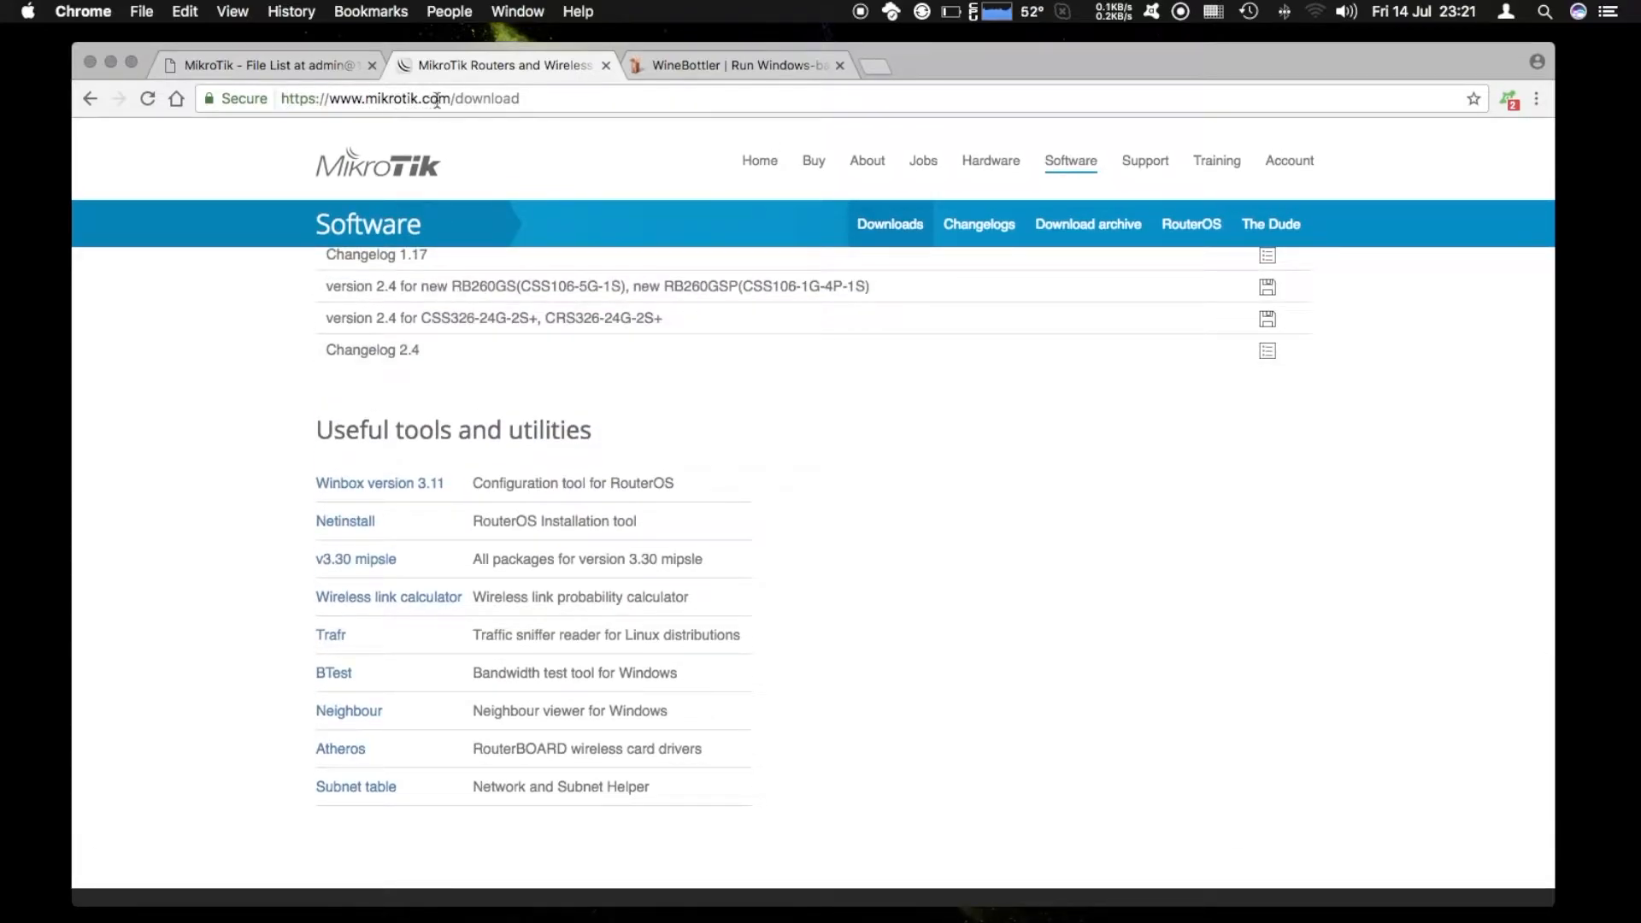
pyautogui.scroll(-3)
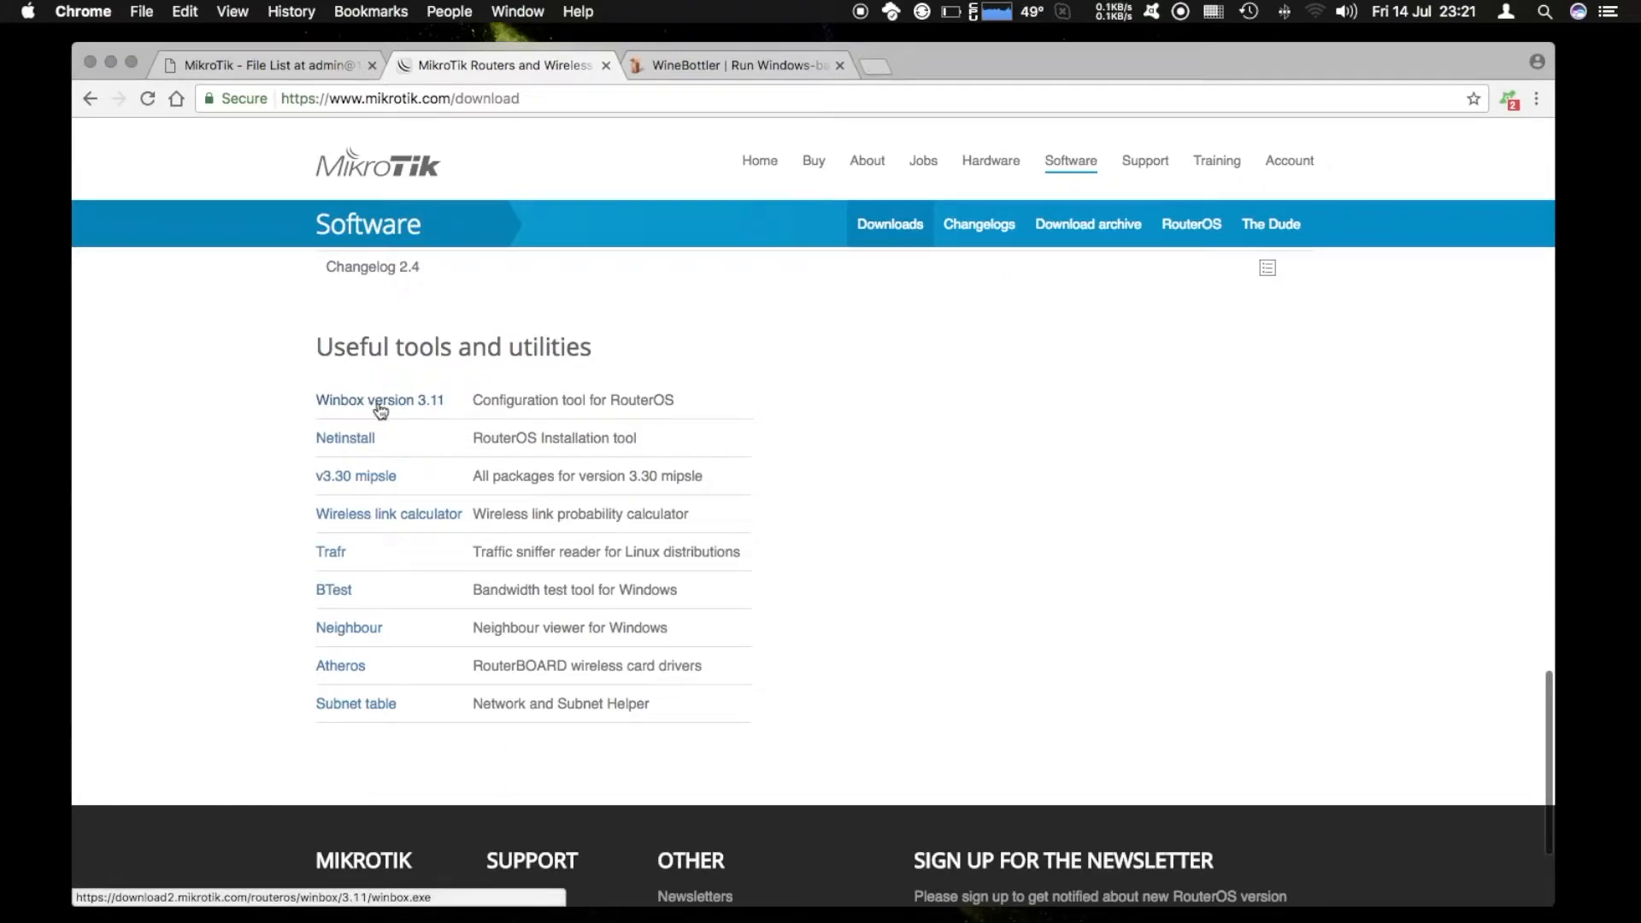
pyautogui.moveTo(388, 407)
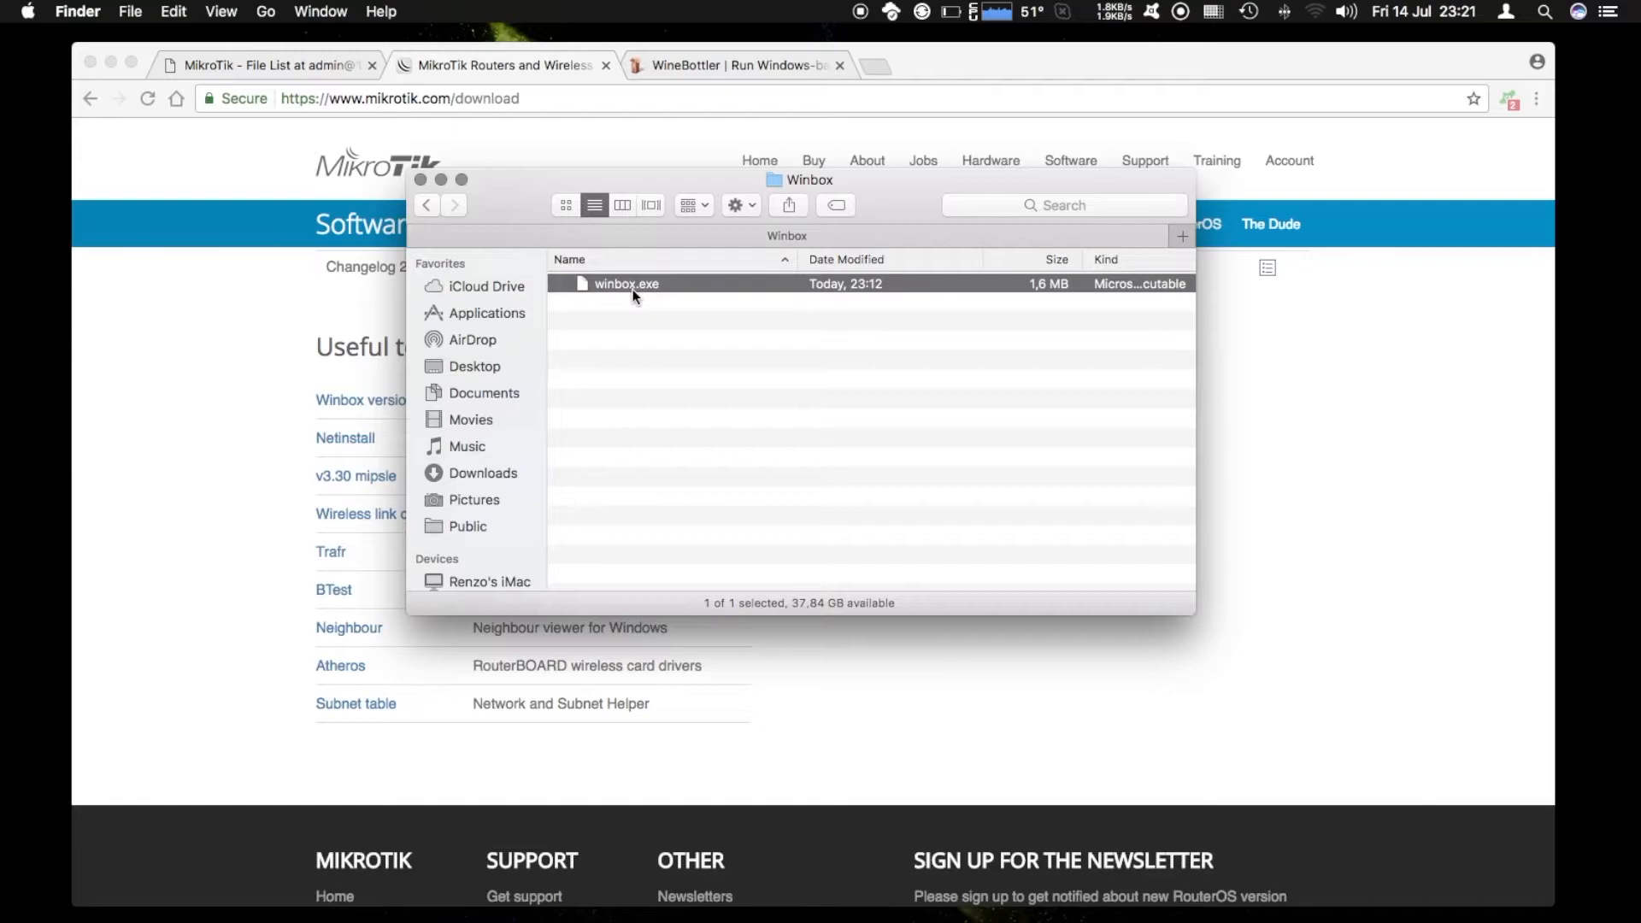
pyautogui.moveTo(637, 291)
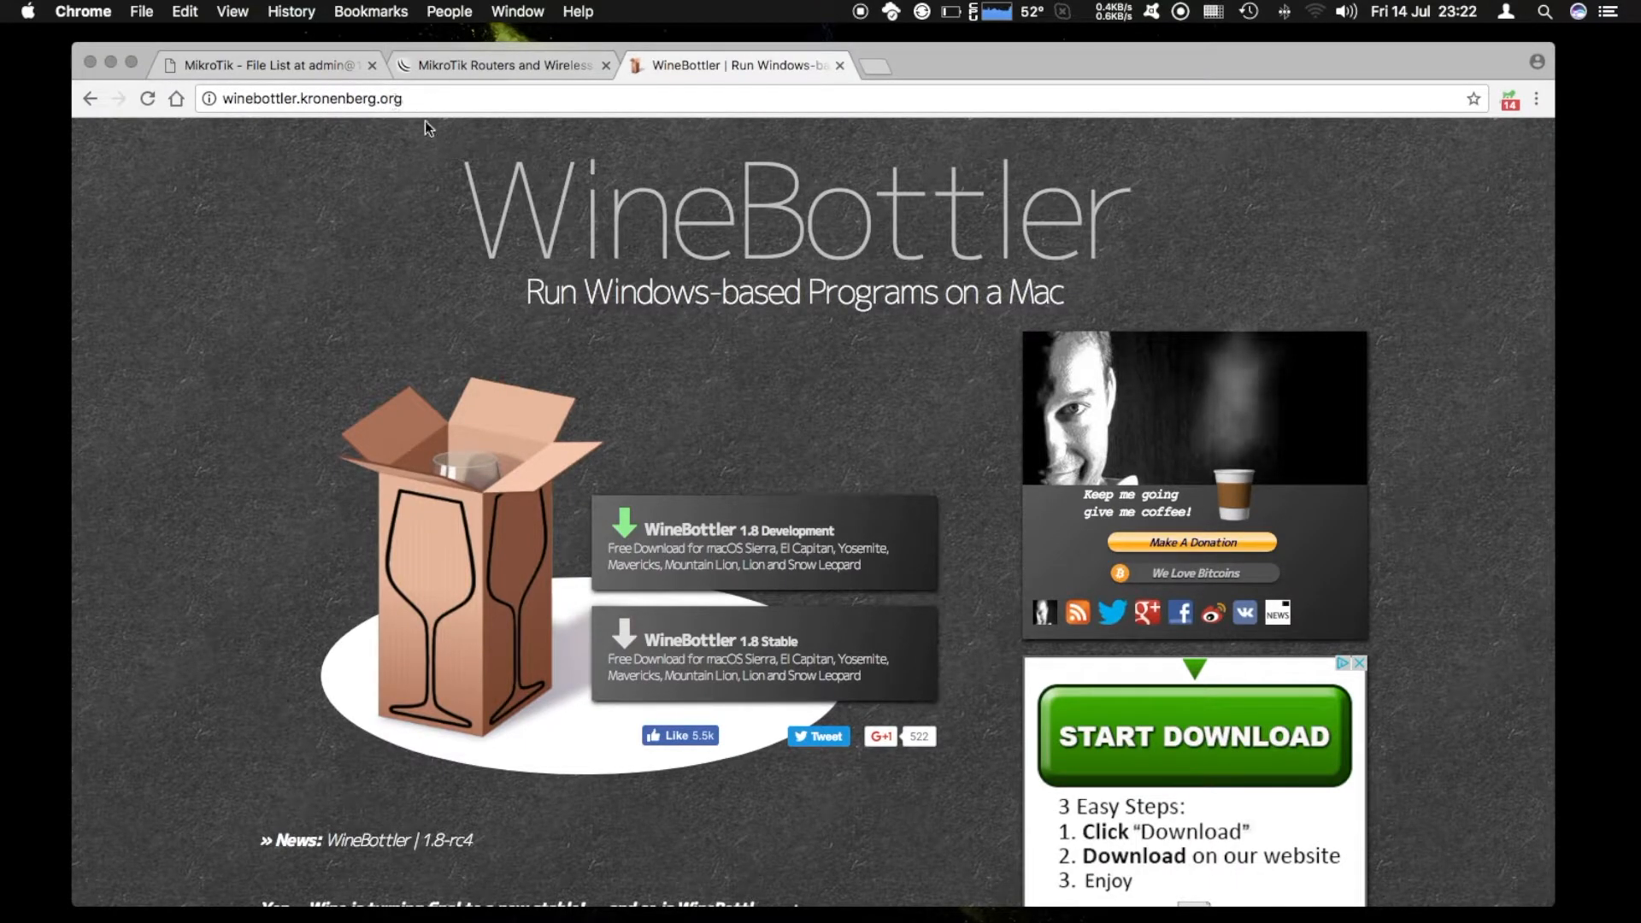
# Scroll down the WineBottler download page.
pyautogui.scroll(-3)
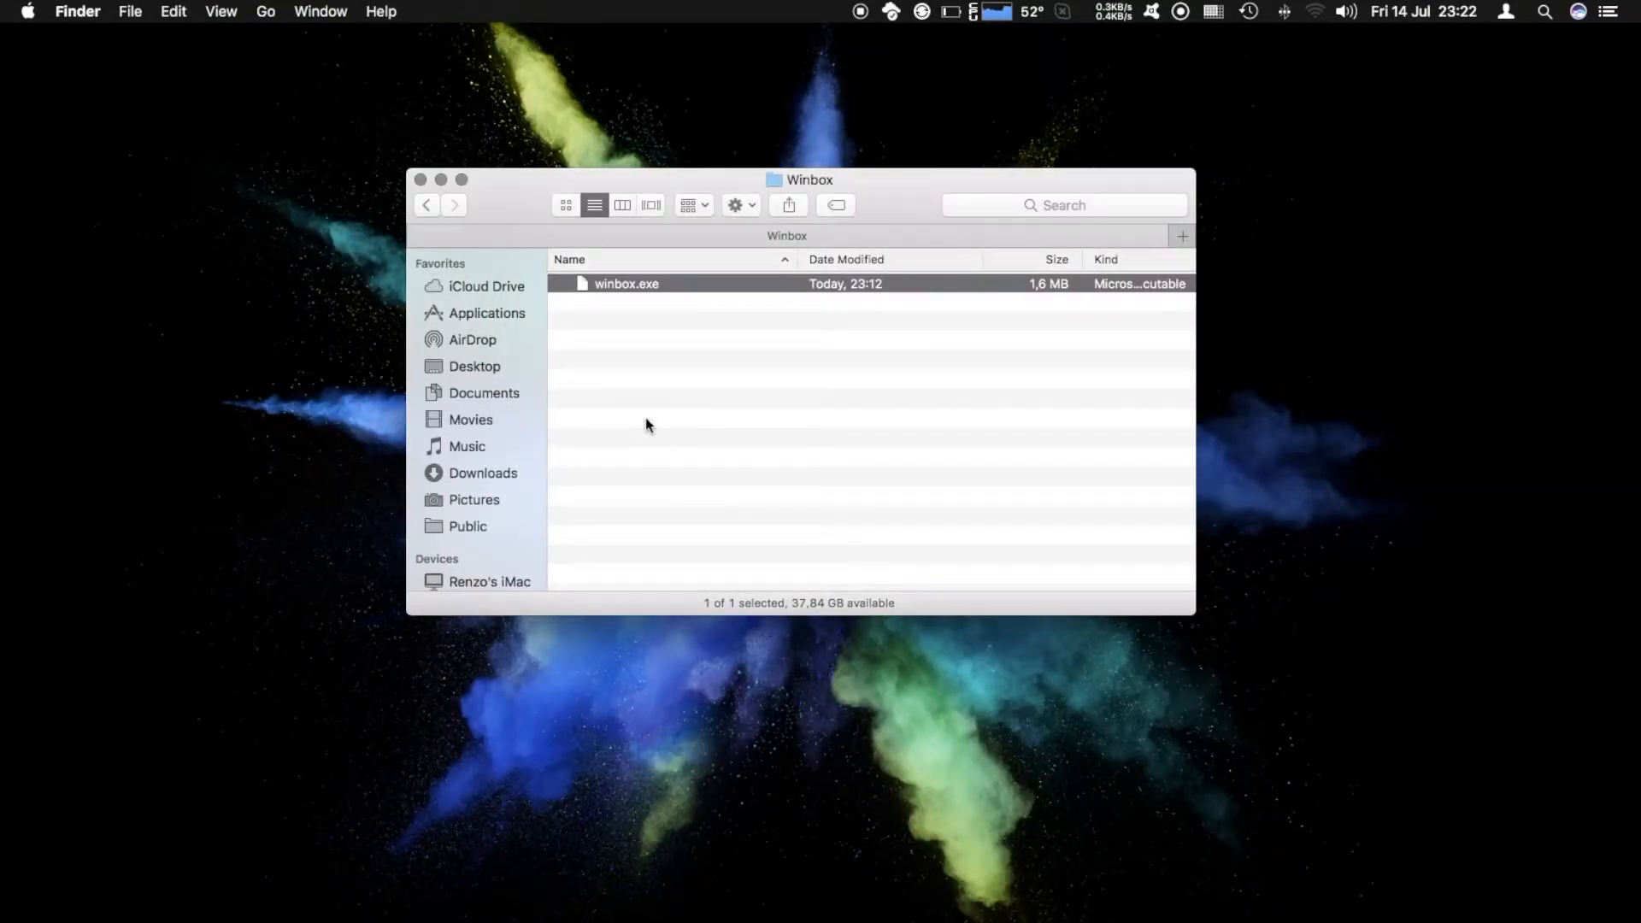
pyautogui.moveTo(665, 324)
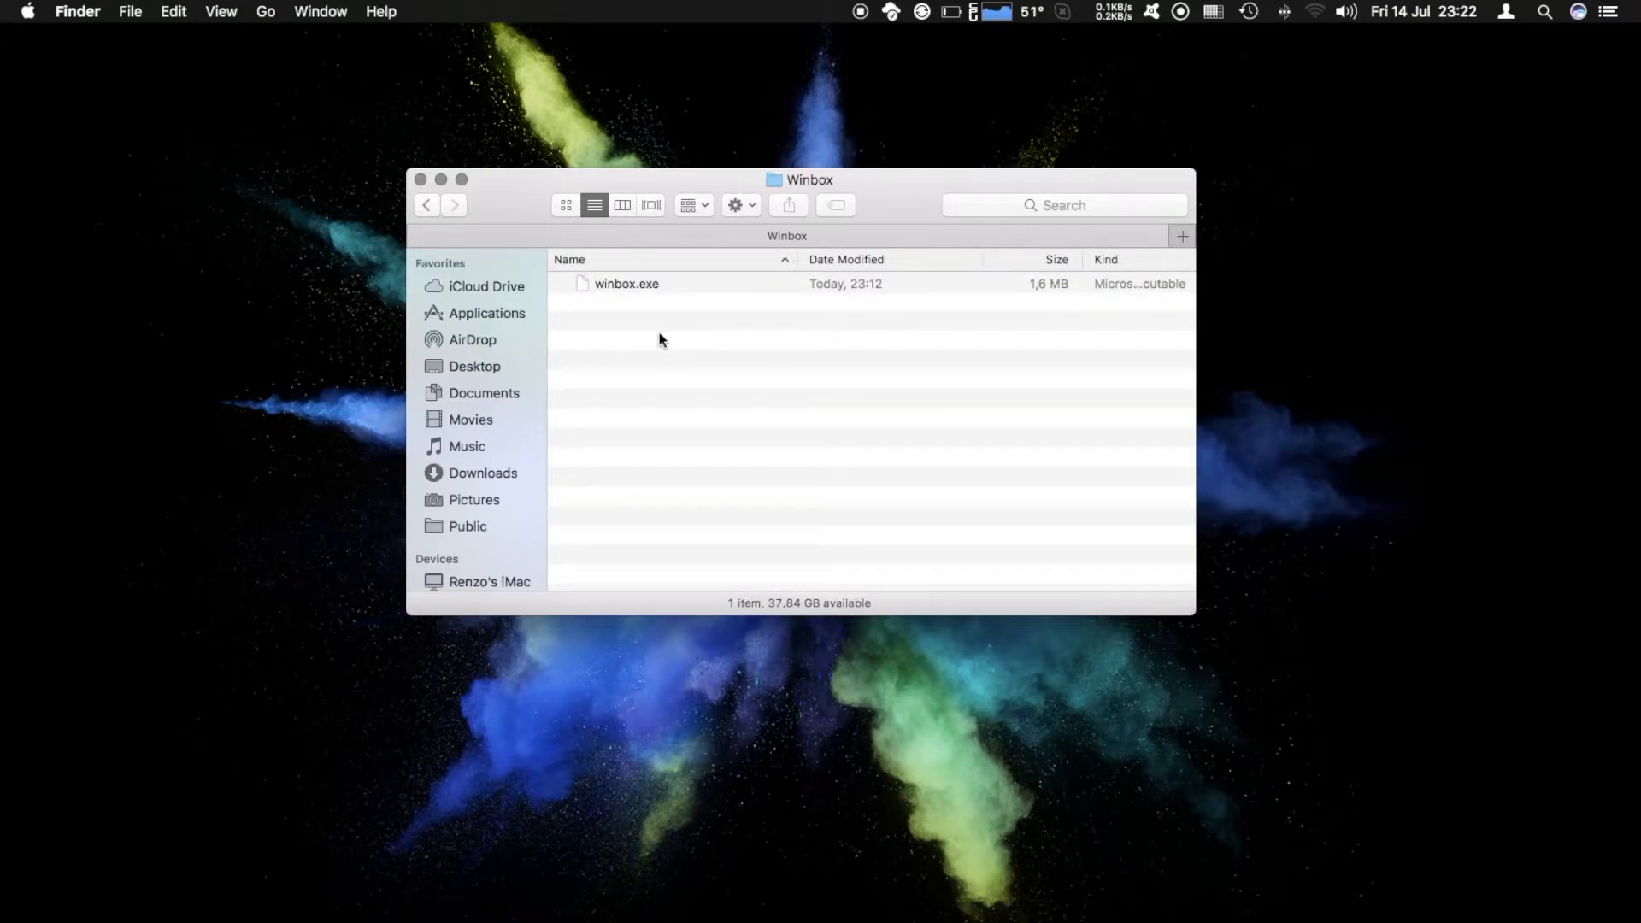
# Launch WineBottler by searching its name in Spotlight.
pyautogui.write('wineBottler')
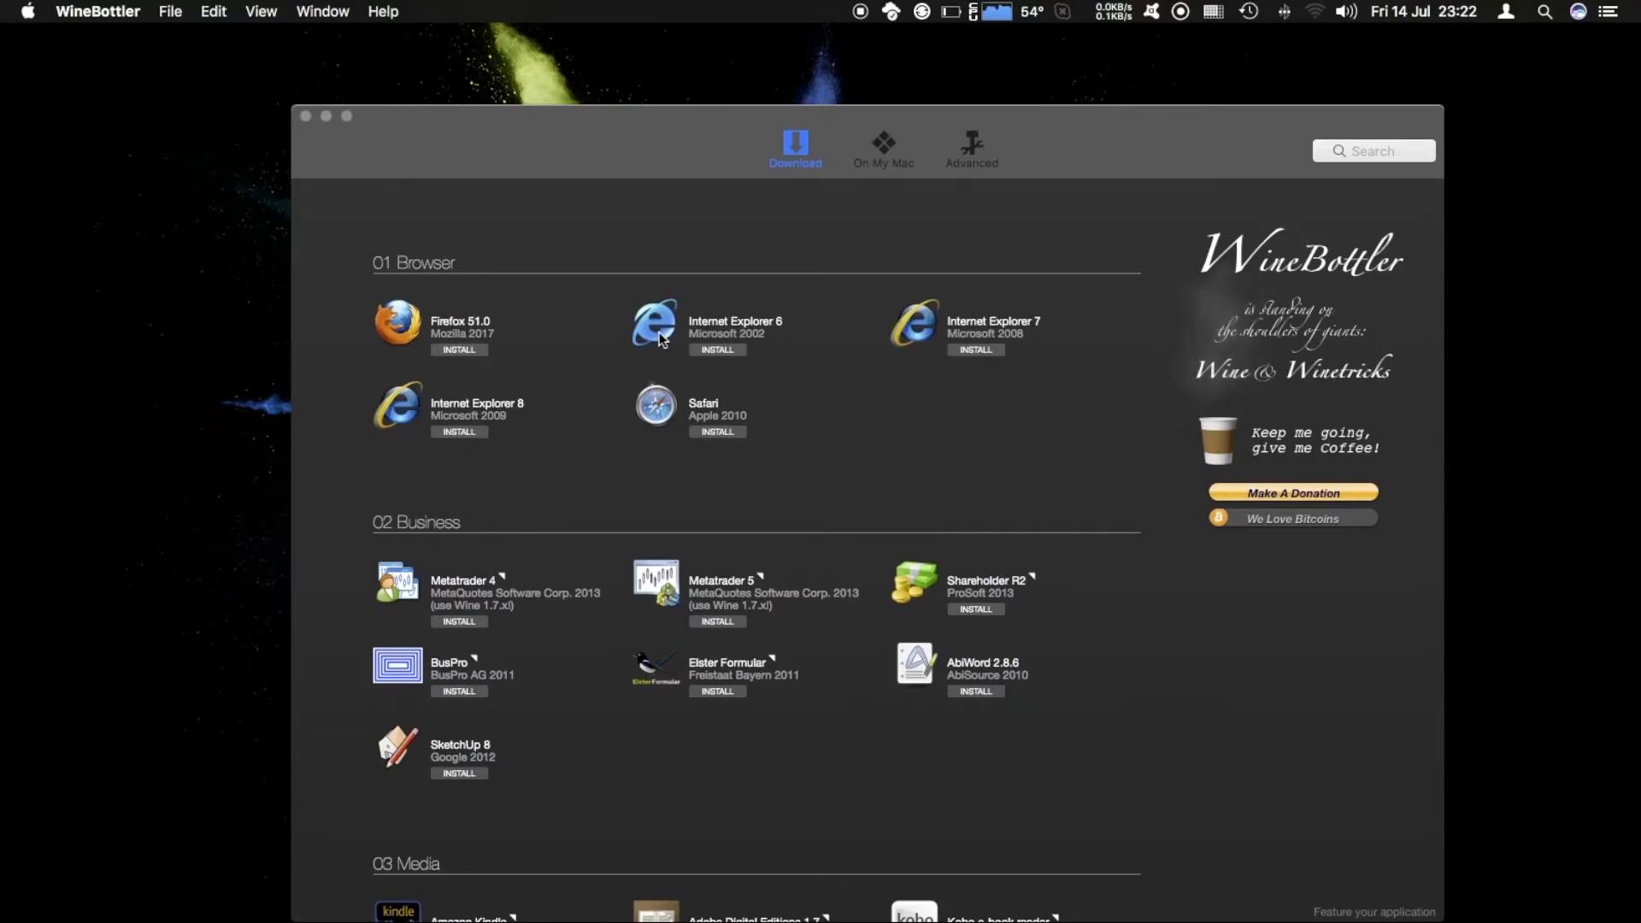
pyautogui.scroll(-3)
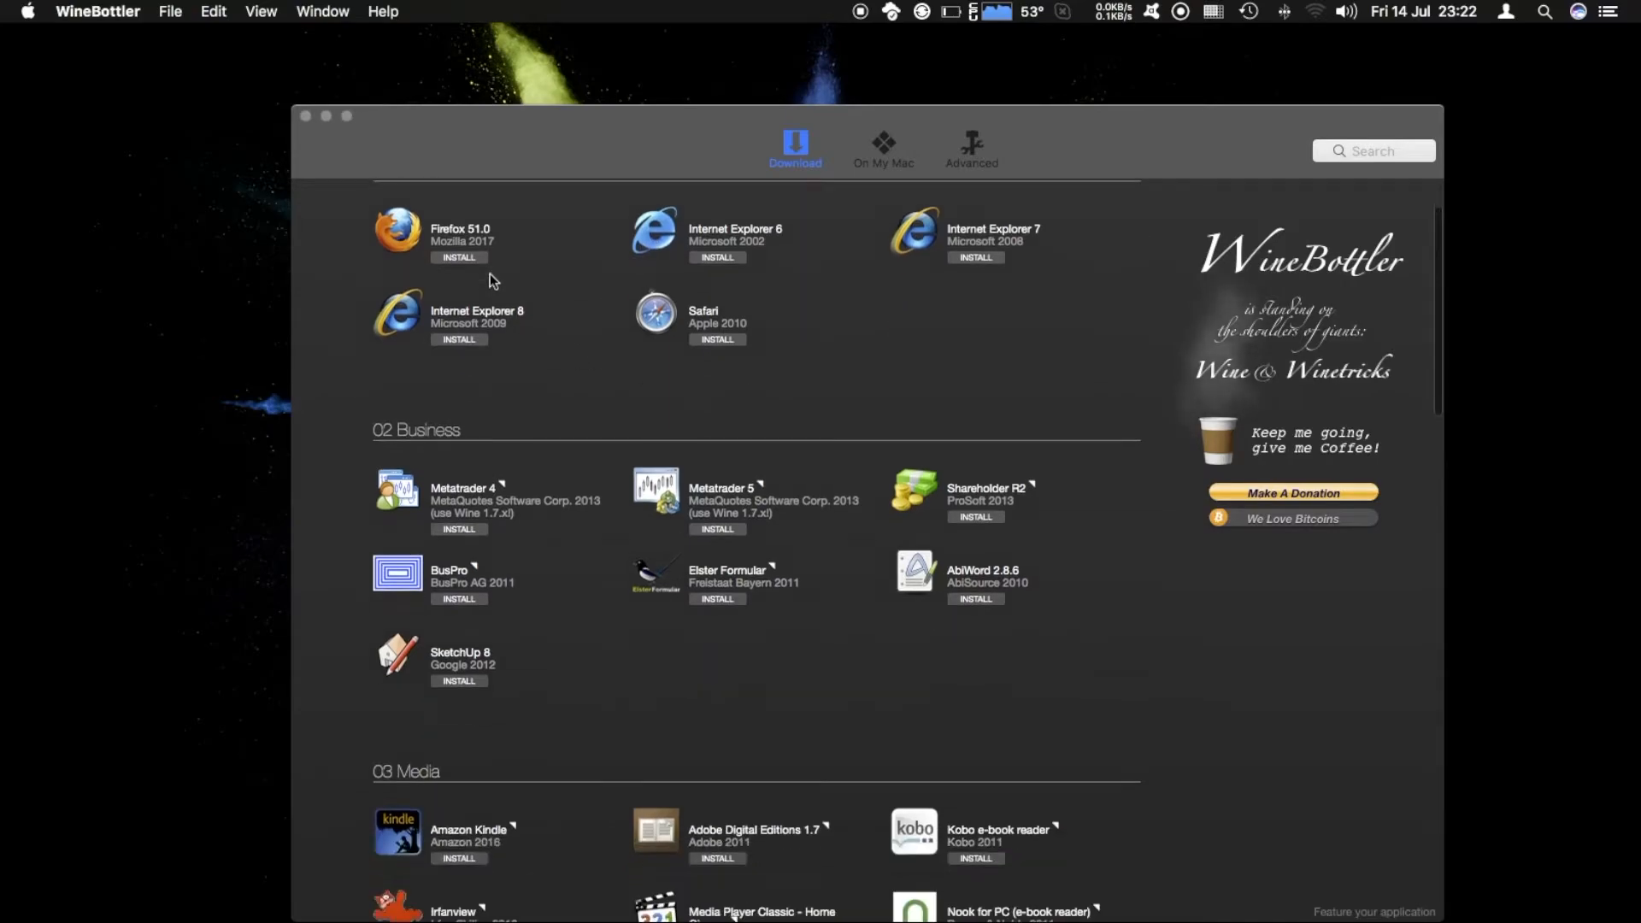
pyautogui.scroll(-3)
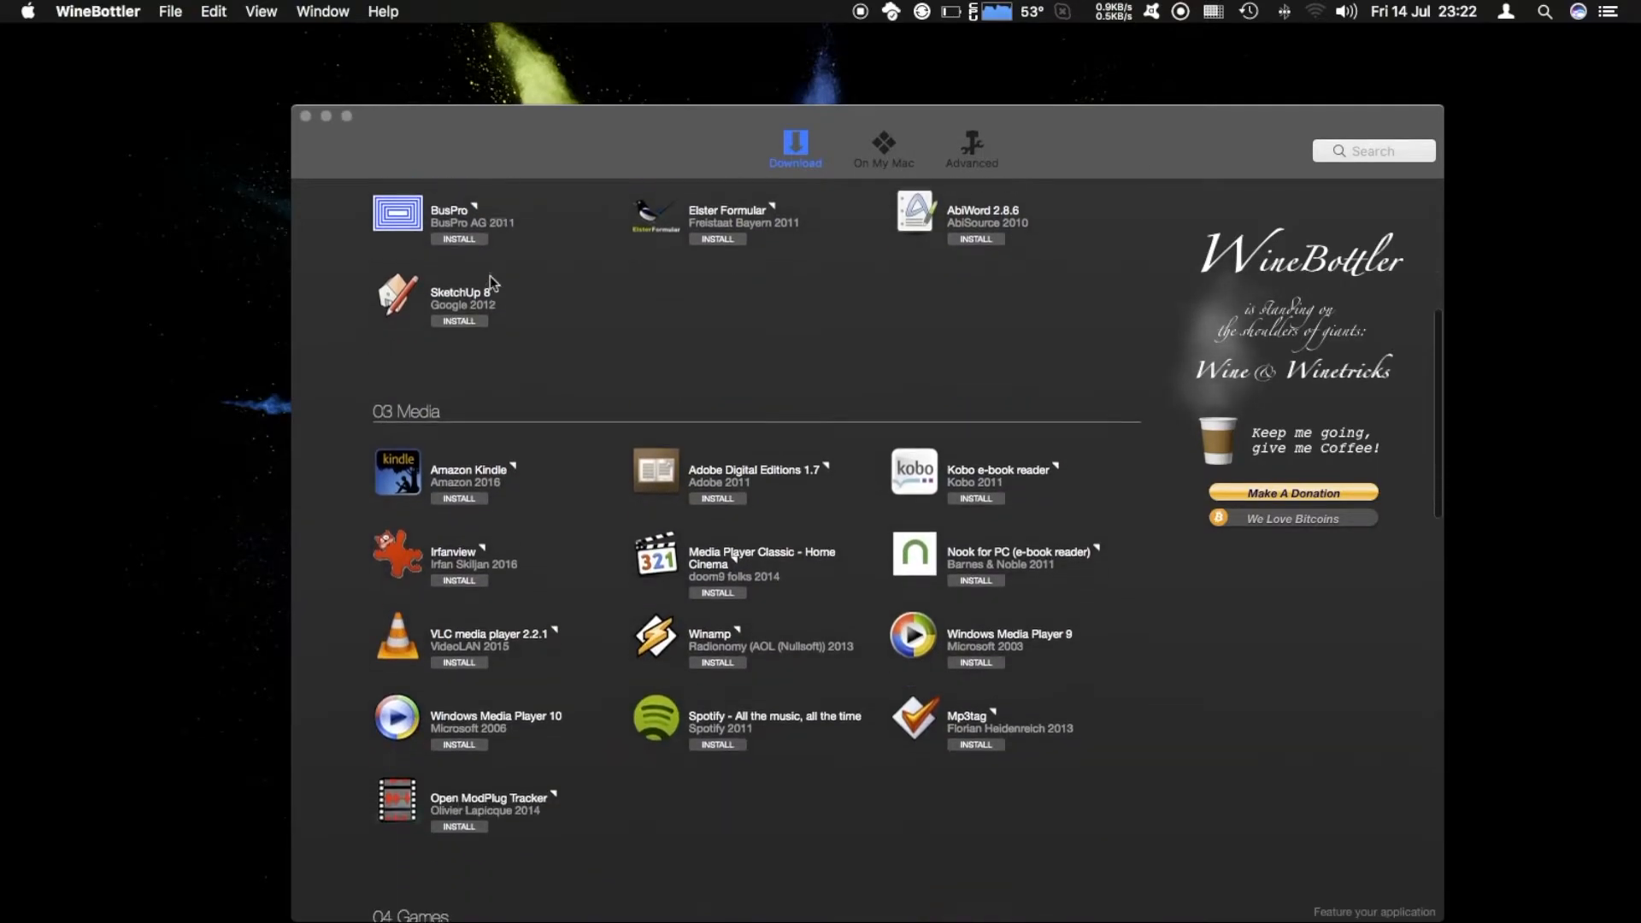
pyautogui.scroll(-3)
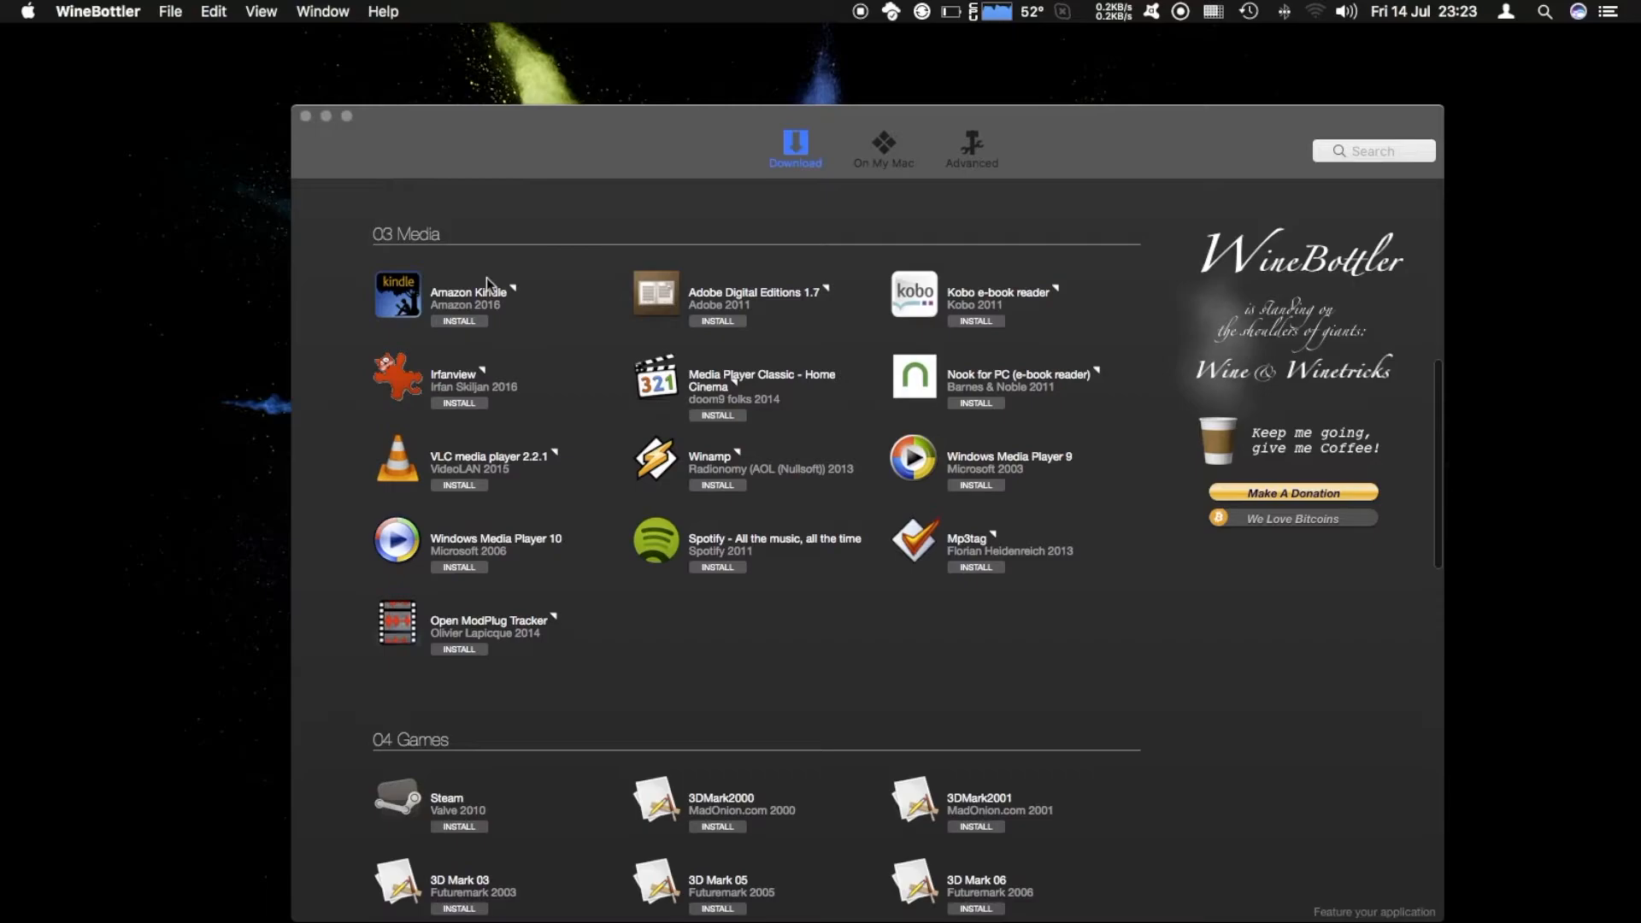
pyautogui.scroll(-3)
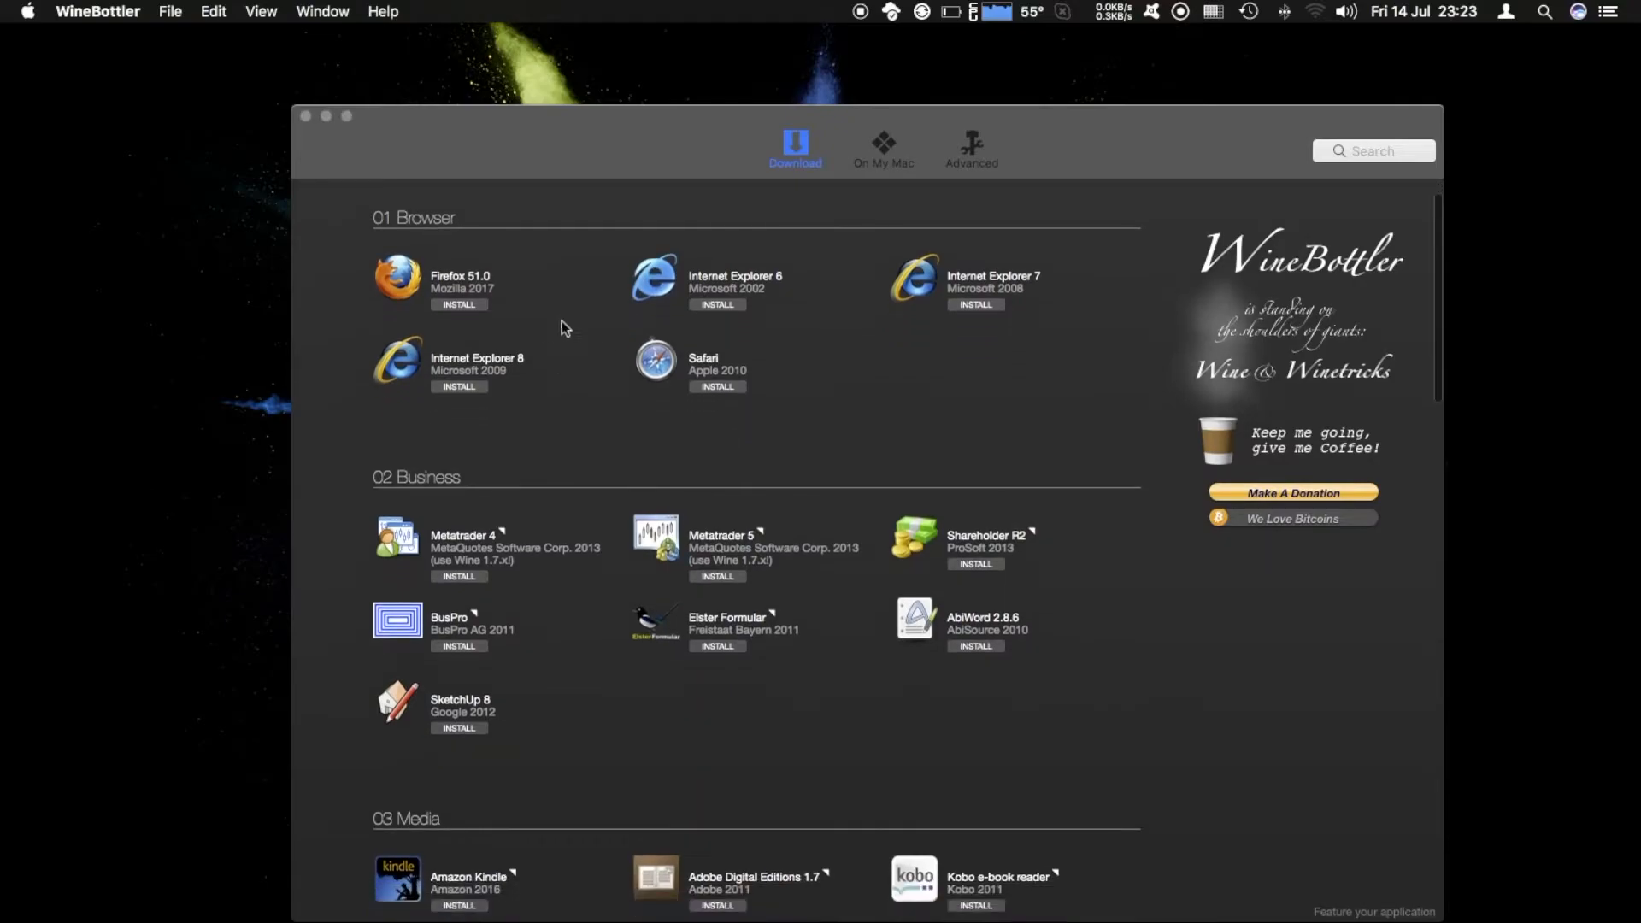
pyautogui.moveTo(552, 330)
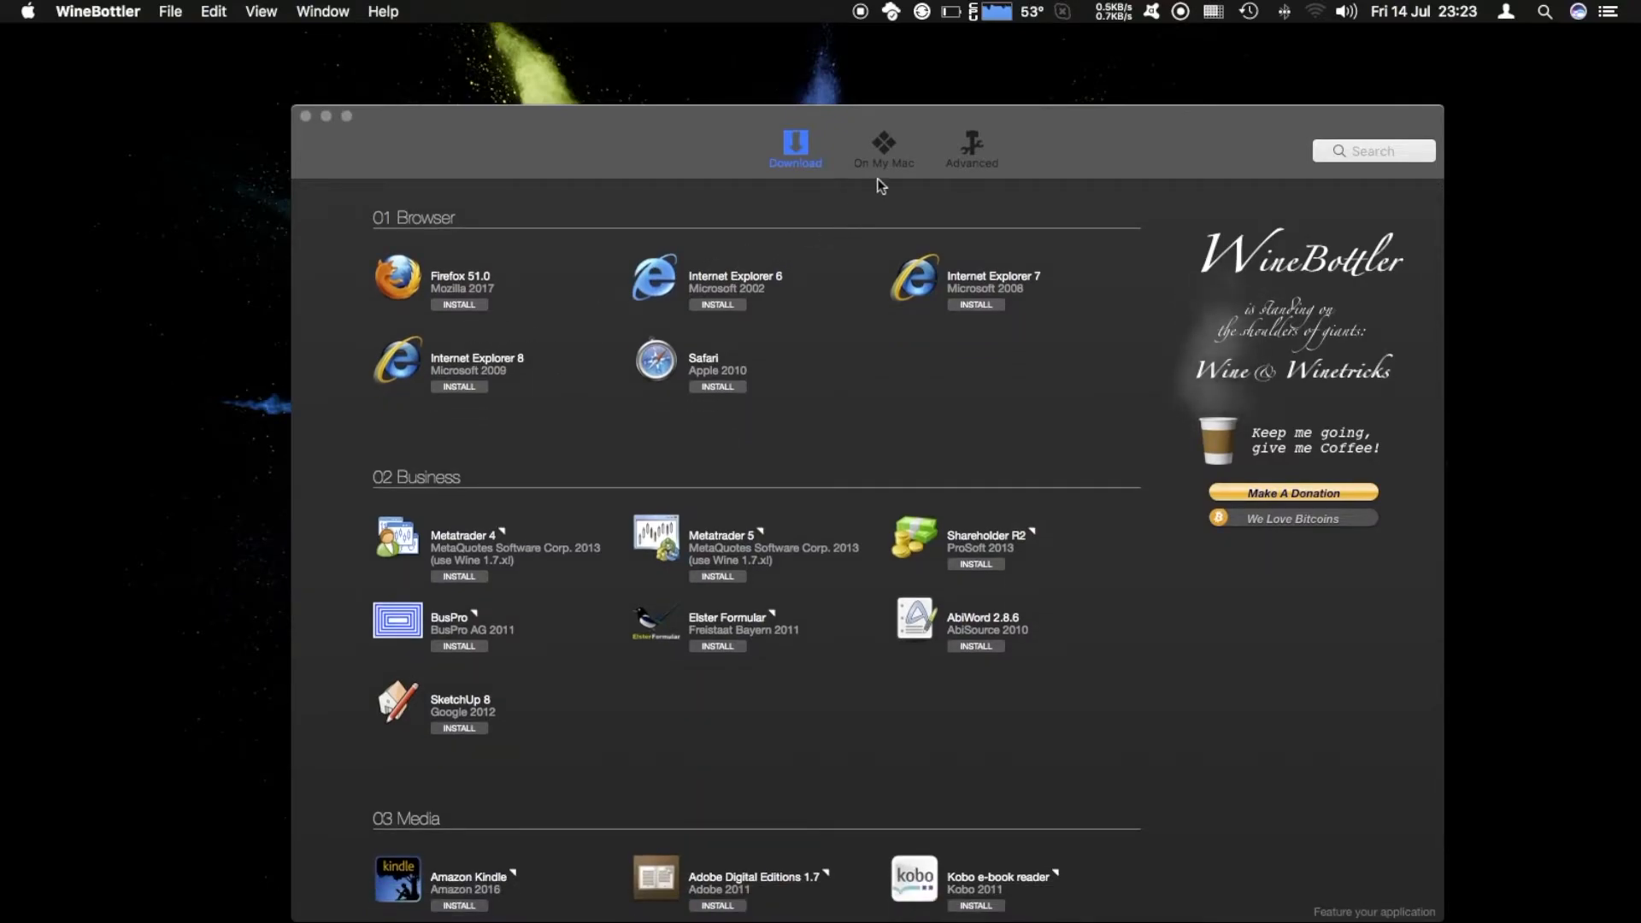
# Switch WineBottler to its Advanced bundle-creation page.
pyautogui.click(971, 147)
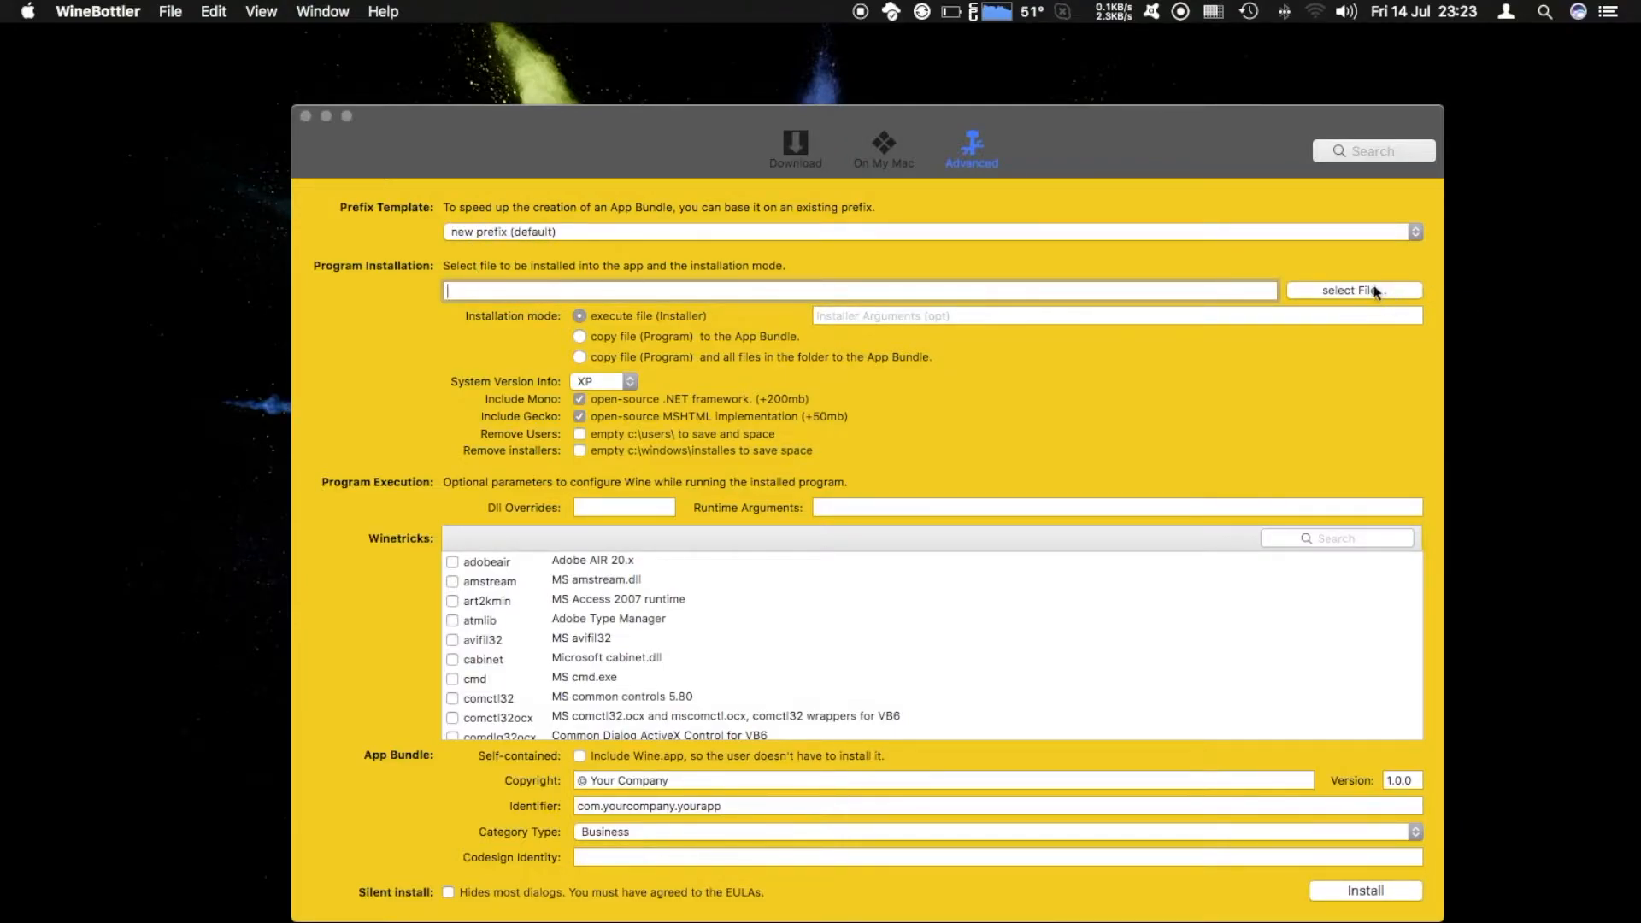
# Select winbox.exe from Downloads > Winbox as the program to install.
pyautogui.click(1354, 291)
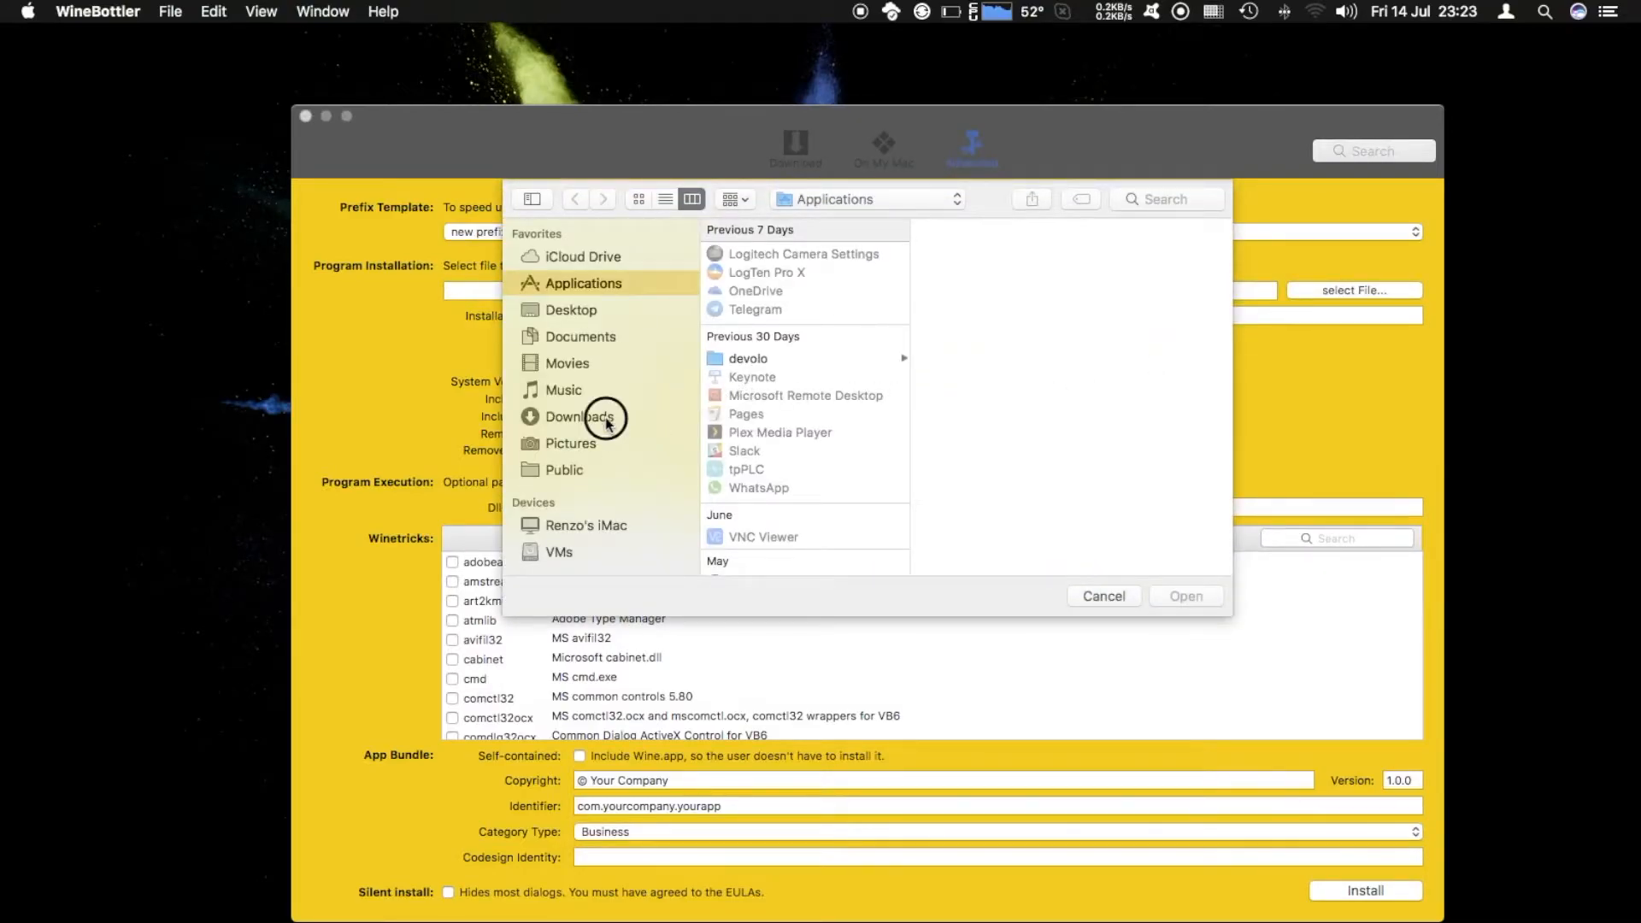
pyautogui.click(580, 417)
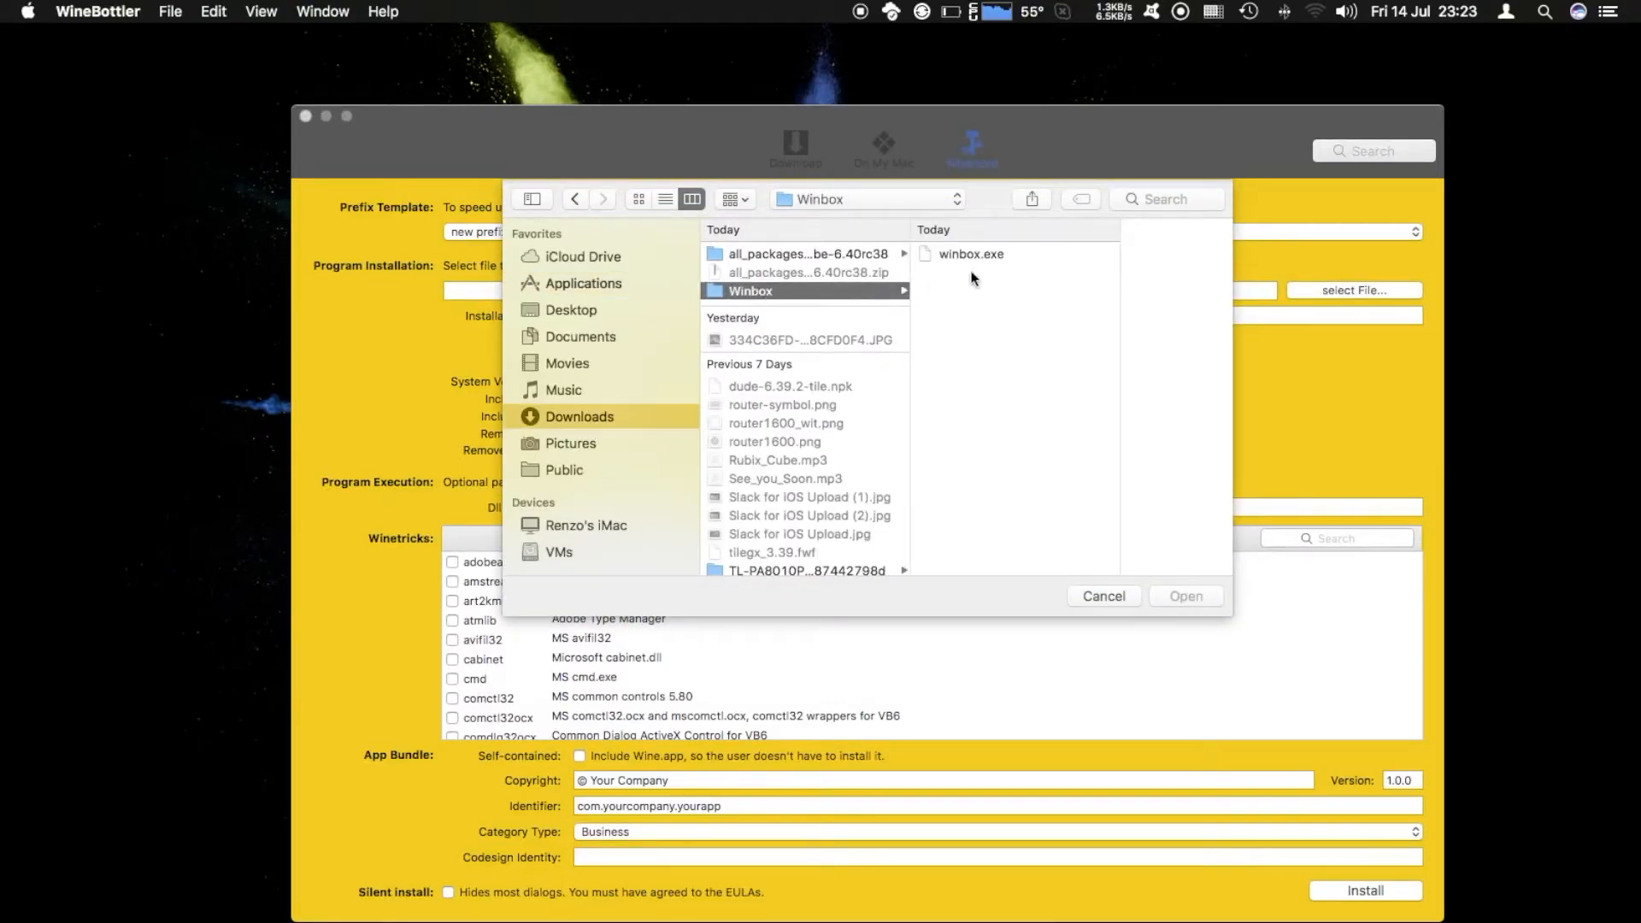
pyautogui.click(970, 253)
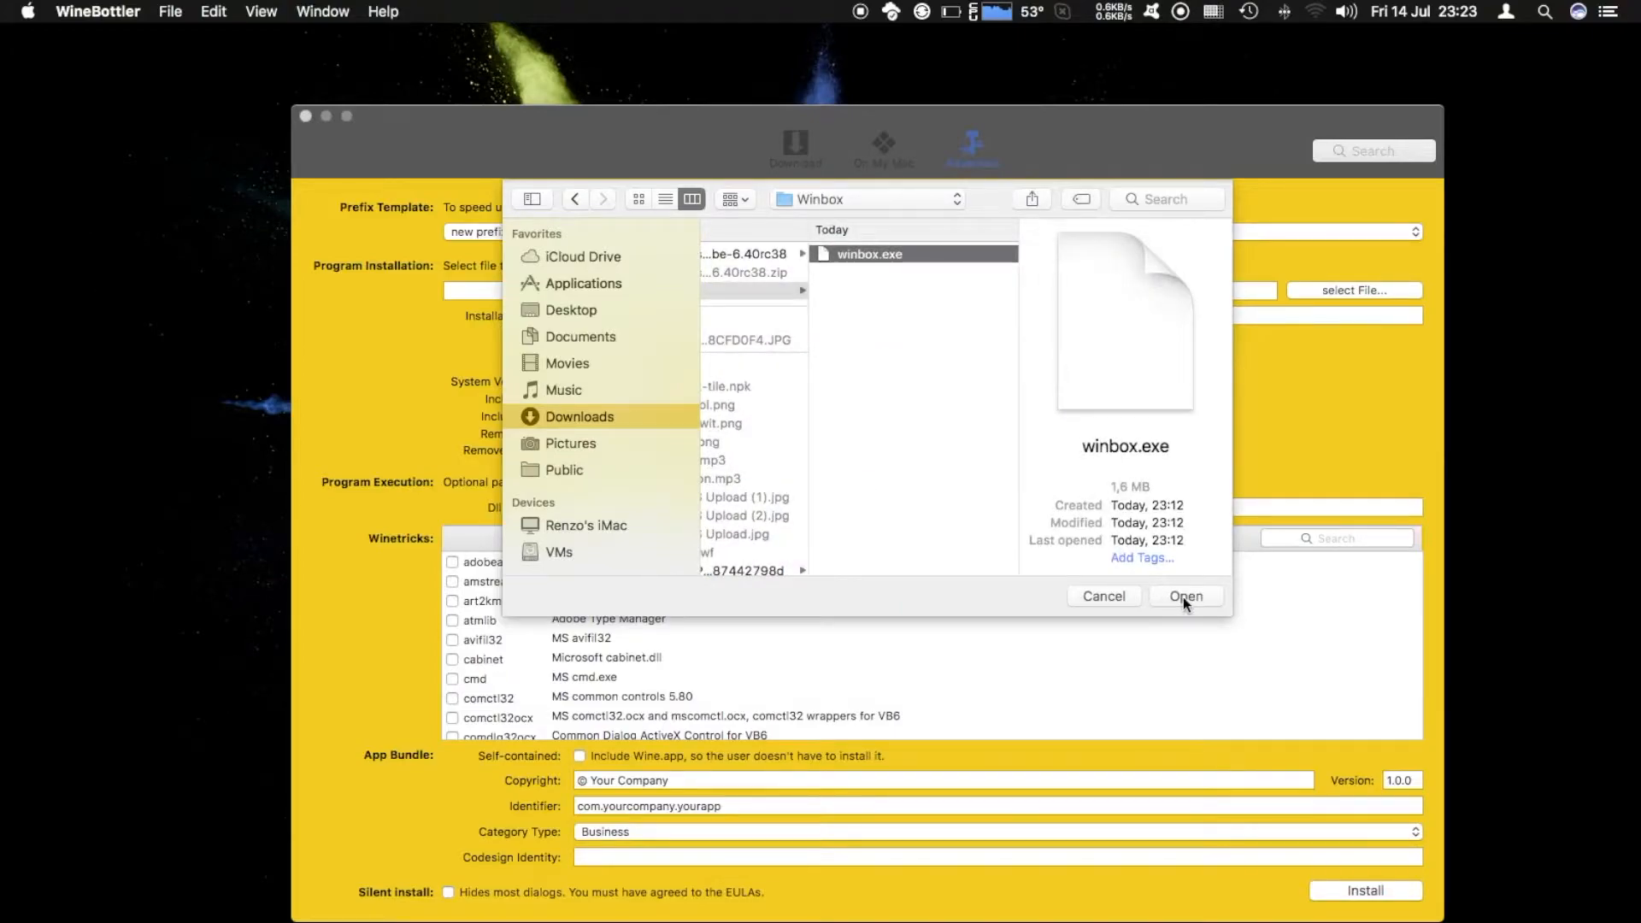
pyautogui.click(1187, 595)
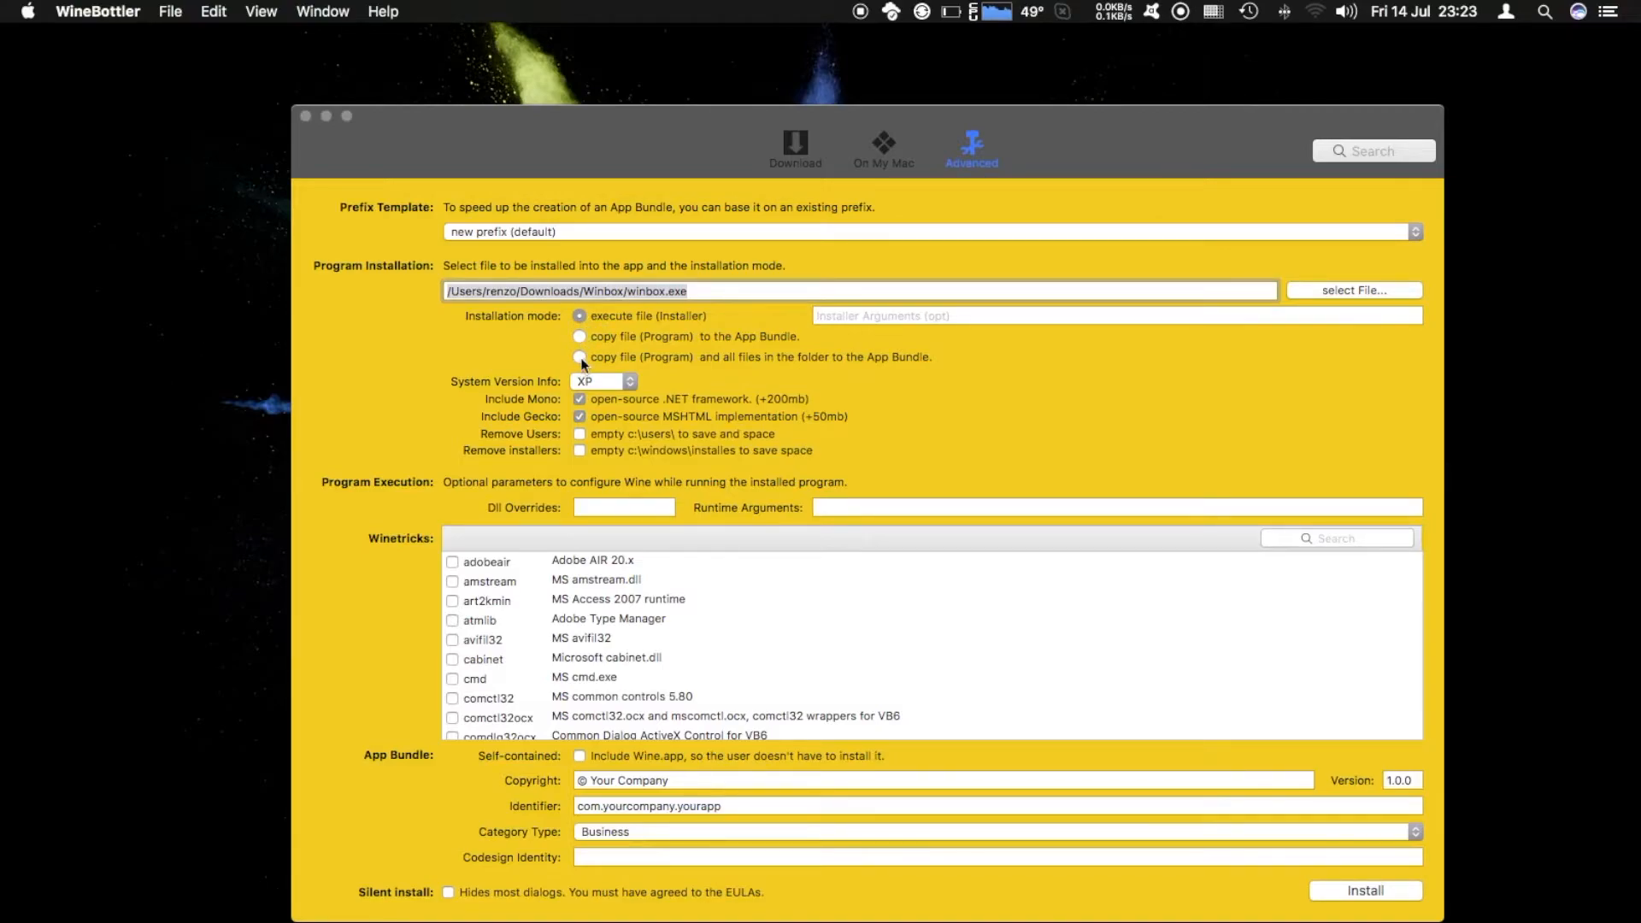
# Copy winbox.exe into the bundle, turn off Mono and Gecko, and enable self-contained Wine.app.
pyautogui.click(580, 337)
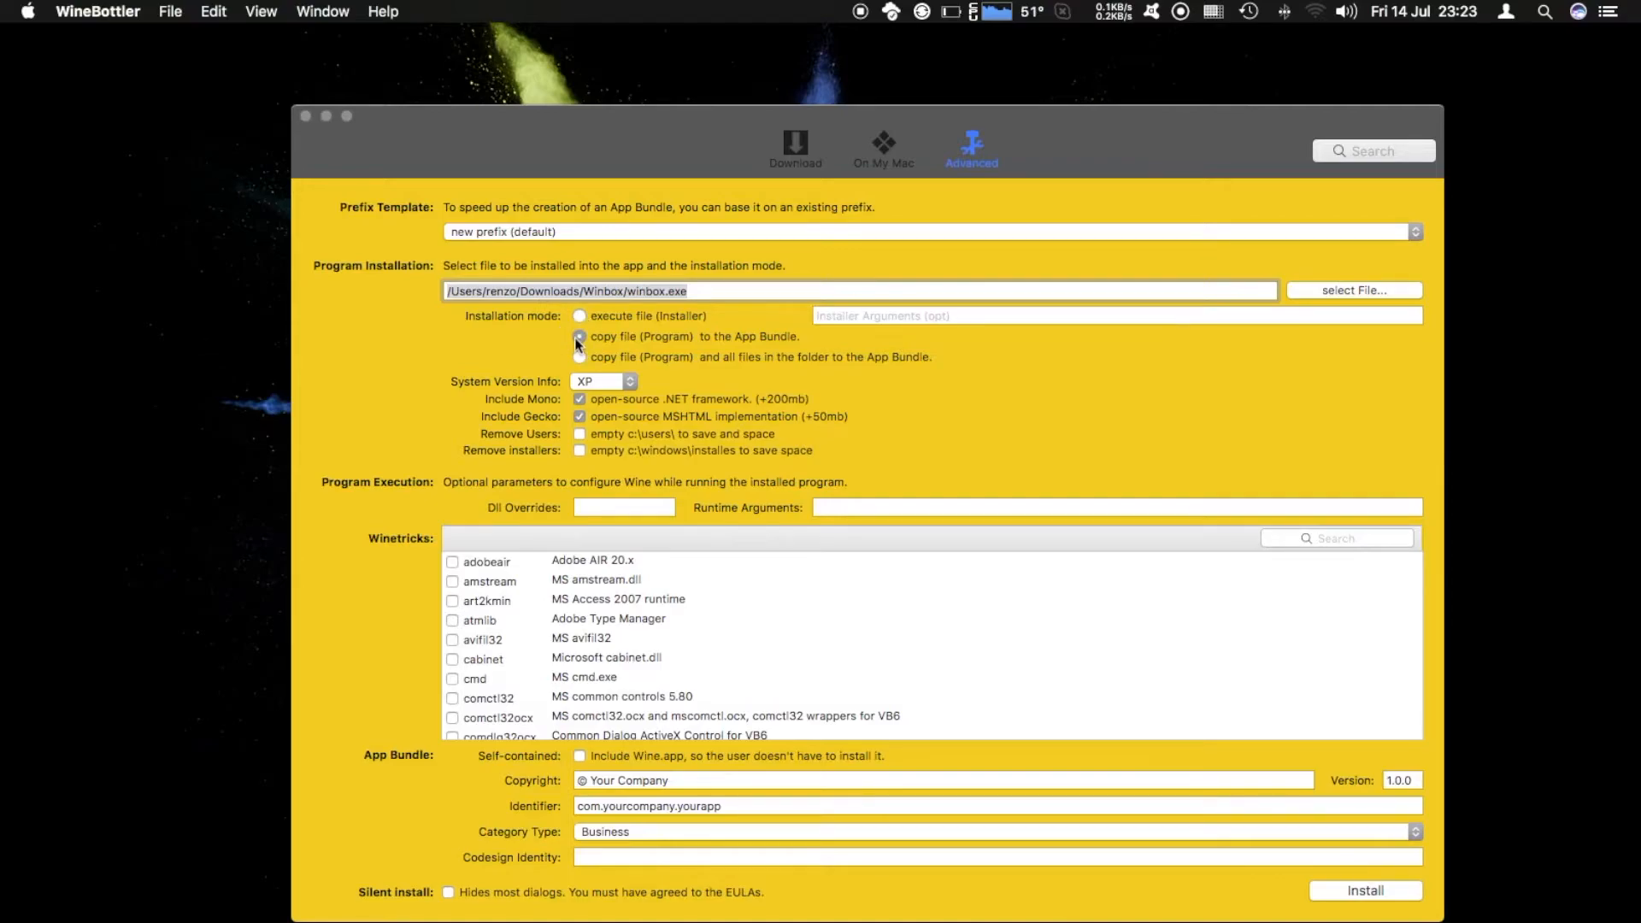
pyautogui.click(580, 336)
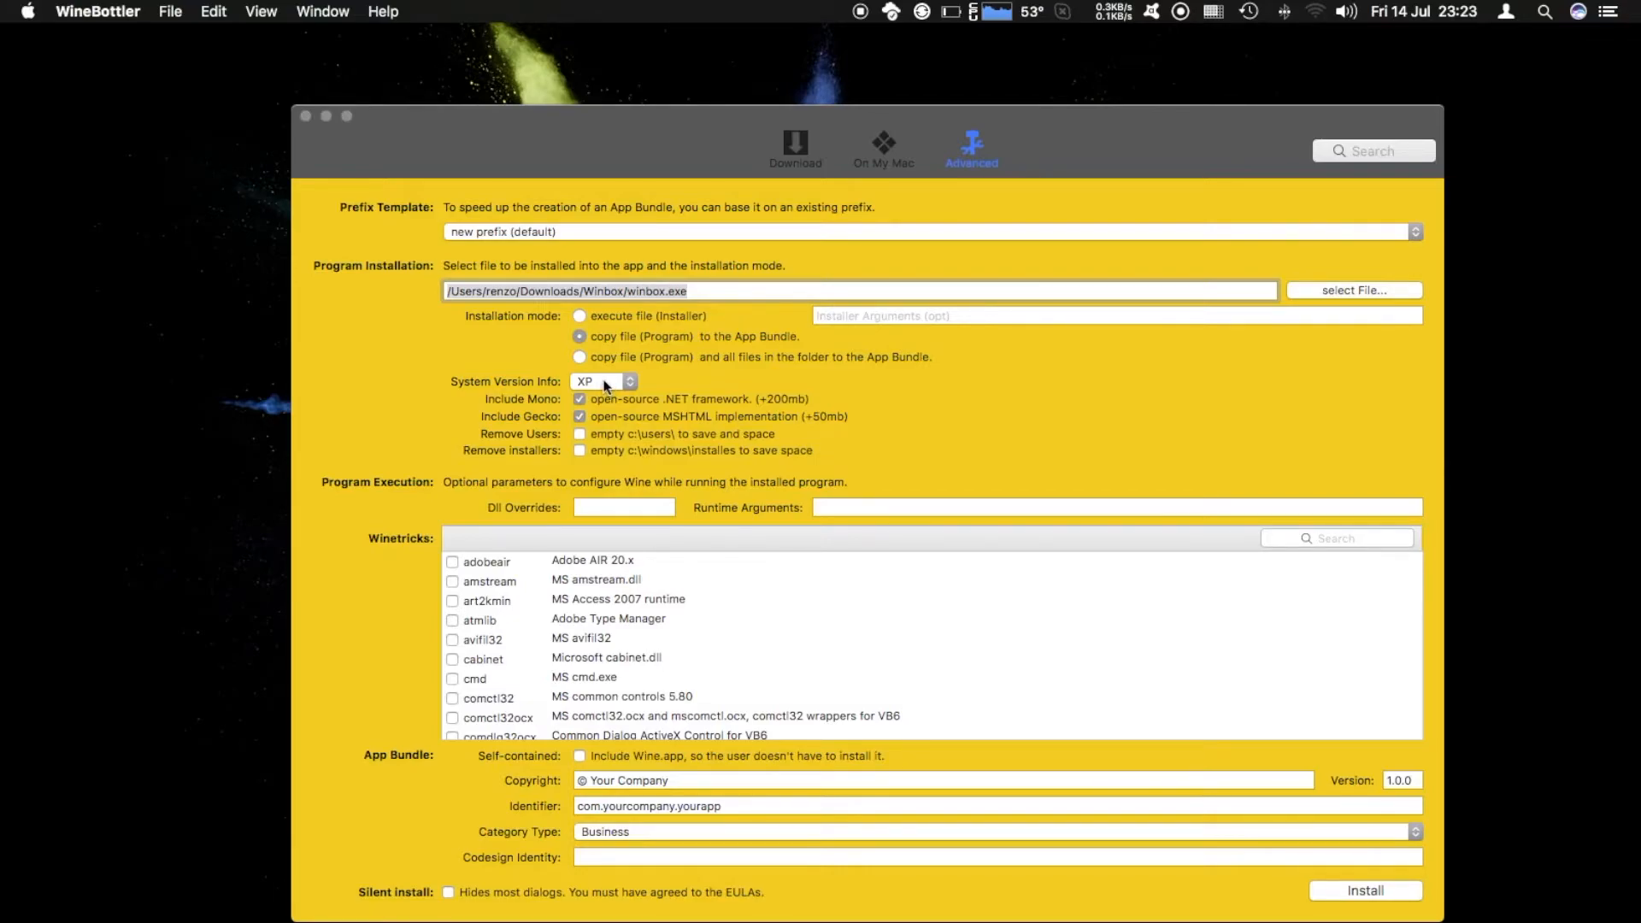
pyautogui.click(600, 381)
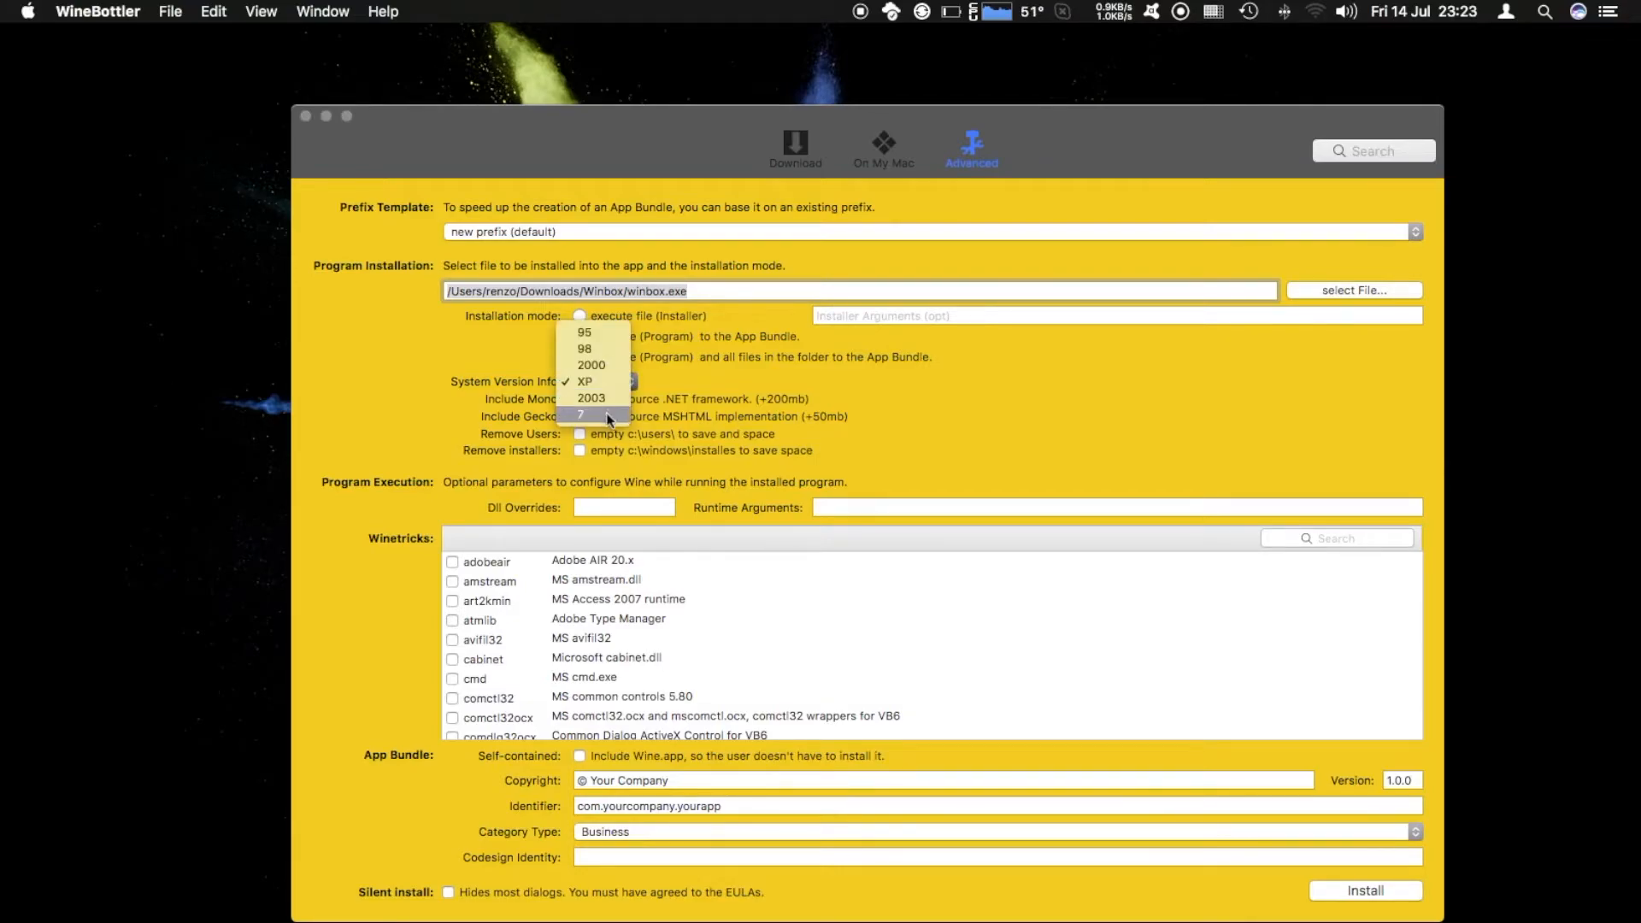
pyautogui.click(585, 381)
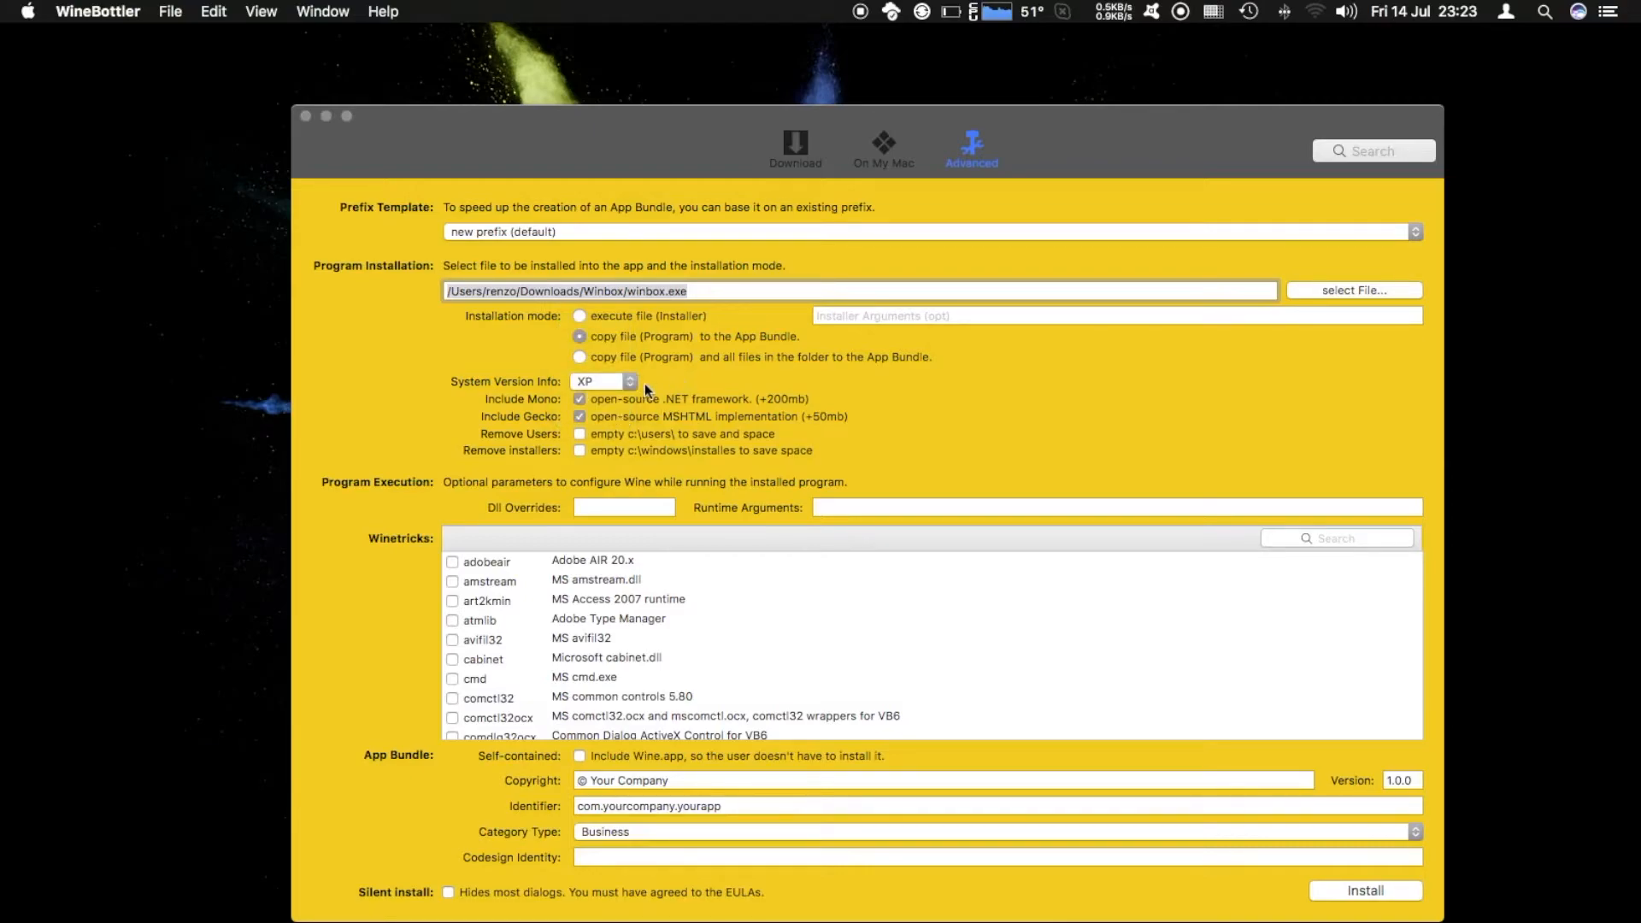
pyautogui.click(580, 399)
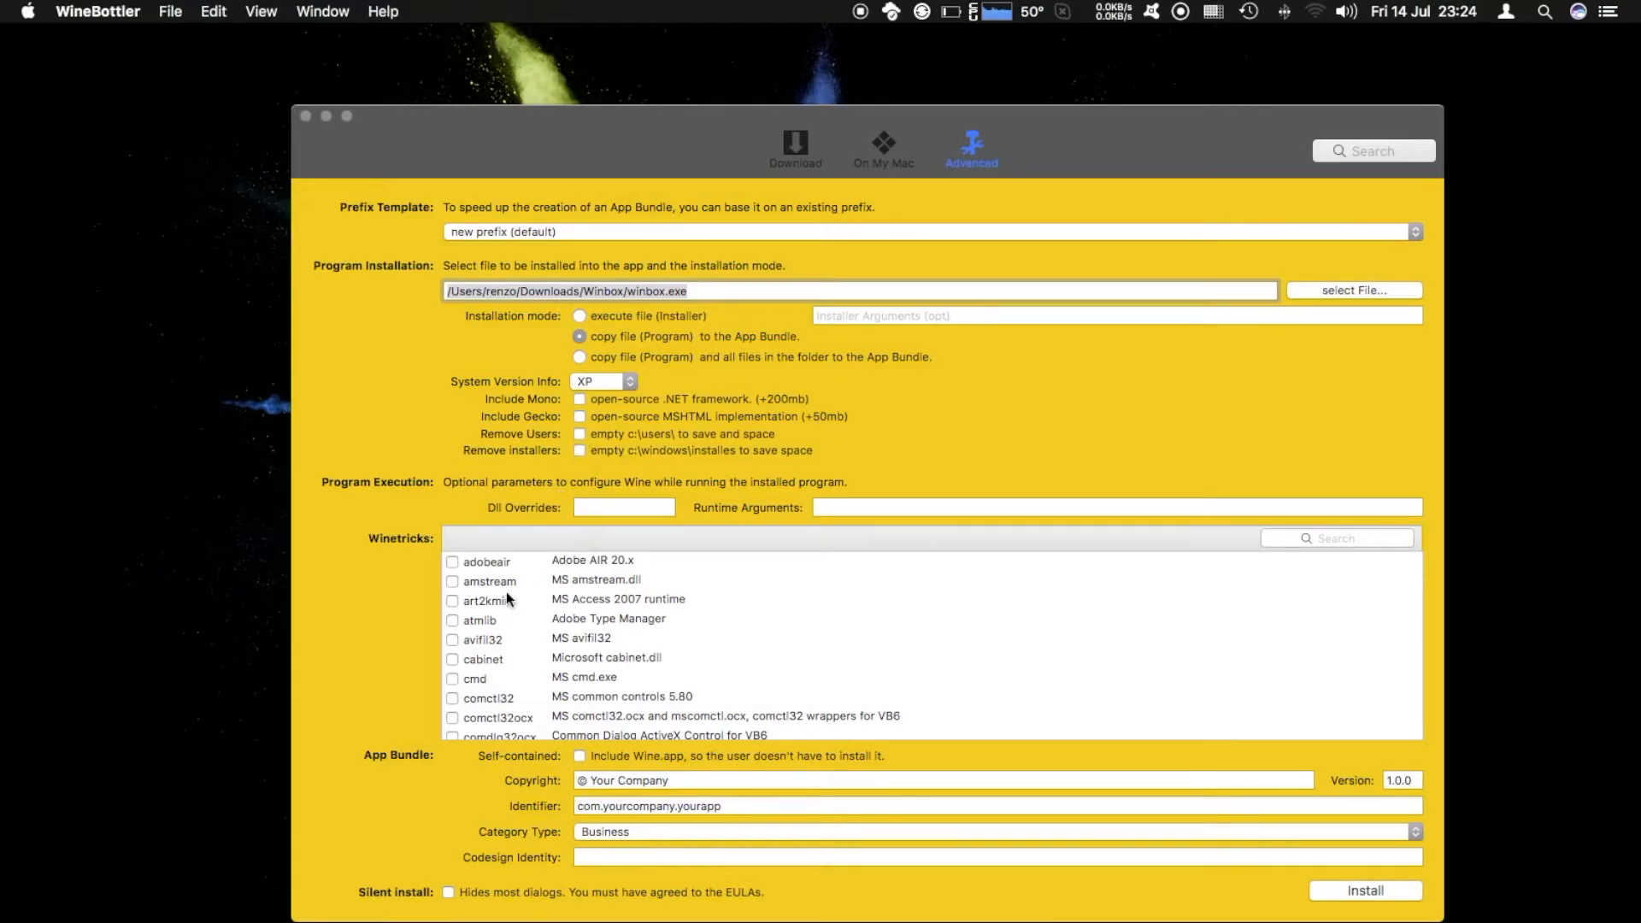
pyautogui.moveTo(429, 837)
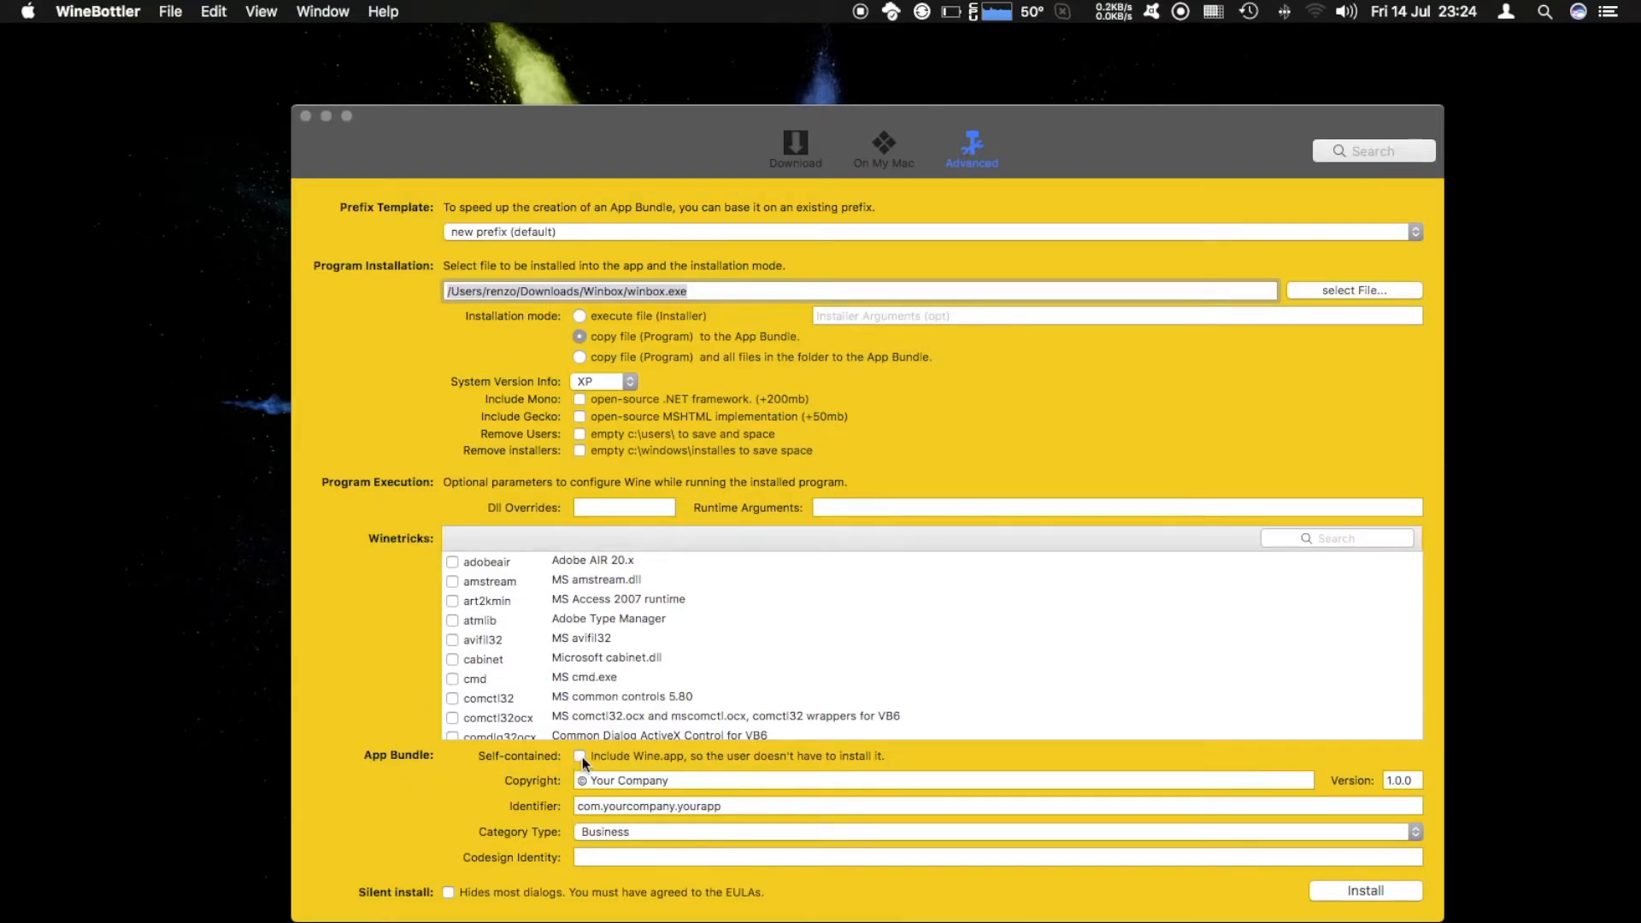
pyautogui.click(579, 755)
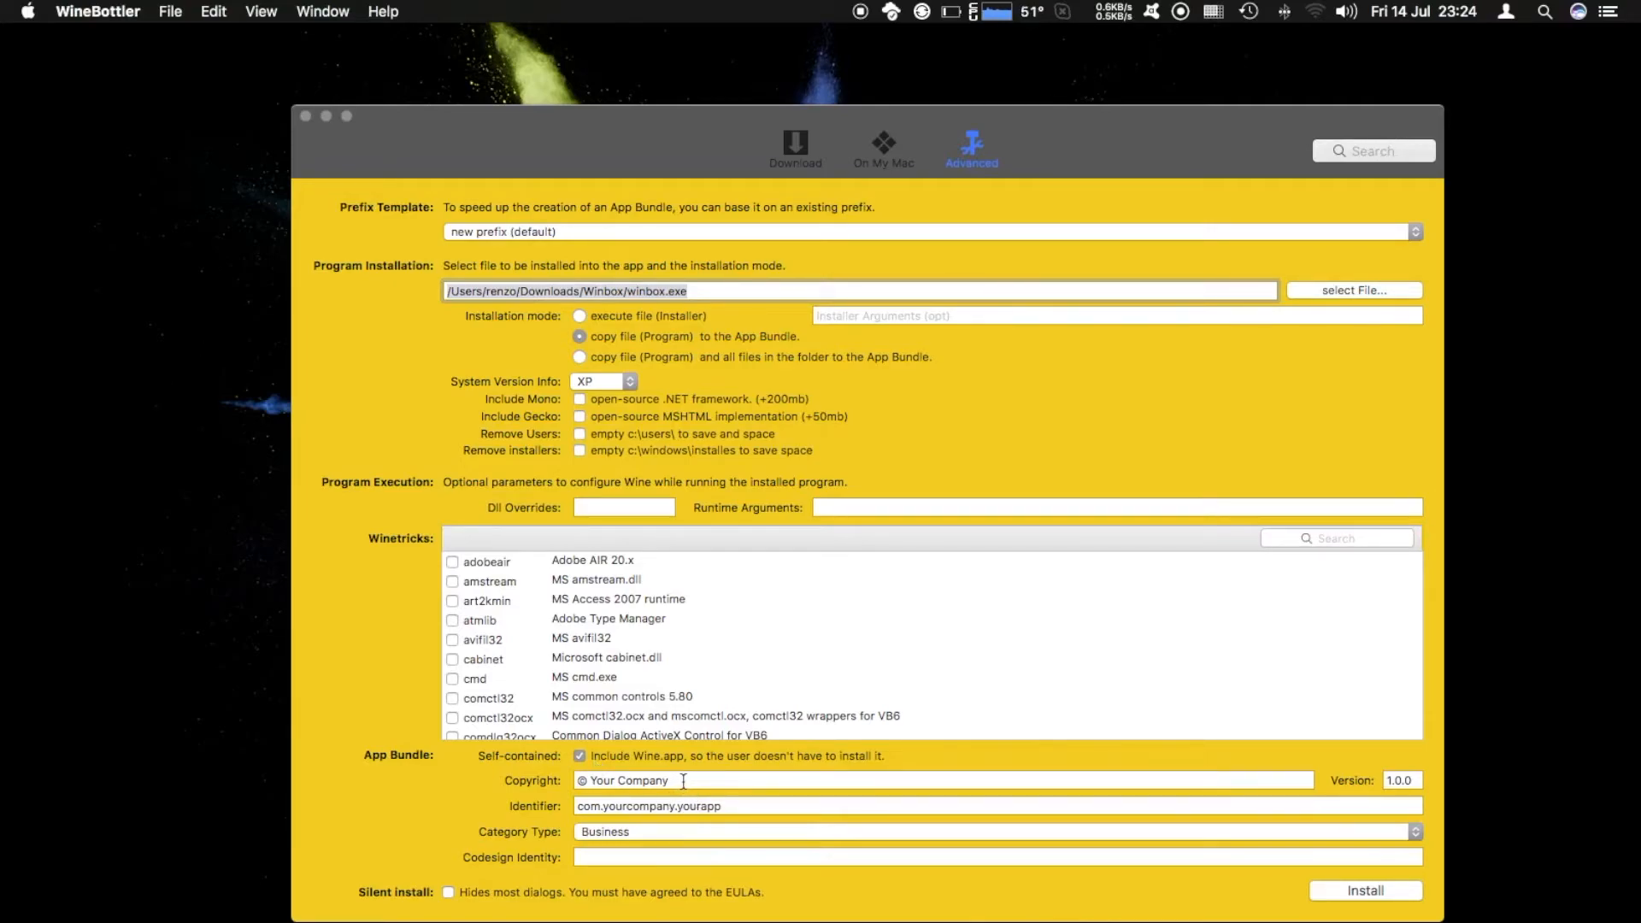
# Set copyright Mikrotik and identifier com.mikrotik.winbox, then start the install.
pyautogui.doubleClick(628, 781)
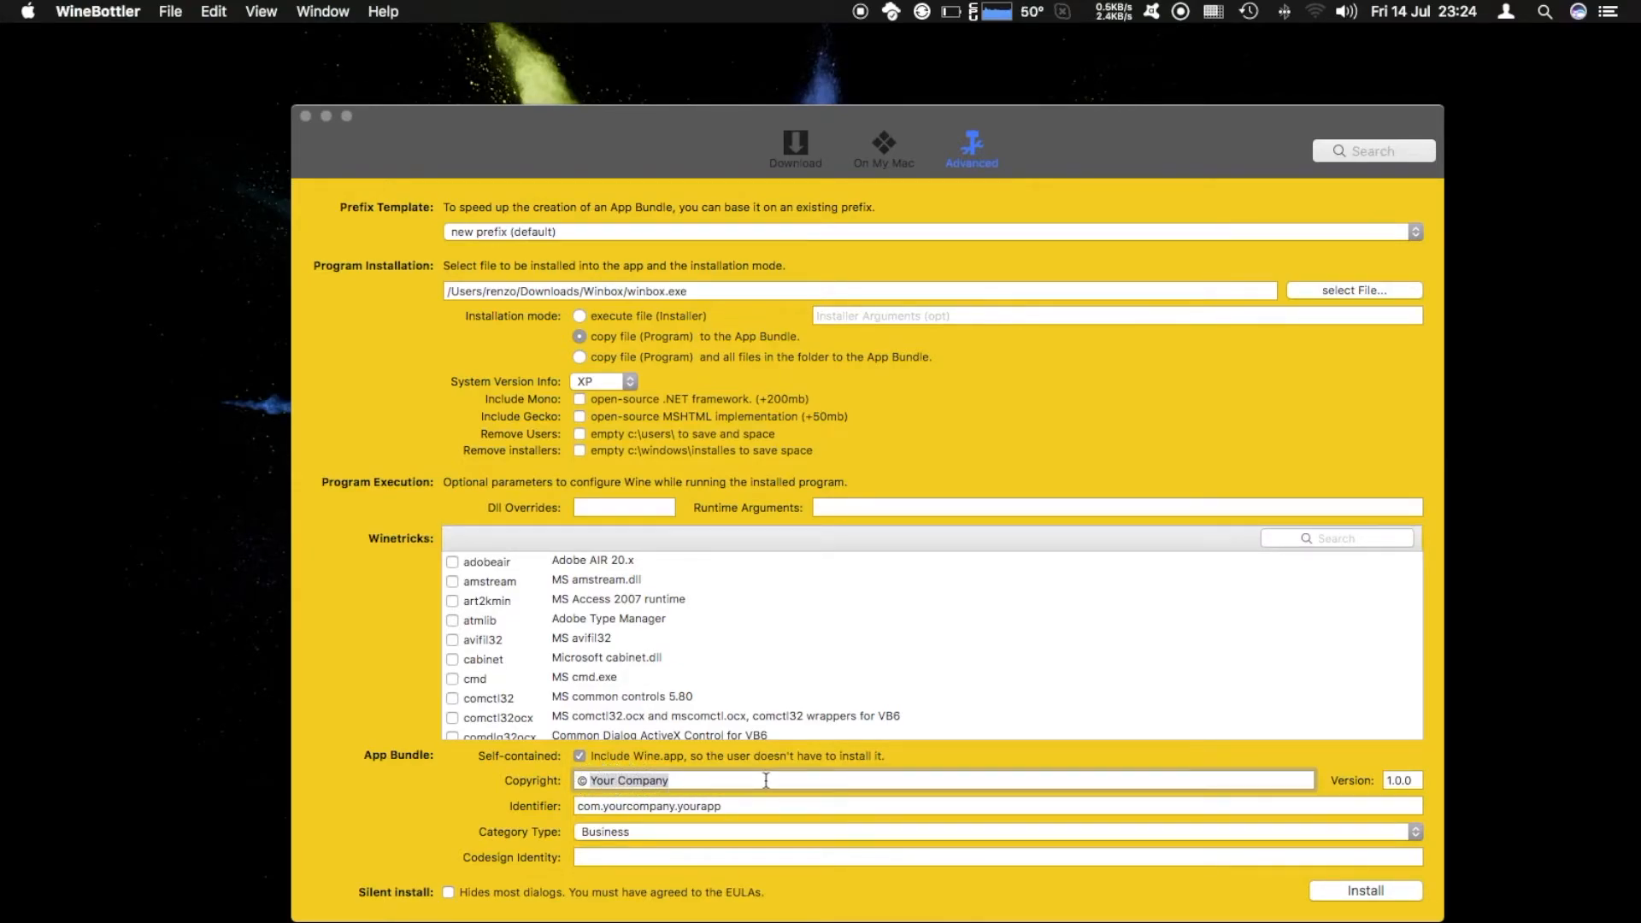
pyautogui.write('Mikro')
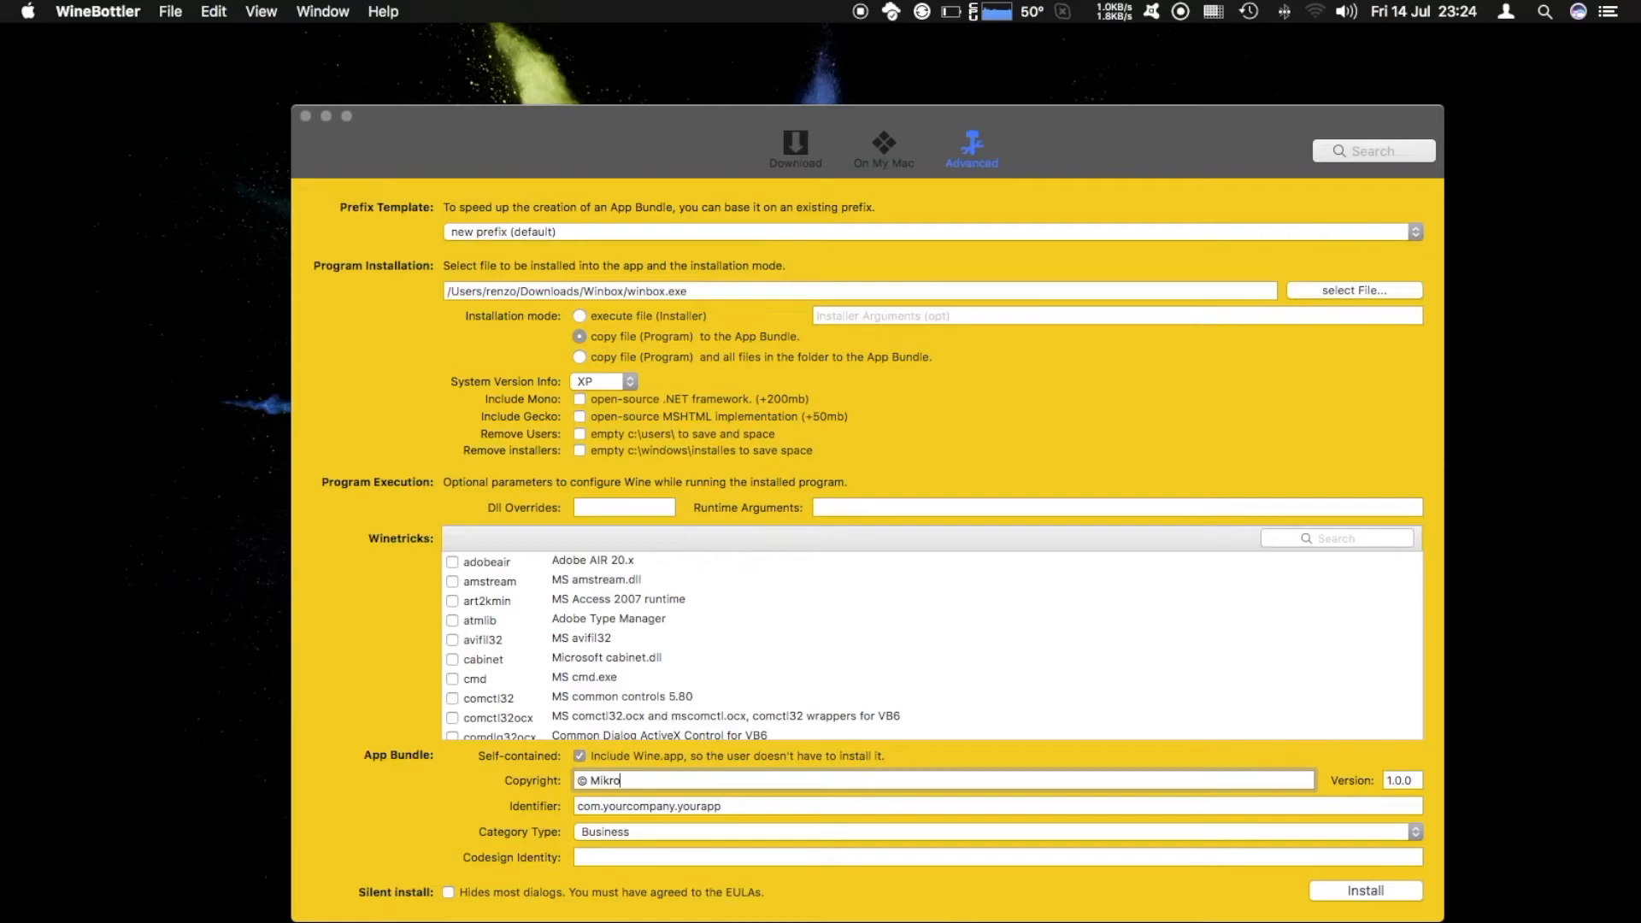
pyautogui.write('tik')
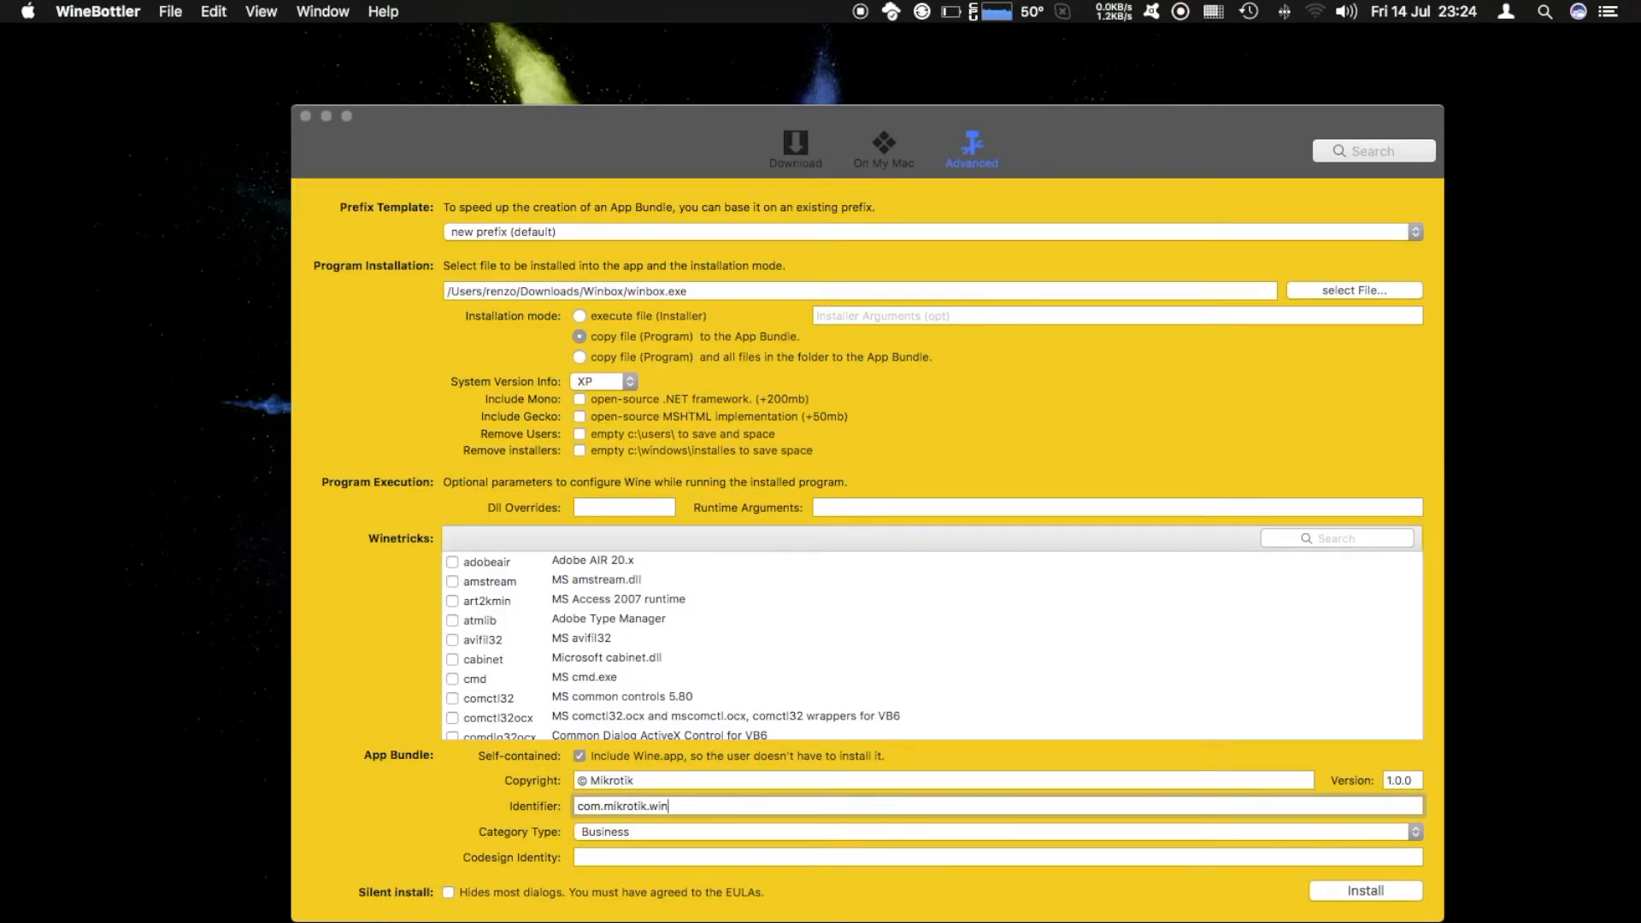
pyautogui.write('box')
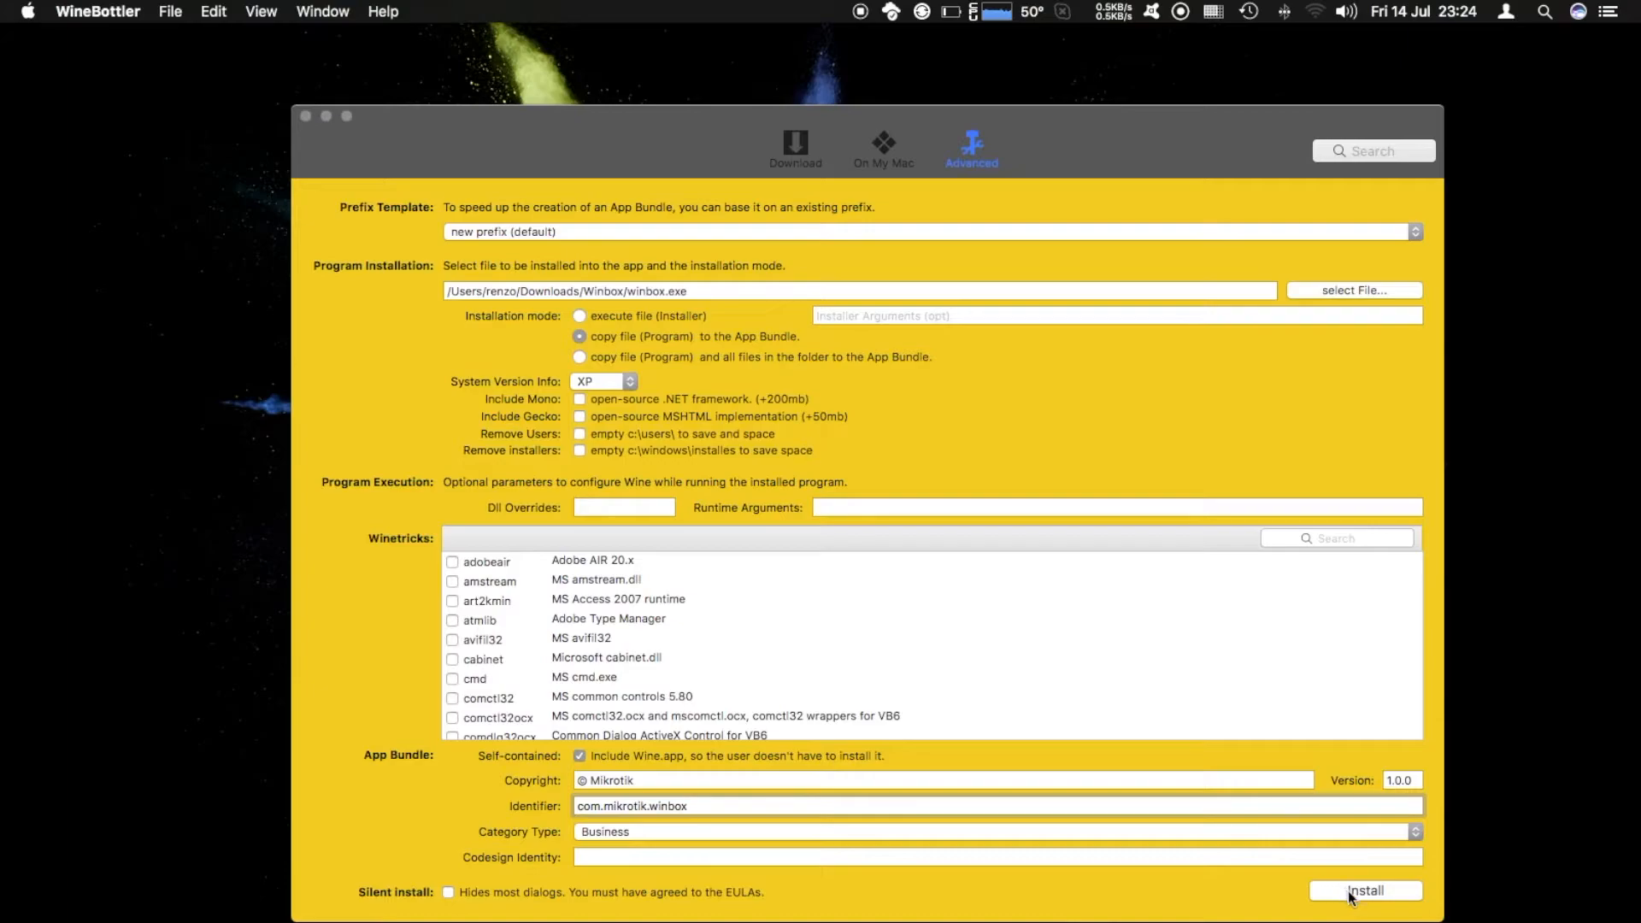
pyautogui.click(1364, 891)
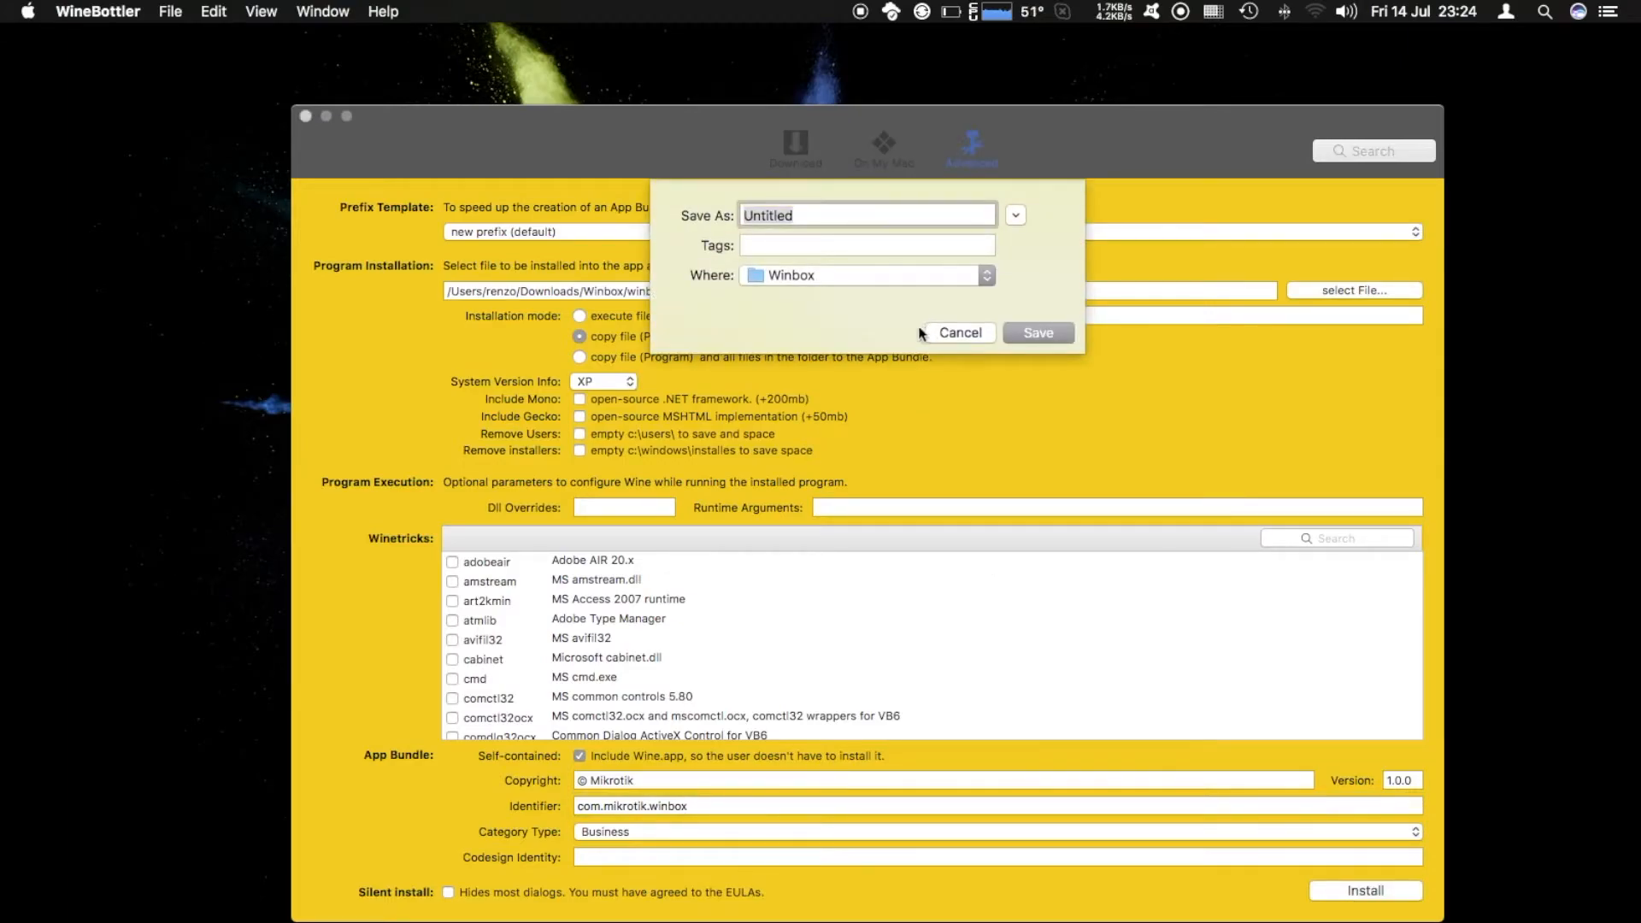
# Save the bundle as Winbox on the Desktop and let it build.
pyautogui.click(985, 274)
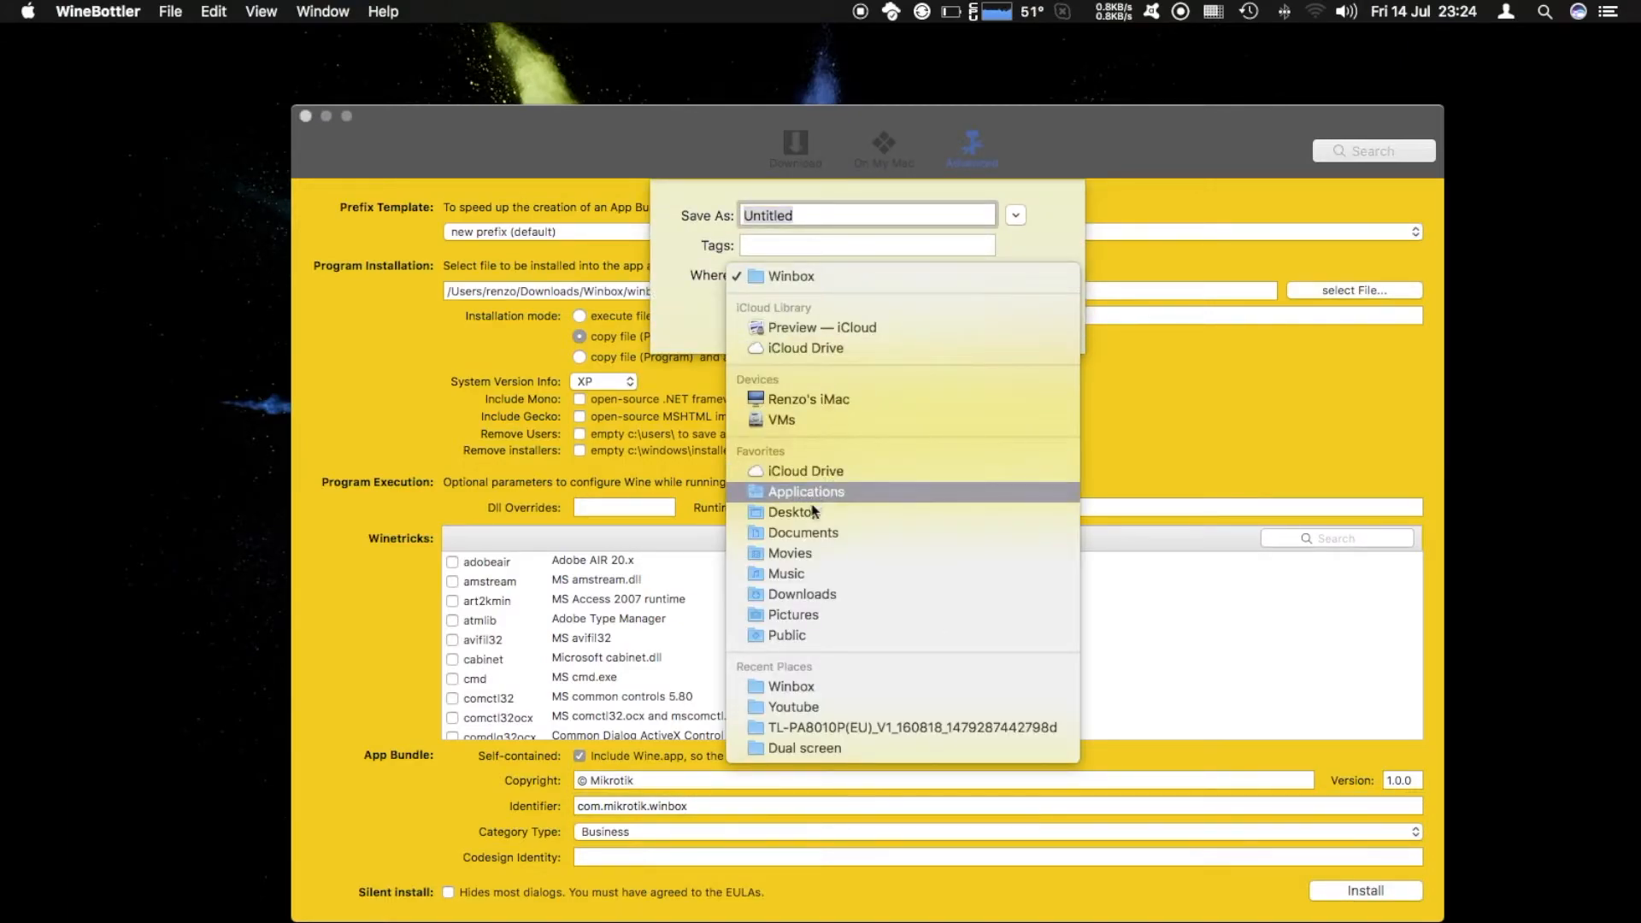
pyautogui.click(806, 491)
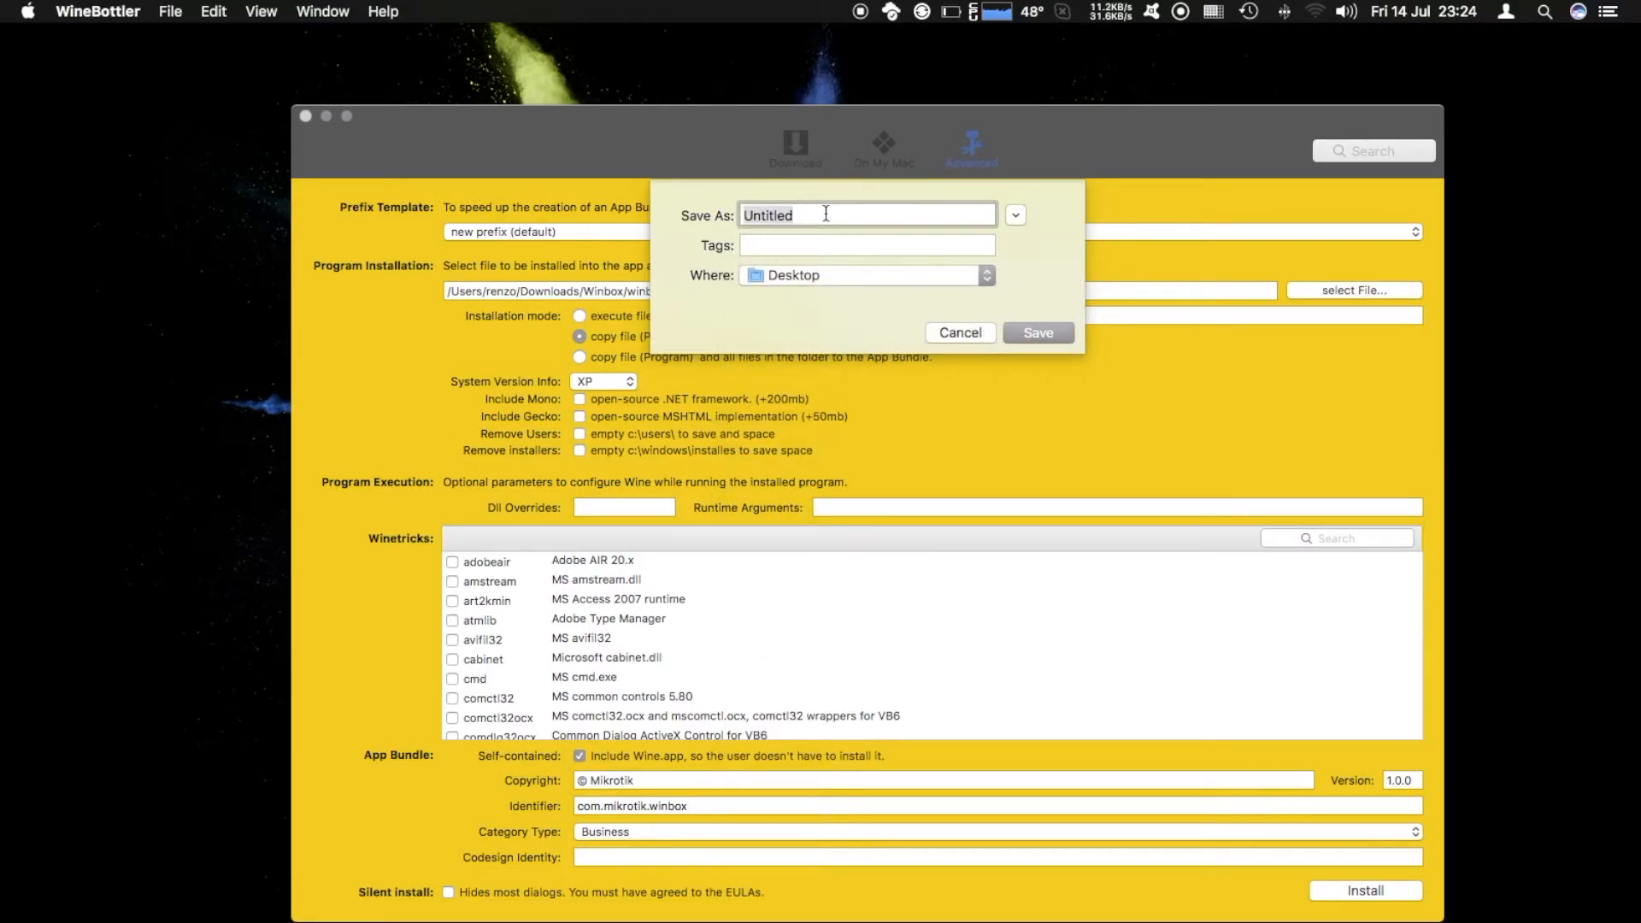
pyautogui.write('Winbox')
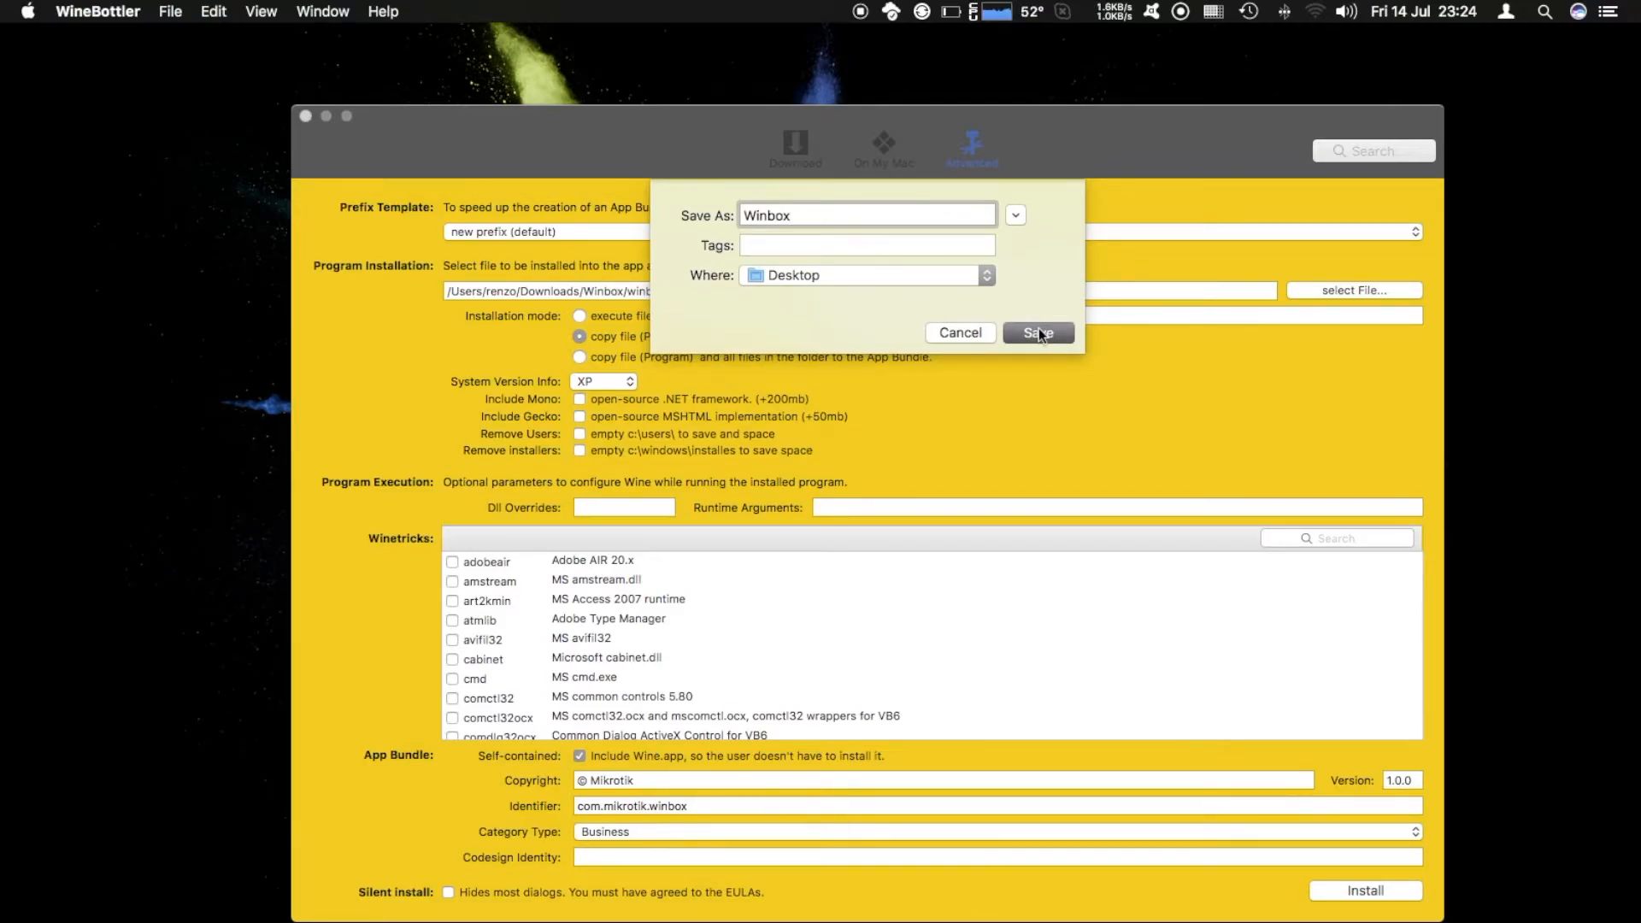
pyautogui.click(1036, 333)
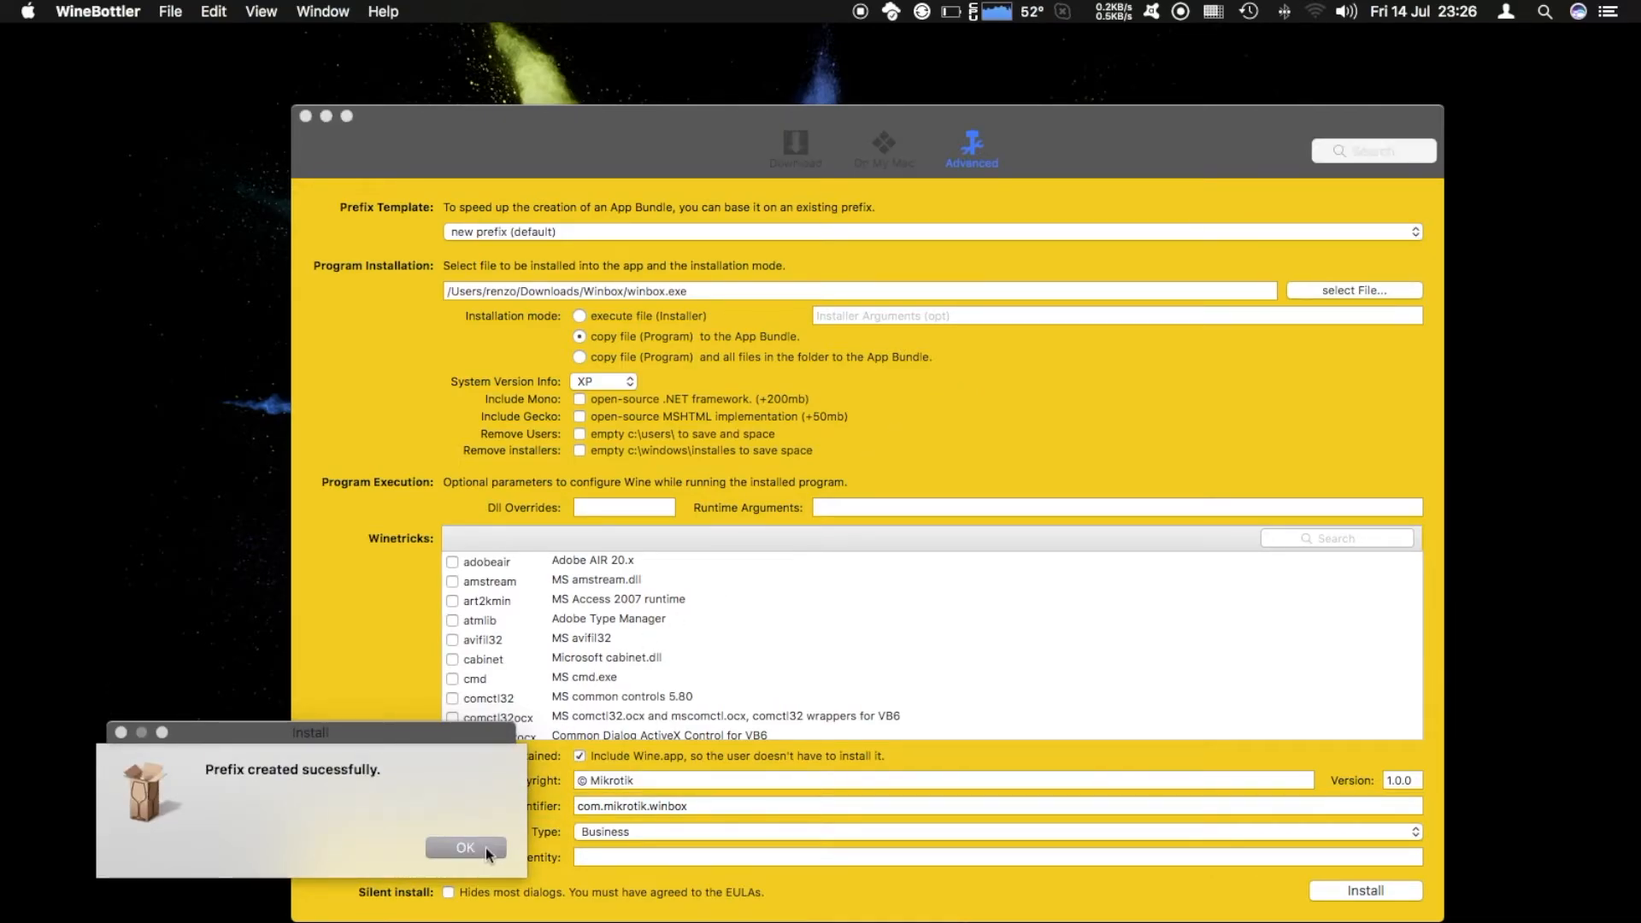
# Dismiss the 'Prefix created successfully' notice.
pyautogui.click(465, 847)
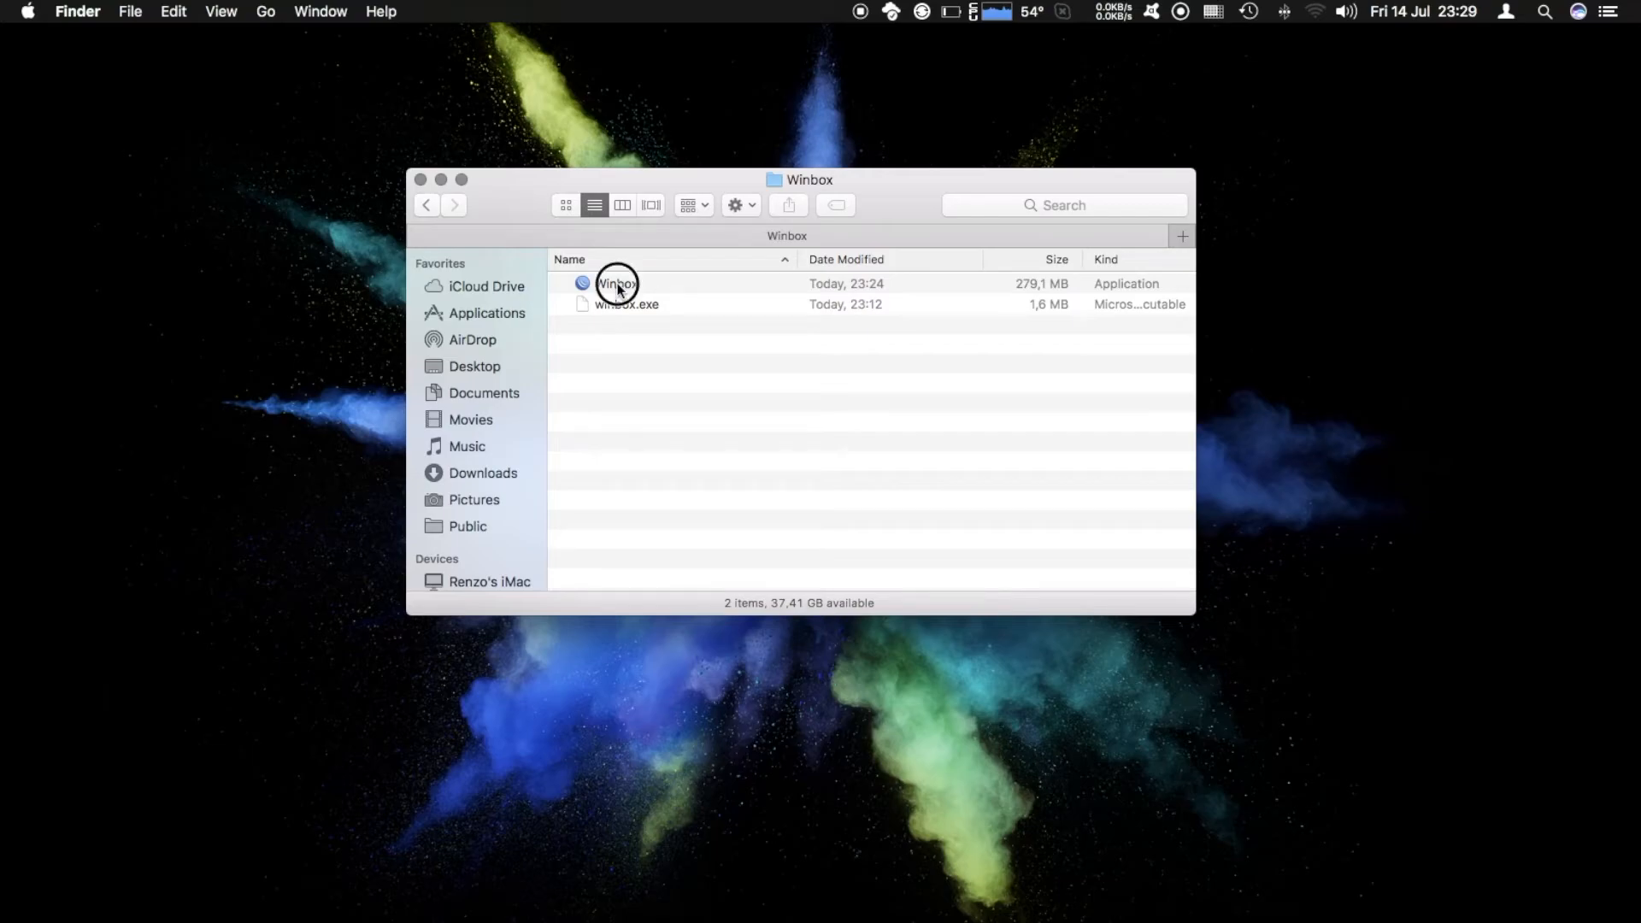
# Launch the bottled Winbox app and connect to 192.168.88.1 as admin.
pyautogui.click(618, 284)
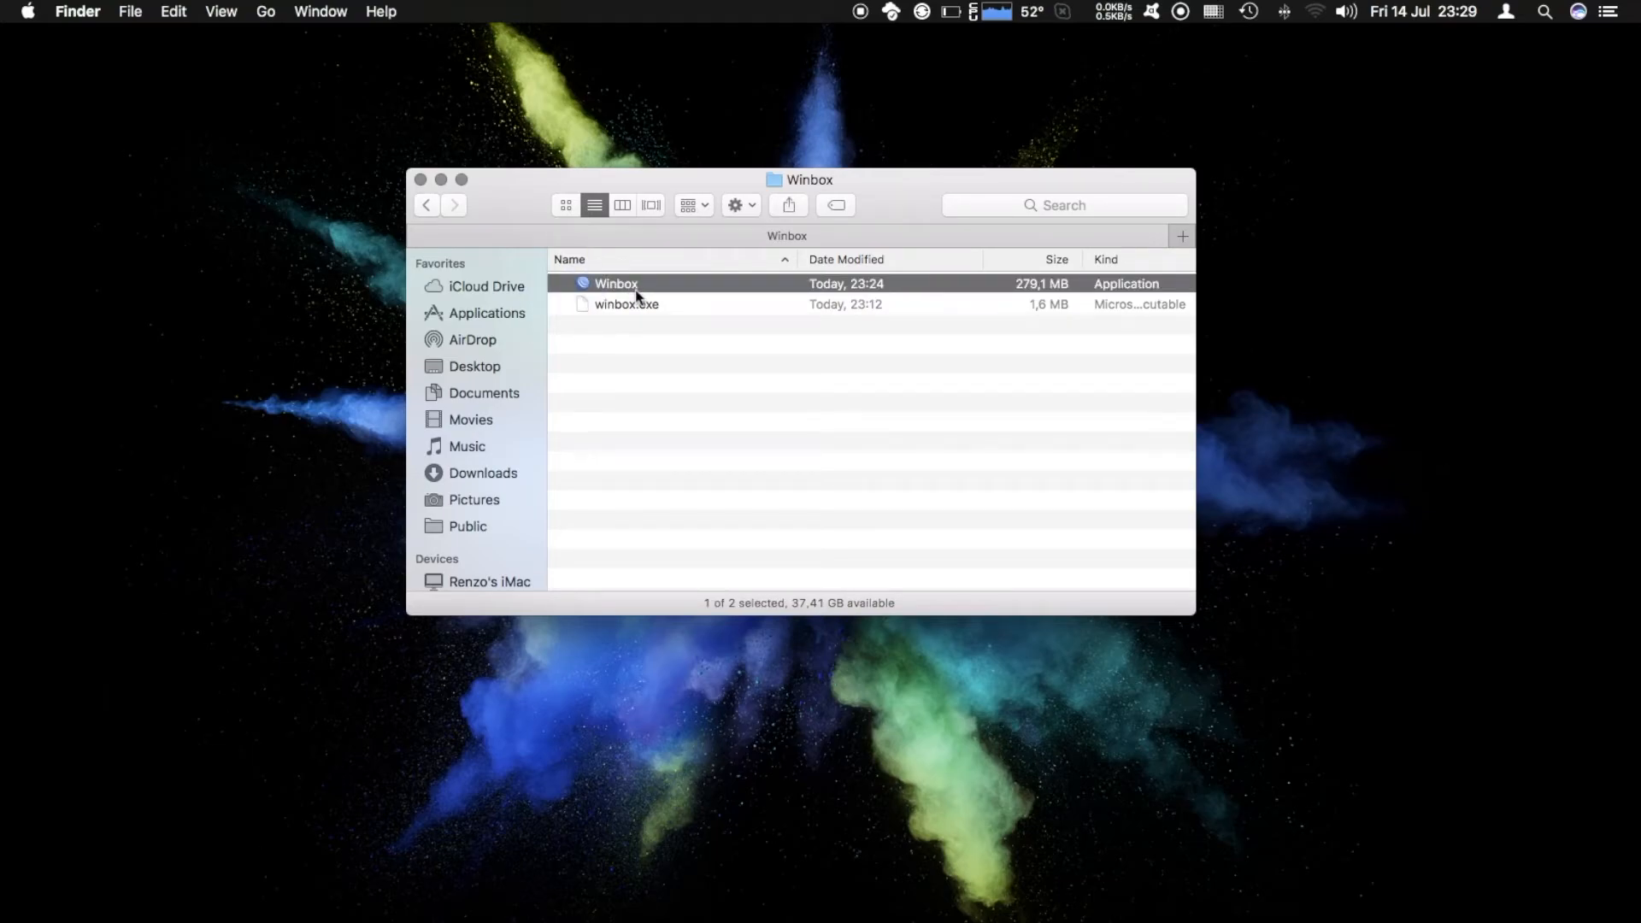
pyautogui.doubleClick(617, 284)
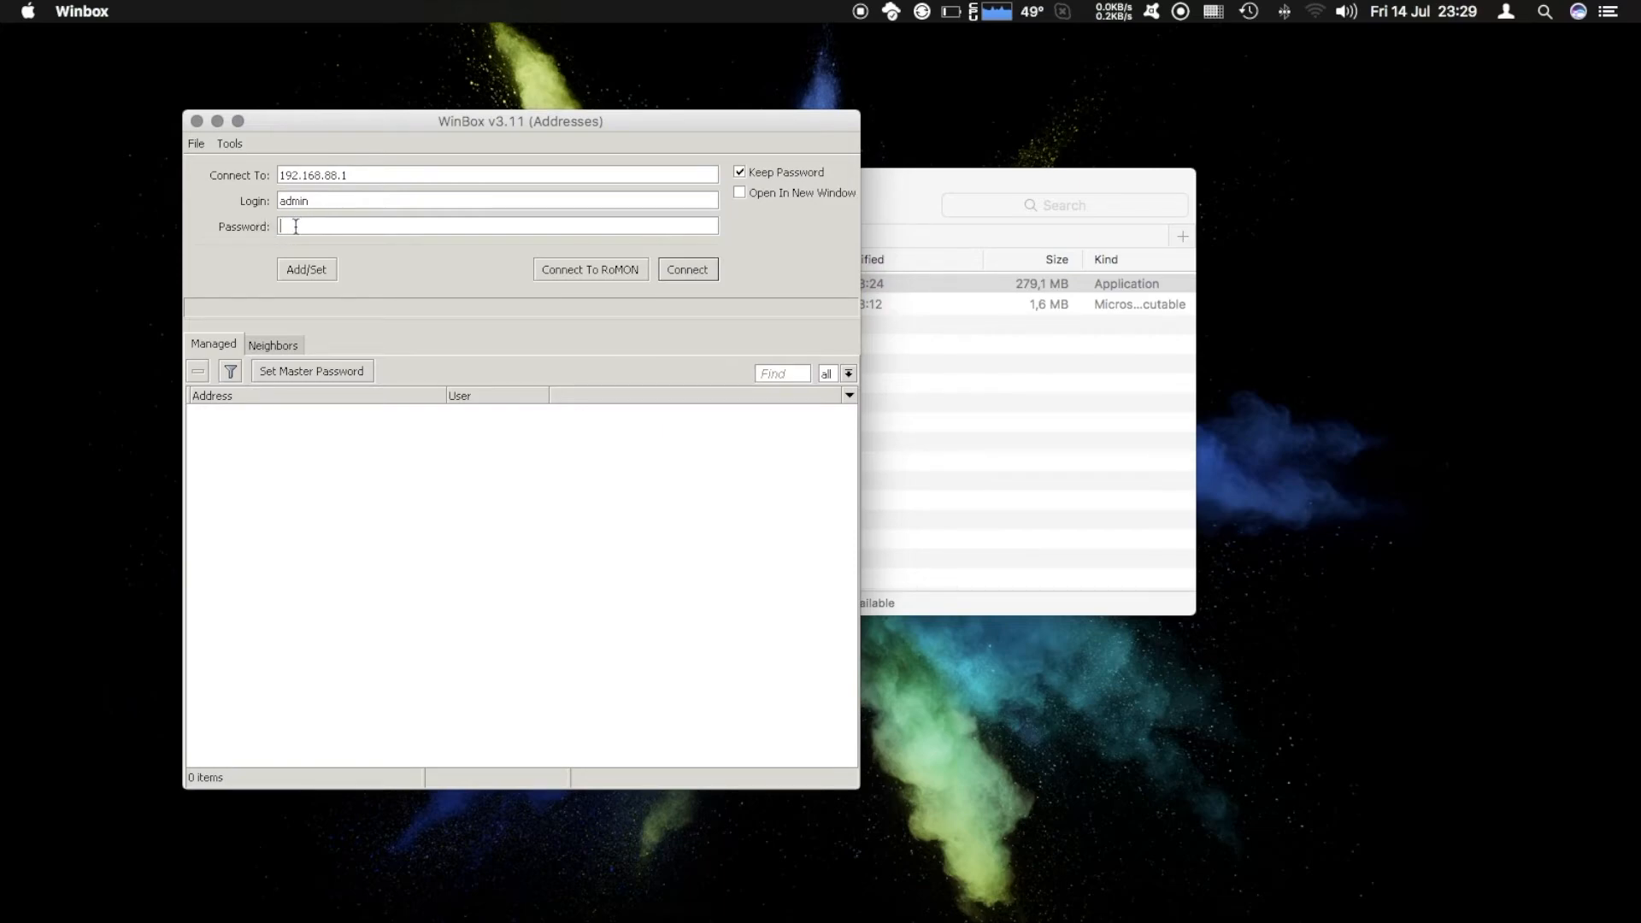
pyautogui.moveTo(496, 314)
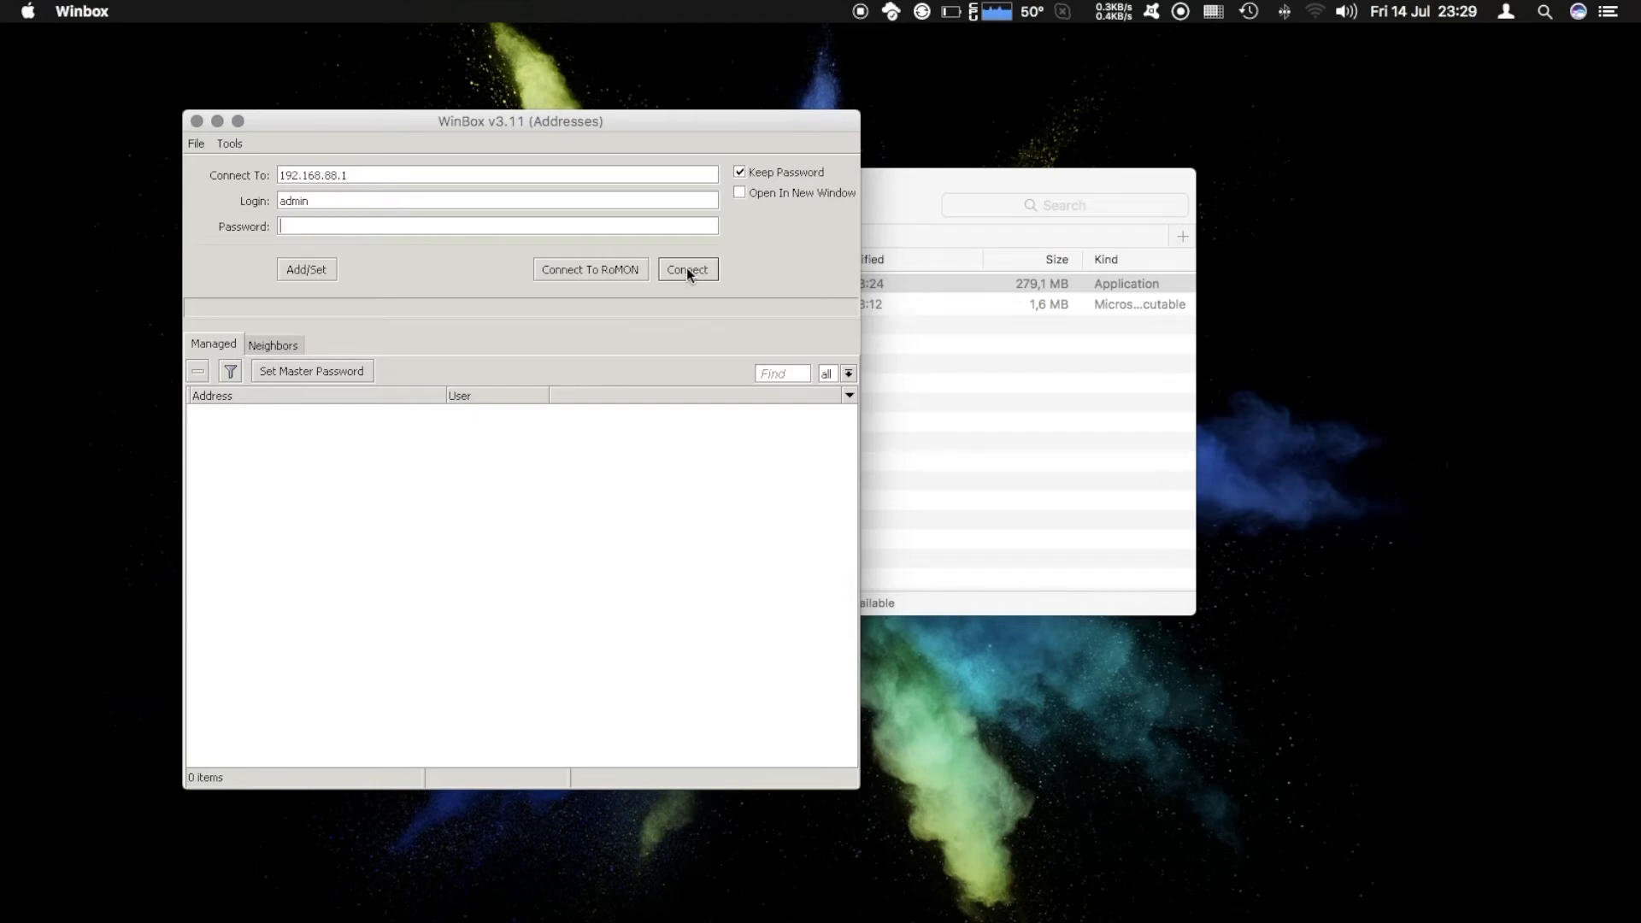
pyautogui.click(687, 268)
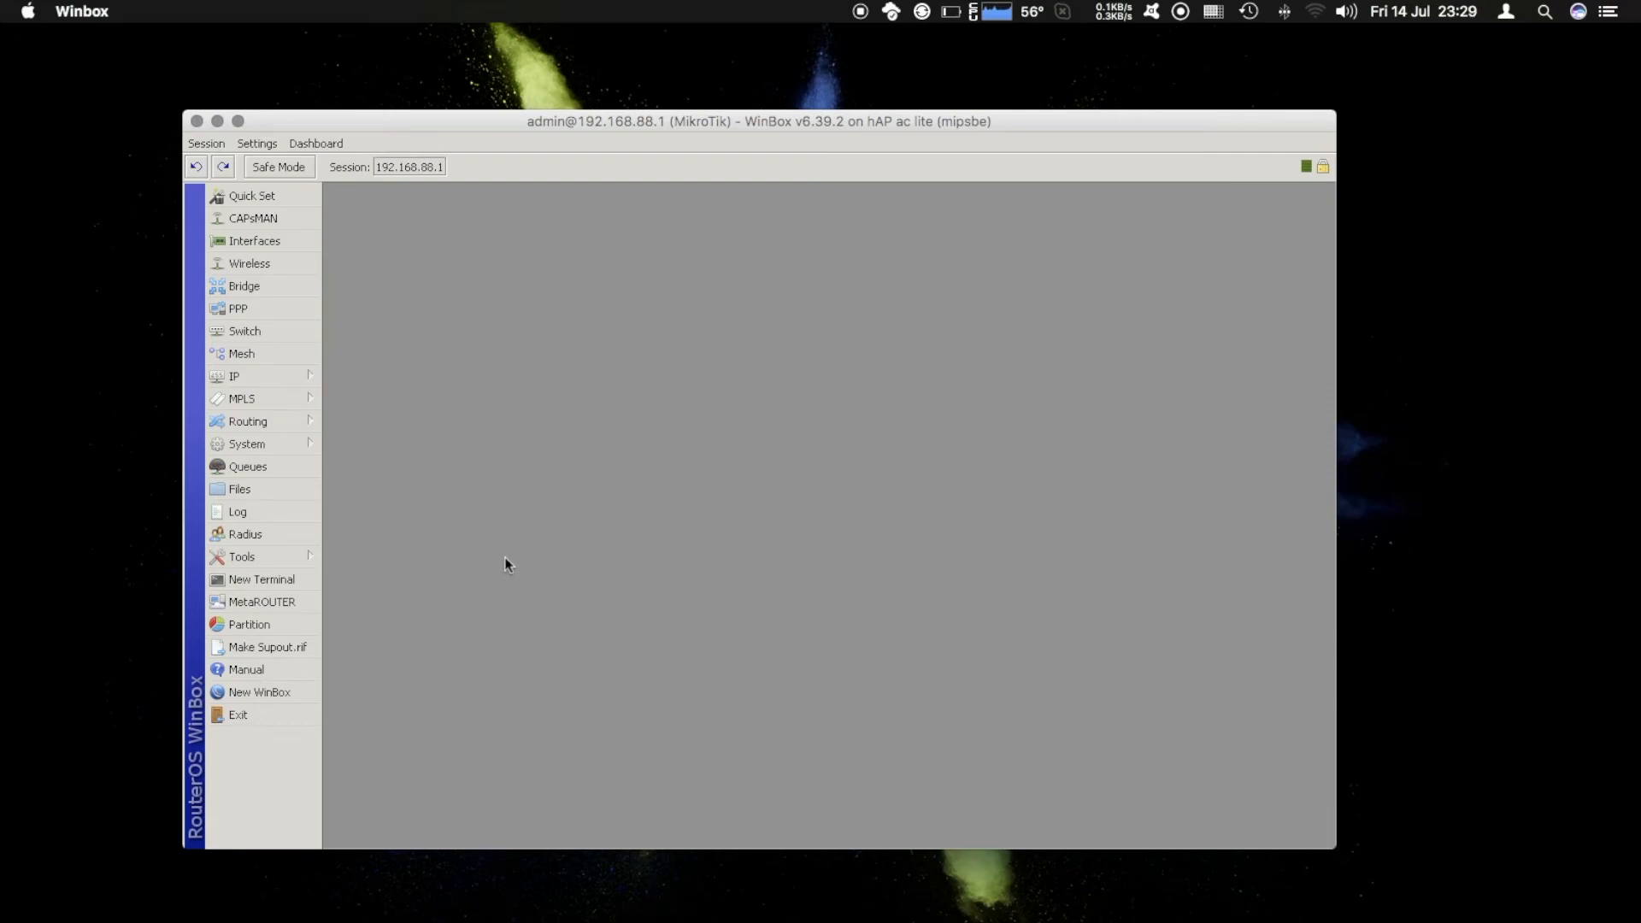
pyautogui.moveTo(268, 301)
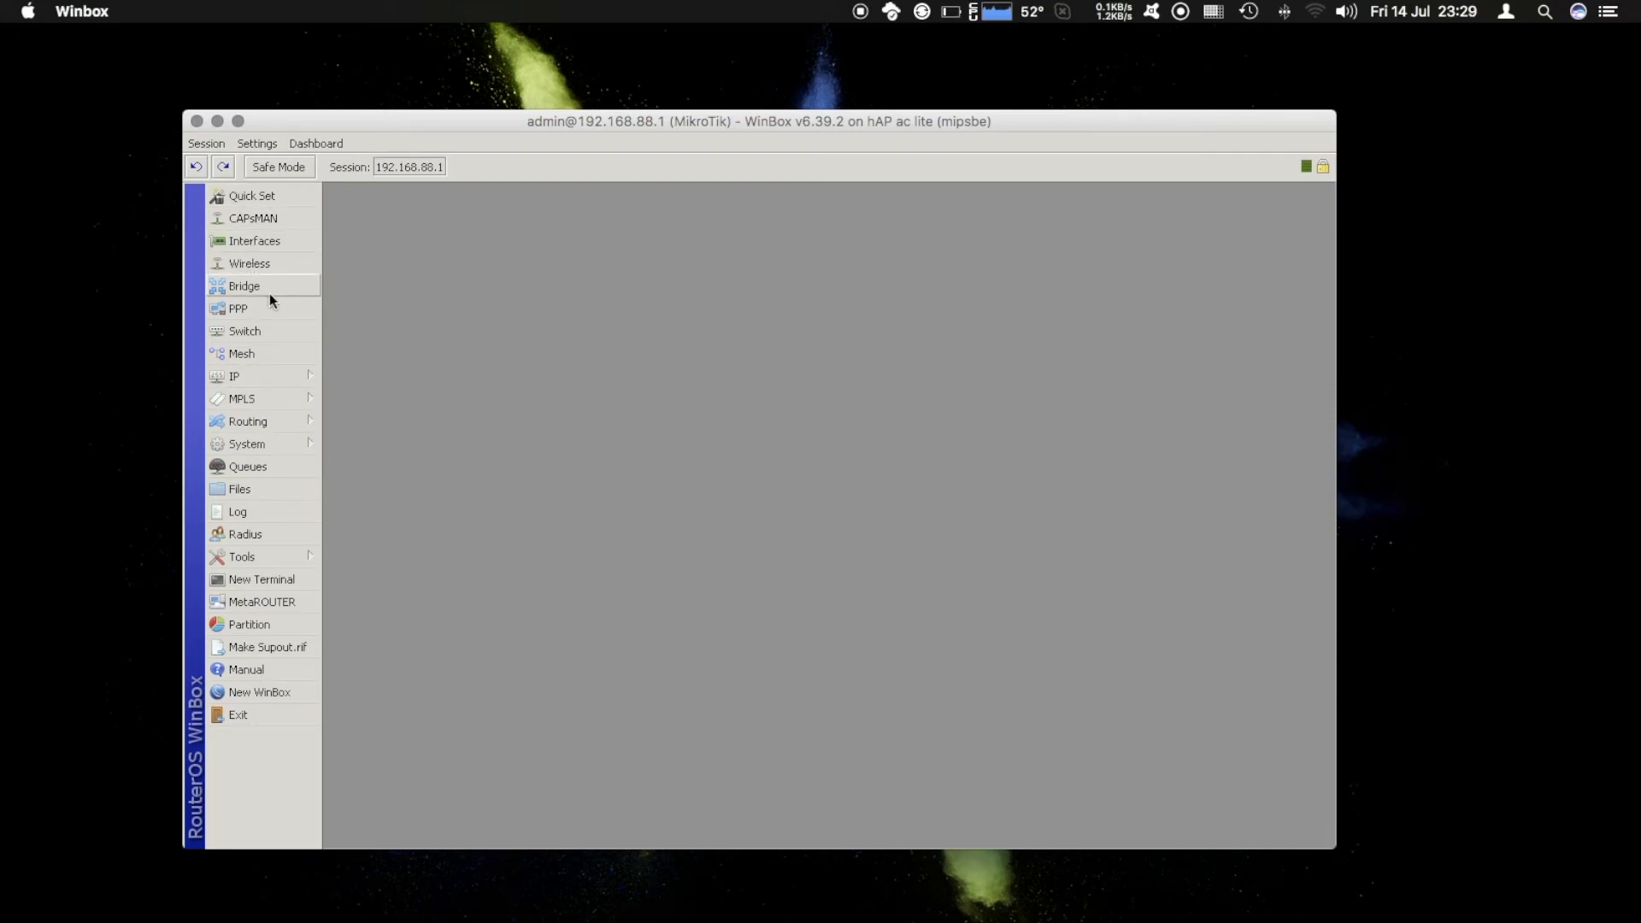
pyautogui.moveTo(255, 241)
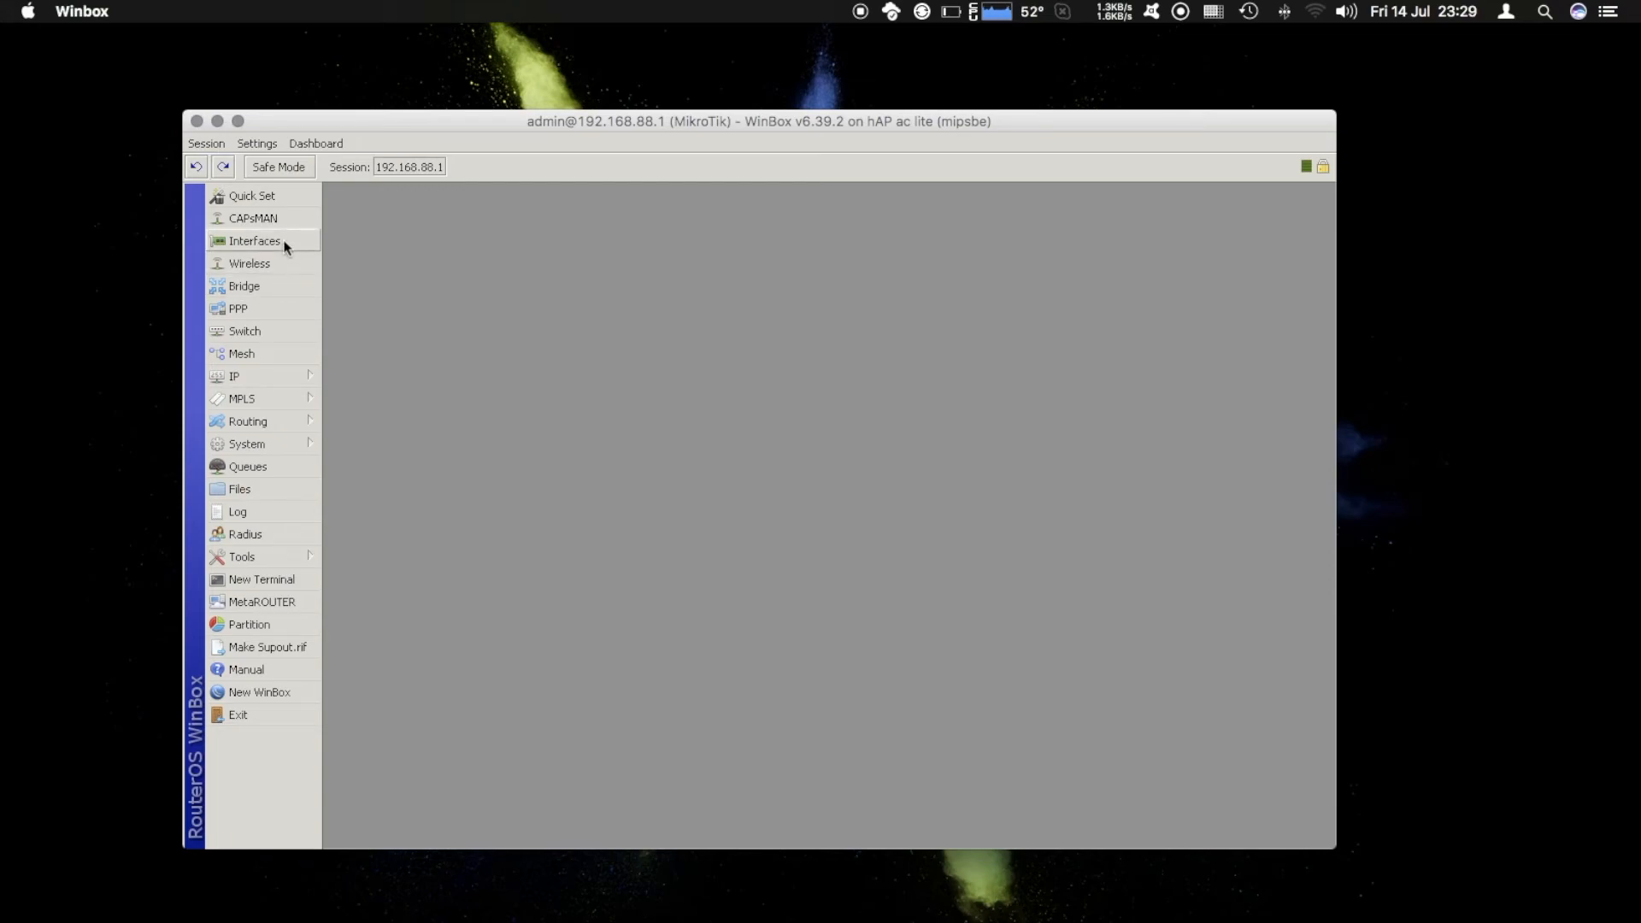
# Show the router's Interface List, move it up, and go to IP > Addresses.
pyautogui.click(254, 242)
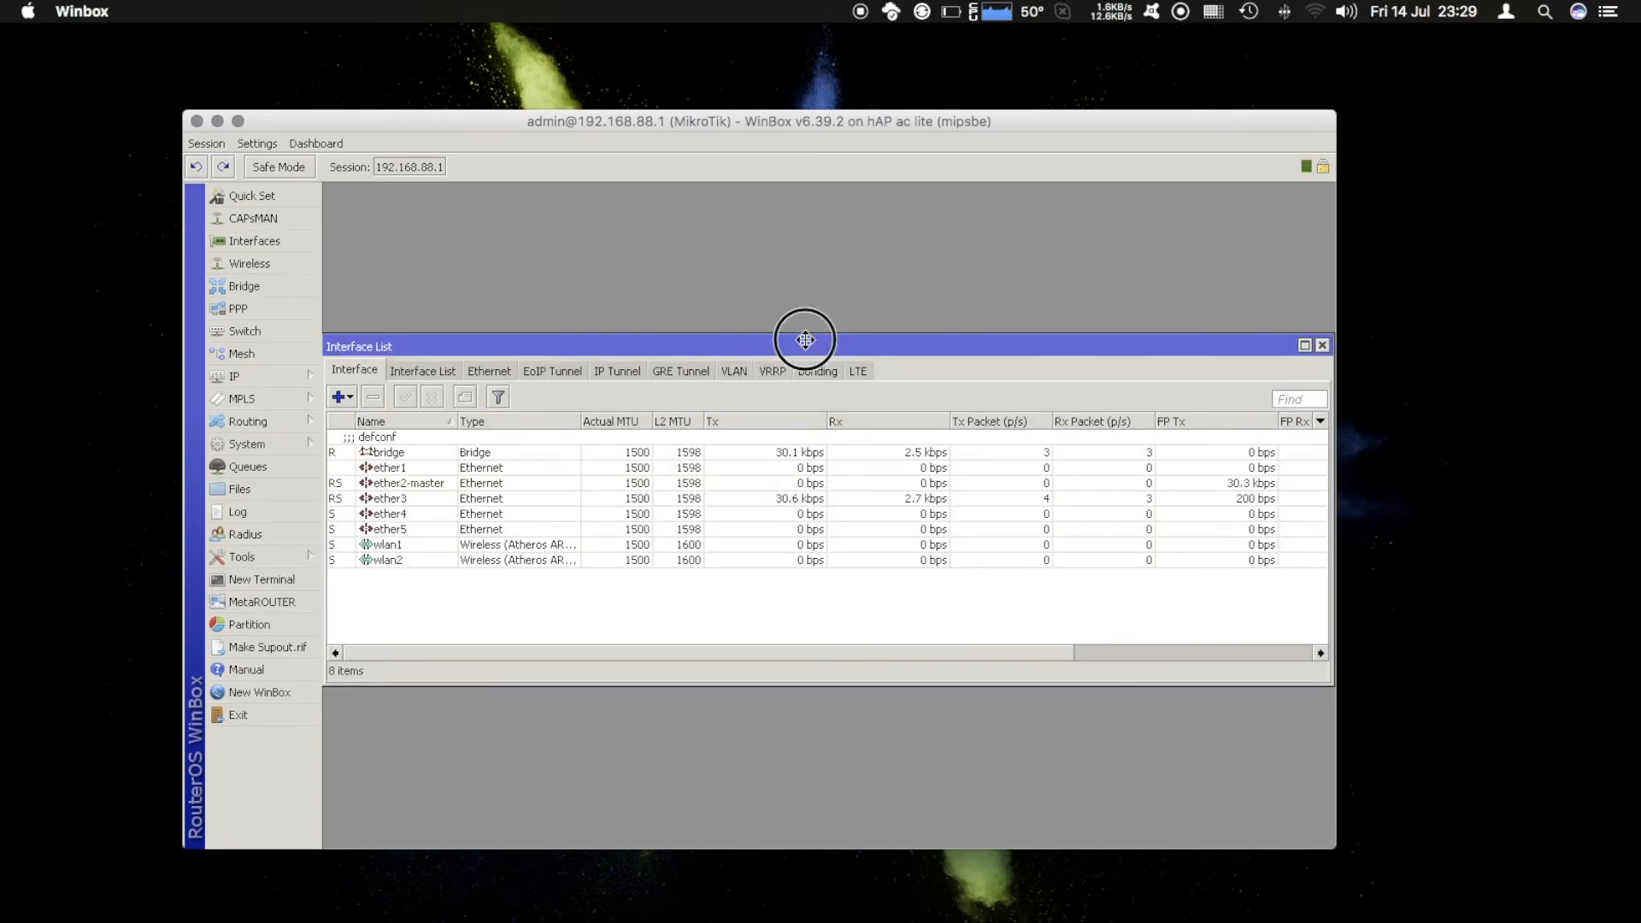
pyautogui.moveTo(804, 340); pyautogui.dragTo(809, 195)
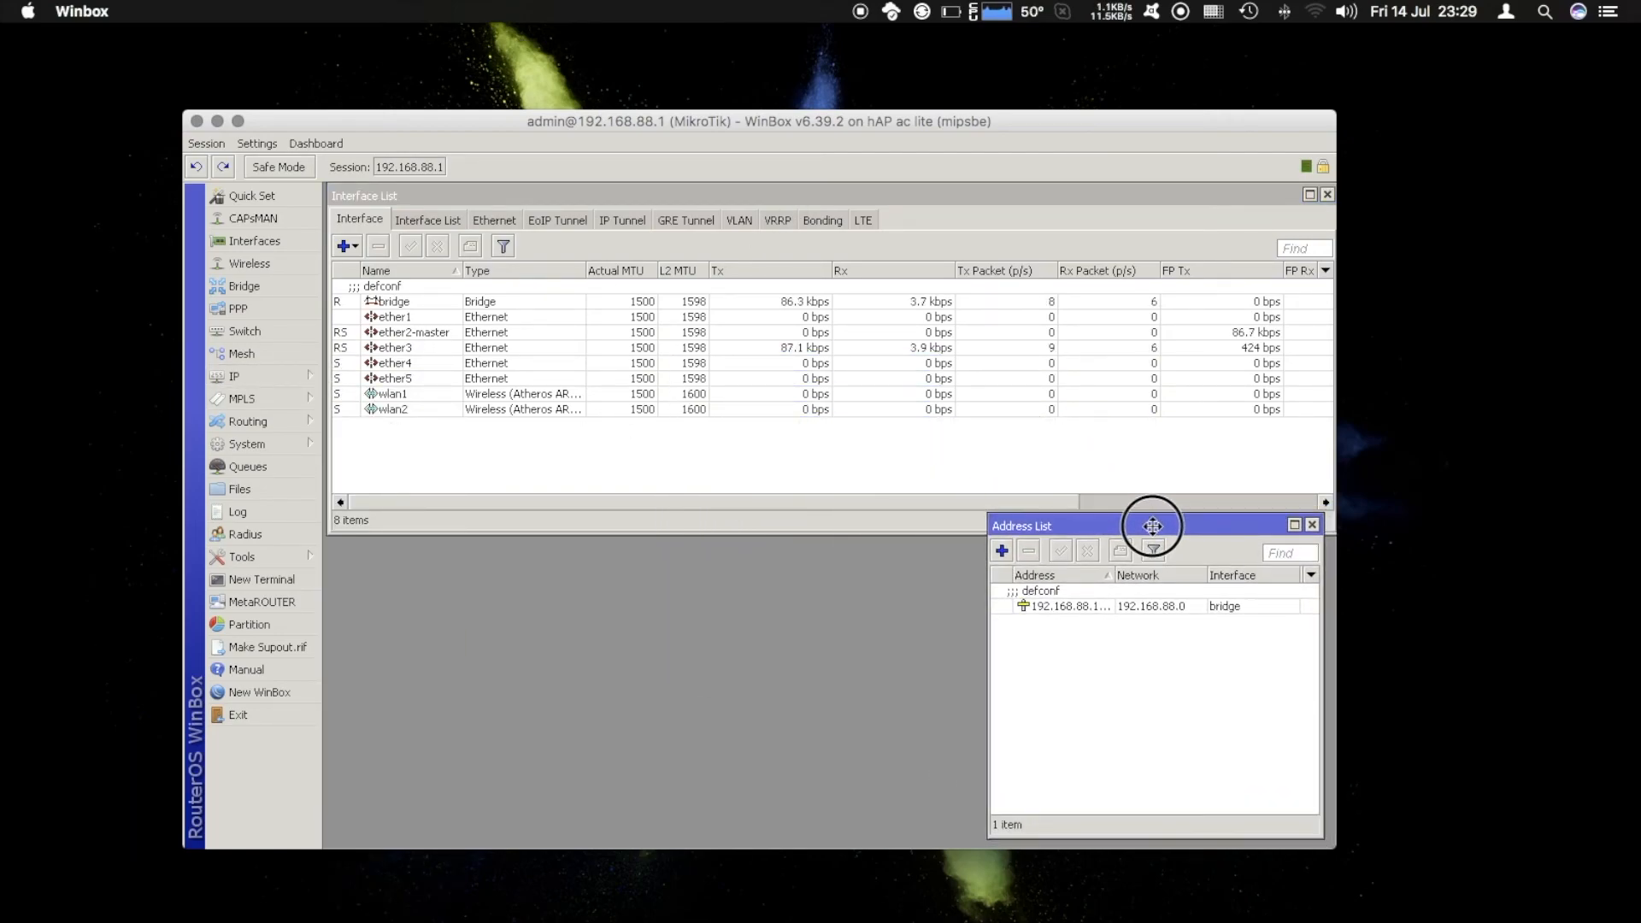
pyautogui.moveTo(250, 422)
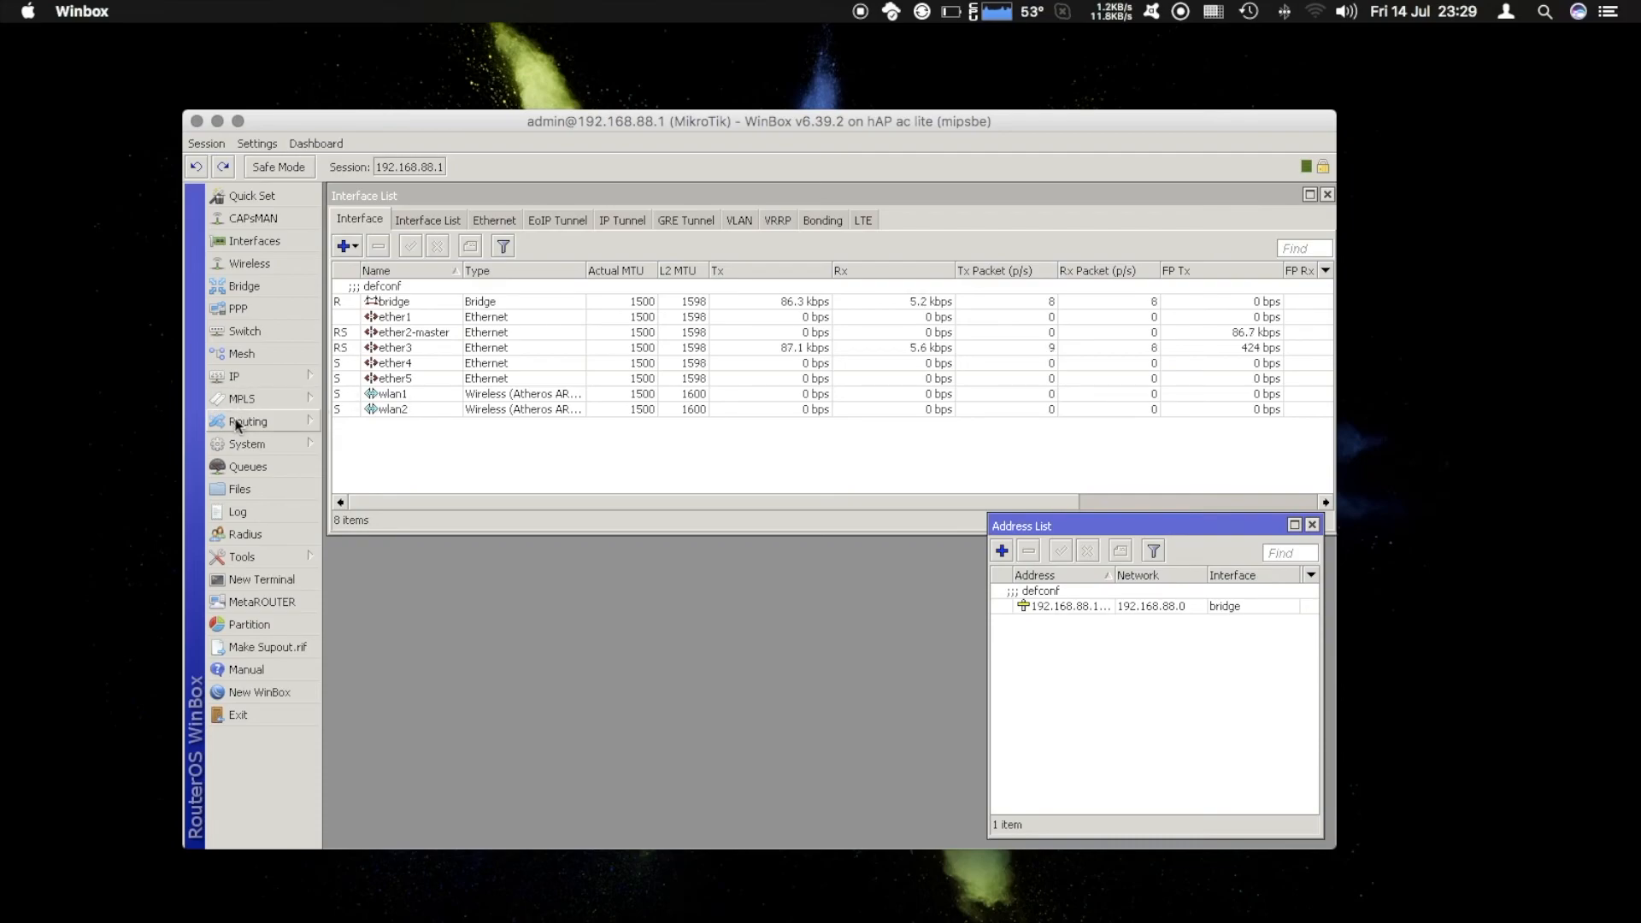
pyautogui.click(246, 443)
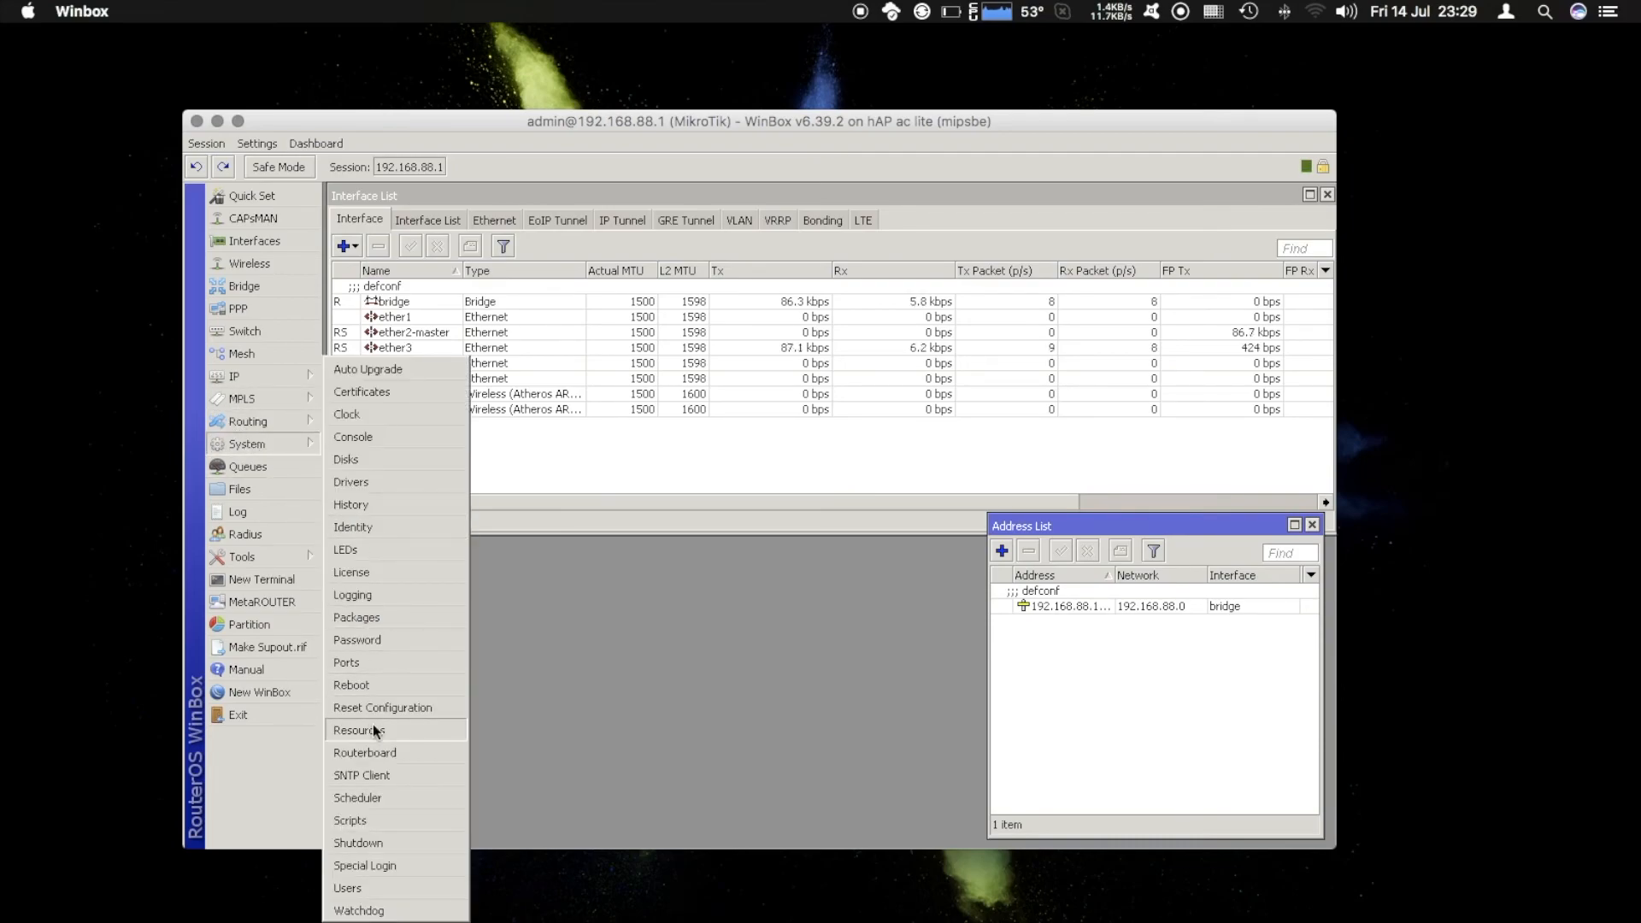
pyautogui.click(359, 730)
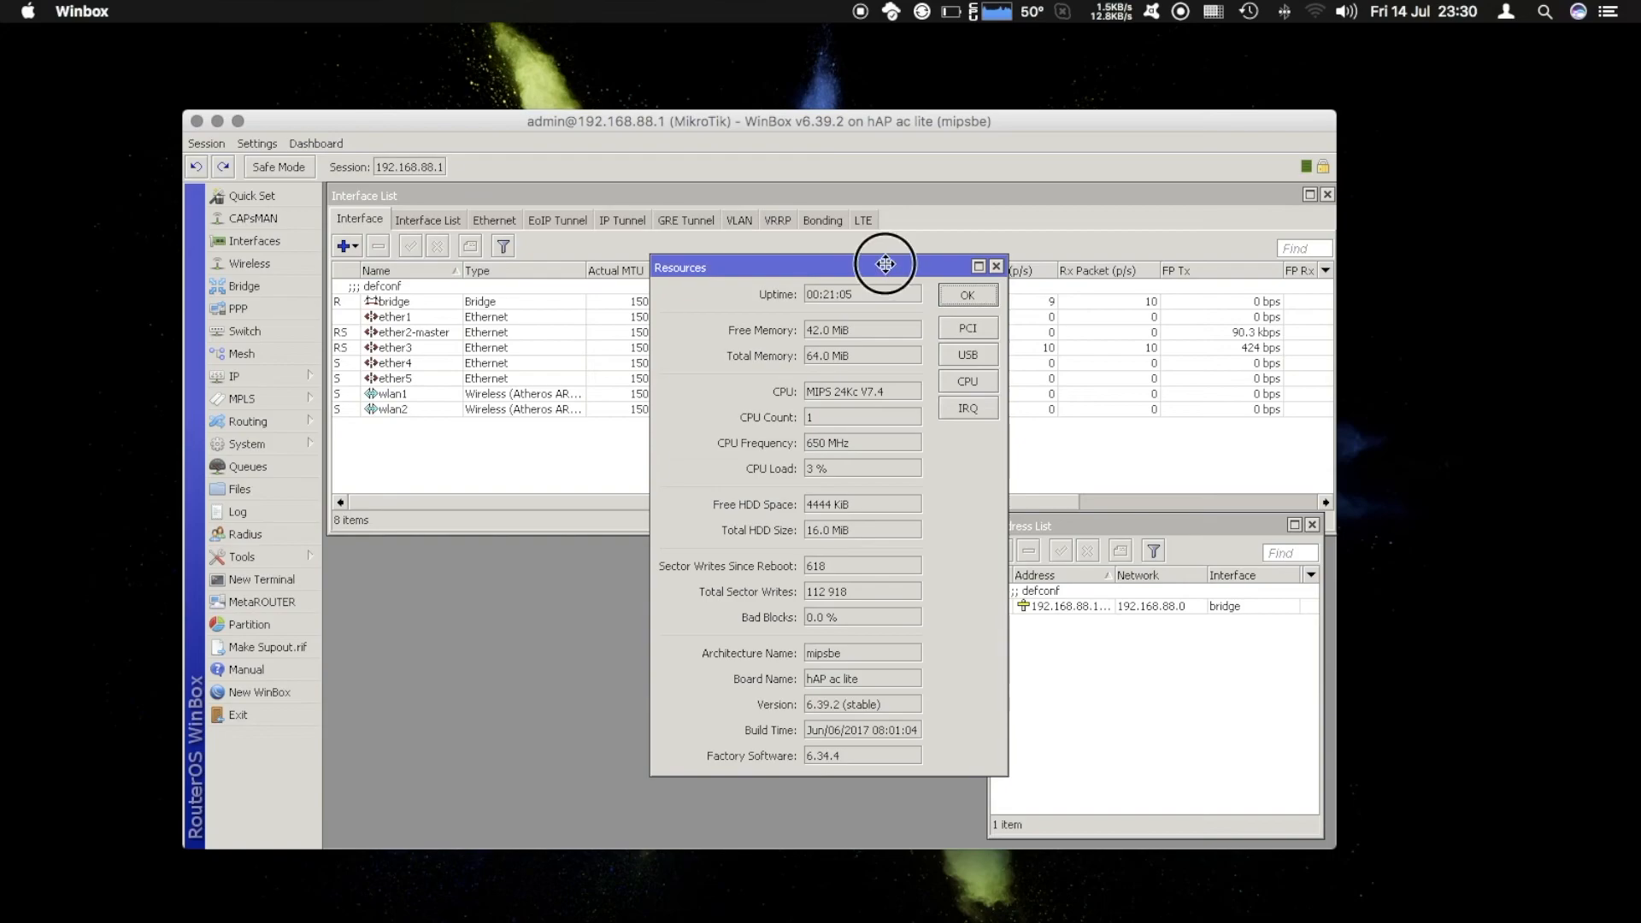
pyautogui.moveTo(883, 267); pyautogui.dragTo(759, 294)
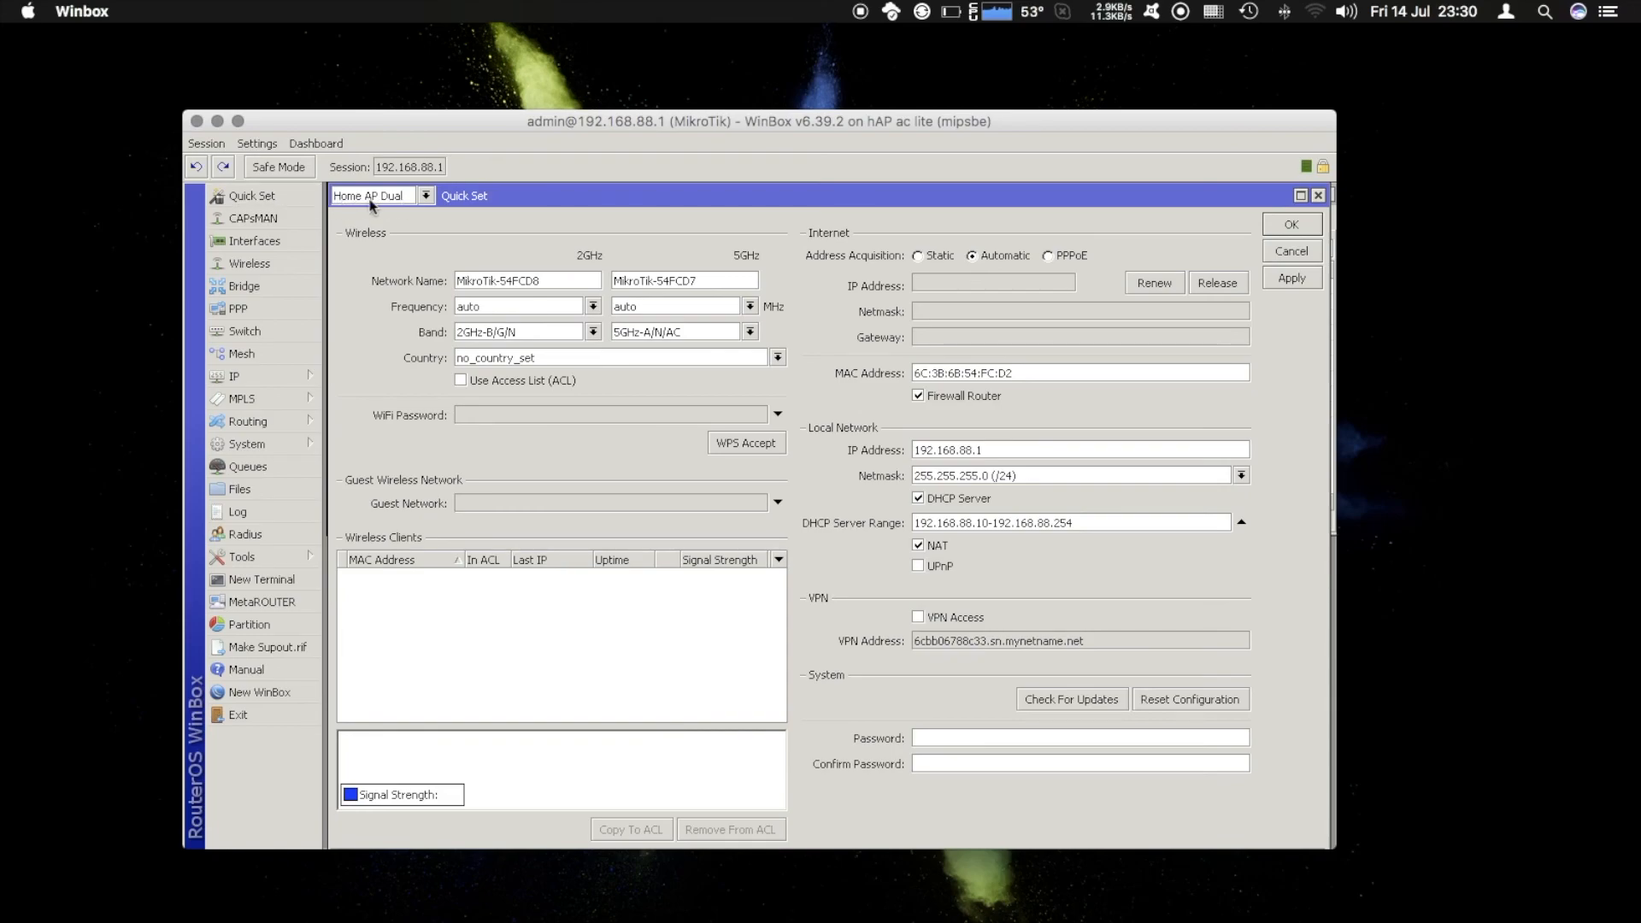
pyautogui.moveTo(776, 215)
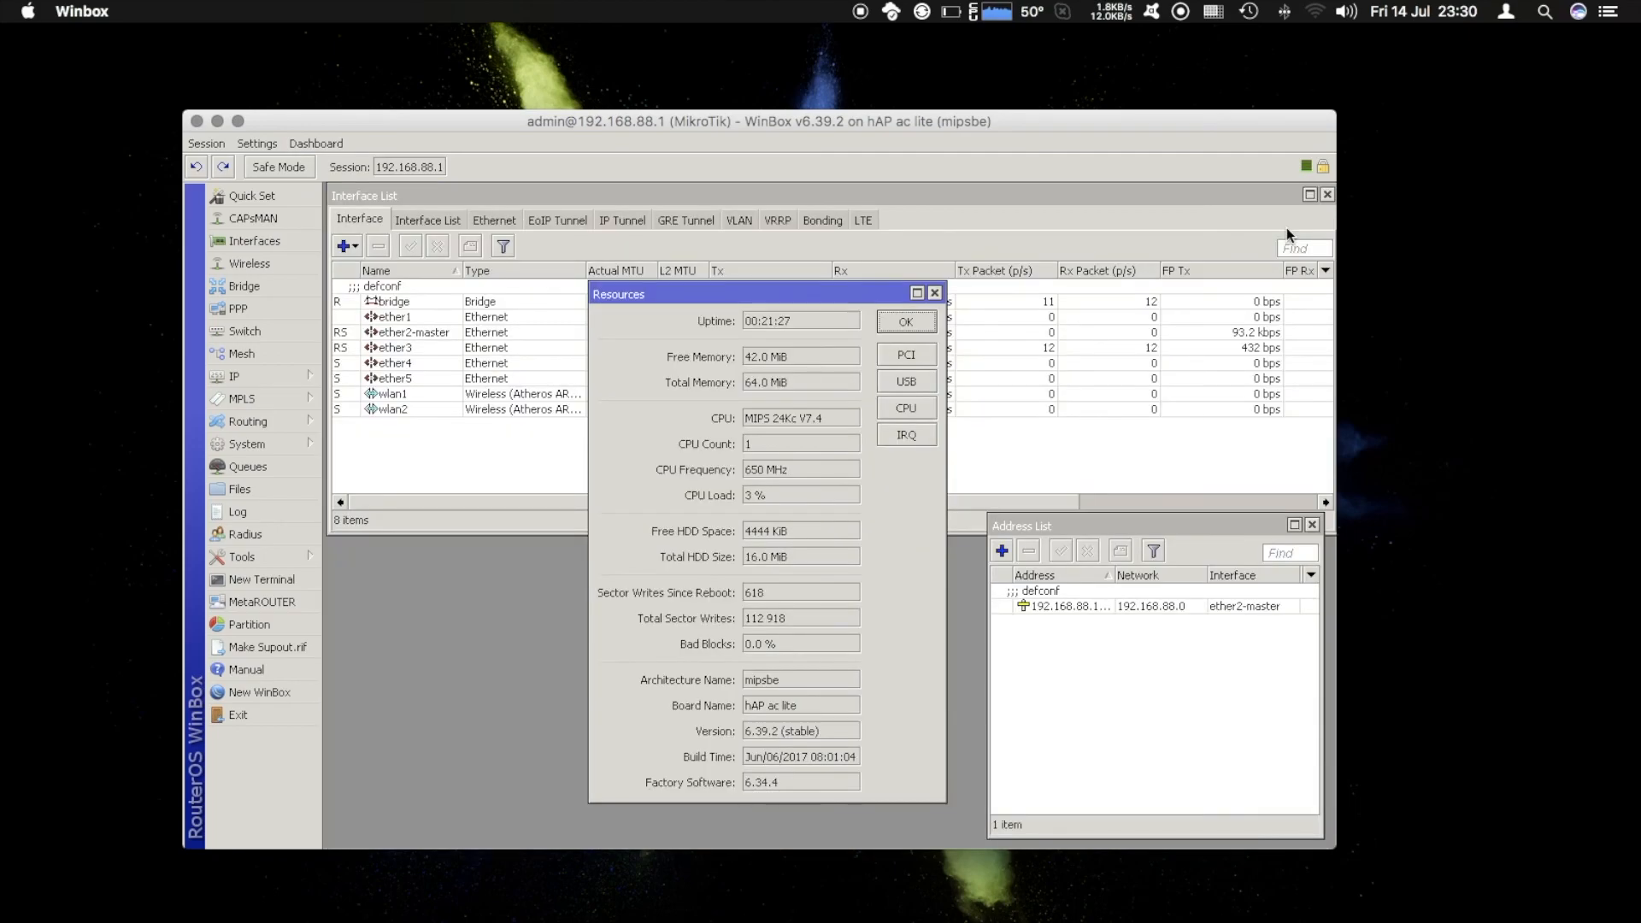
pyautogui.click(904, 321)
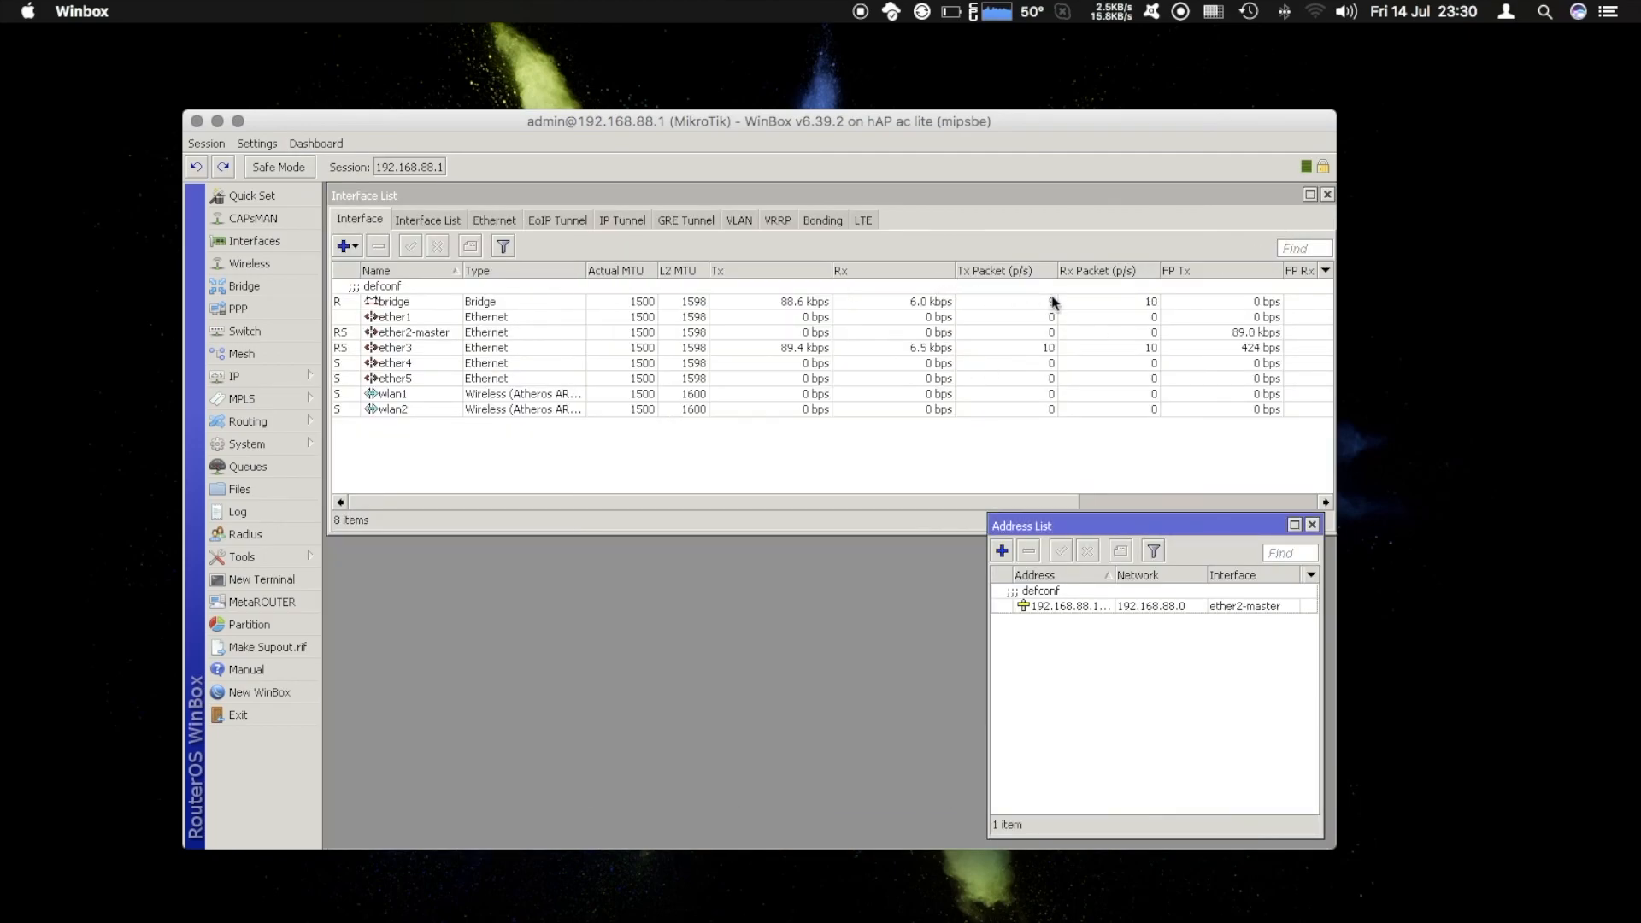